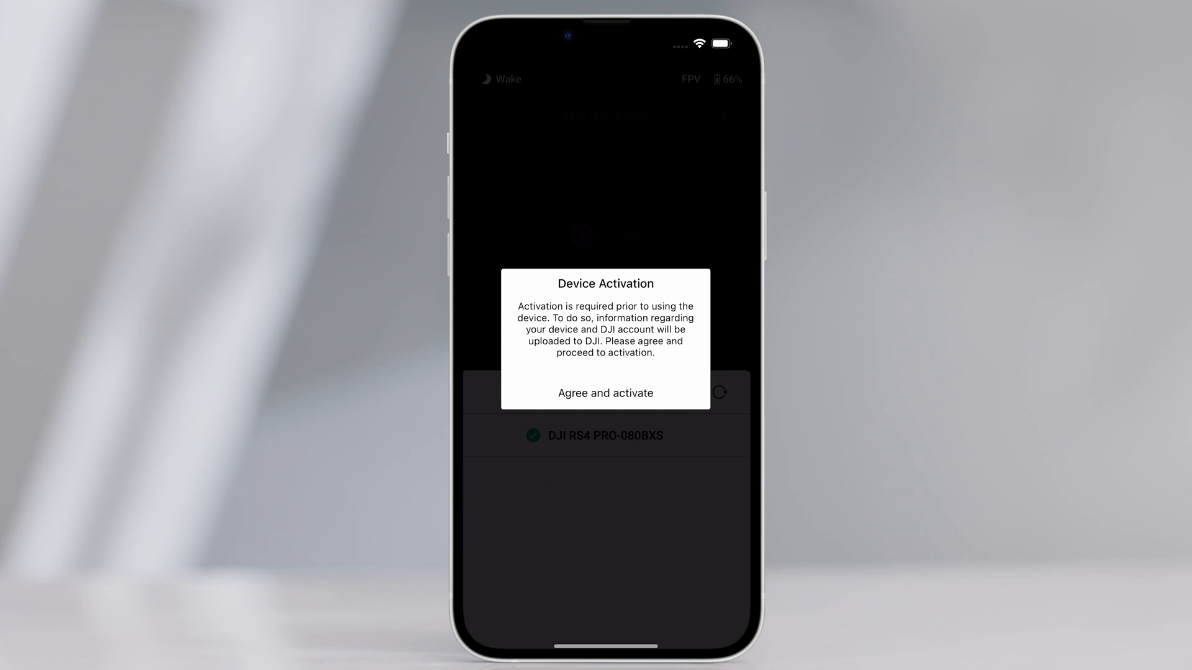
Step: Agree to activate the RS 4 Pro and acknowledge the completed firmware update
{"action": "left_click", "coordinate": [606, 392]}
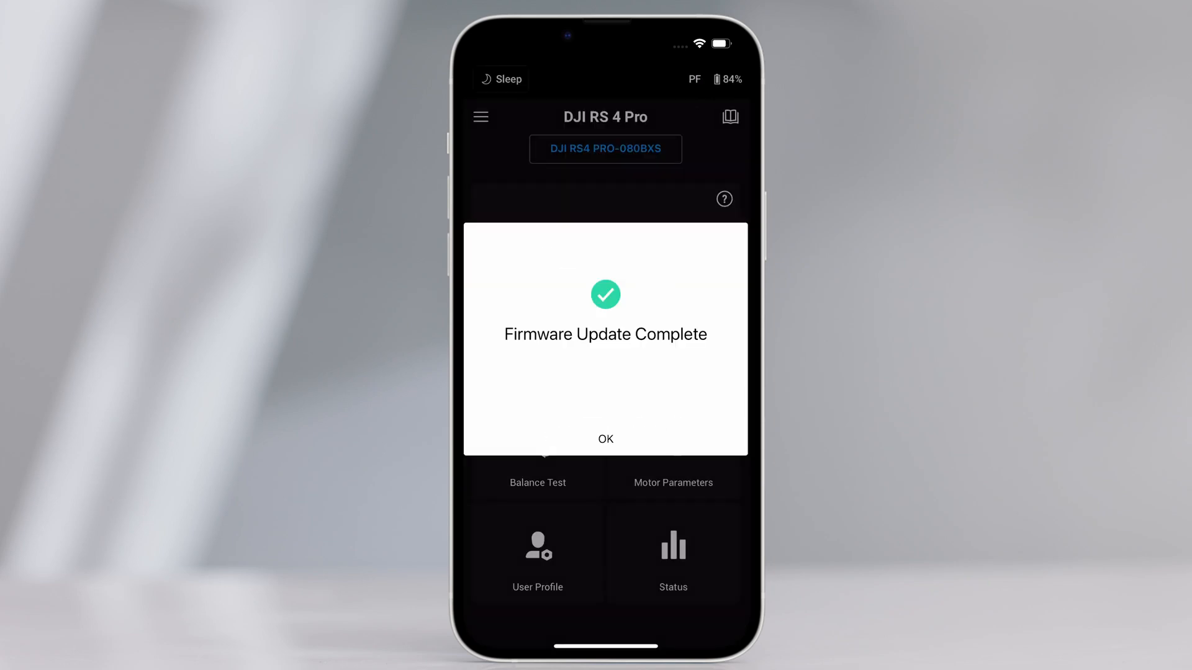
{"action": "left_click", "coordinate": [606, 439]}
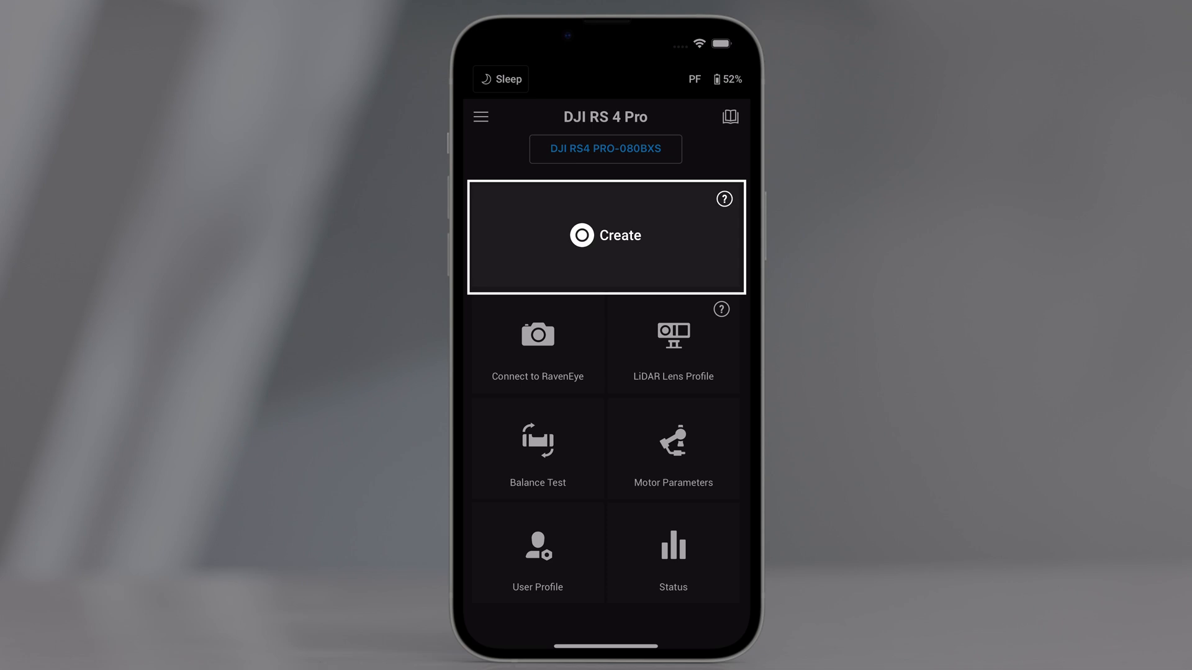
{"action": "left_click", "coordinate": [537, 343]}
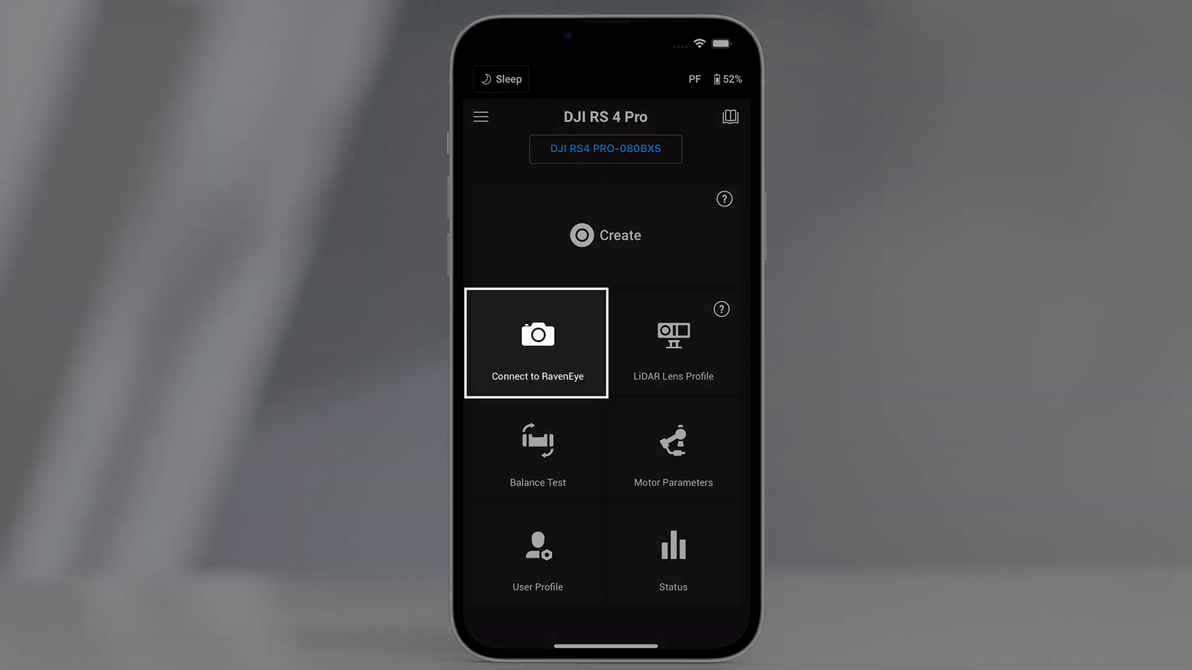
{"action": "left_click", "coordinate": [673, 450]}
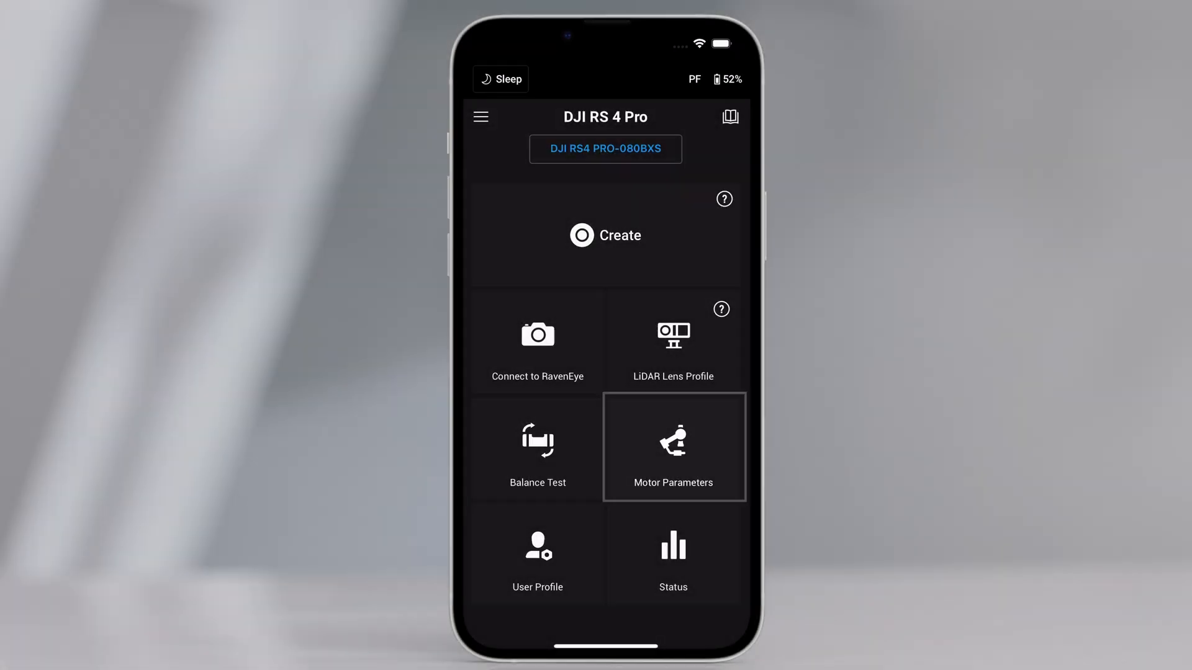
{"action": "left_click", "coordinate": [537, 553]}
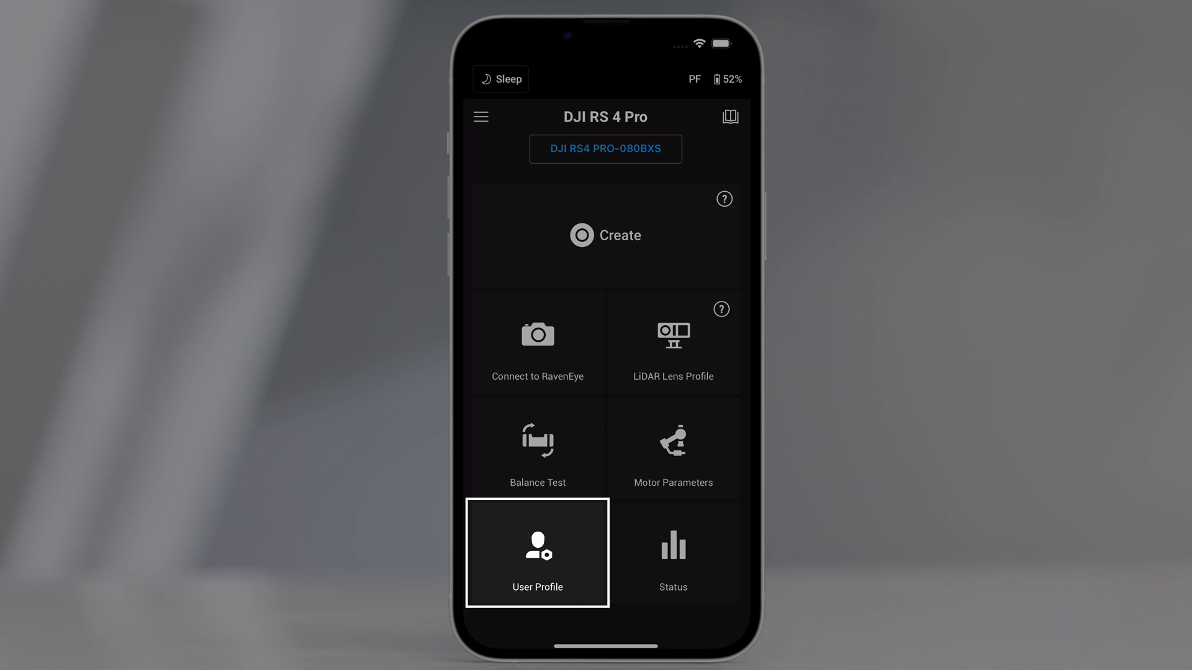
{"action": "left_click", "coordinate": [673, 552]}
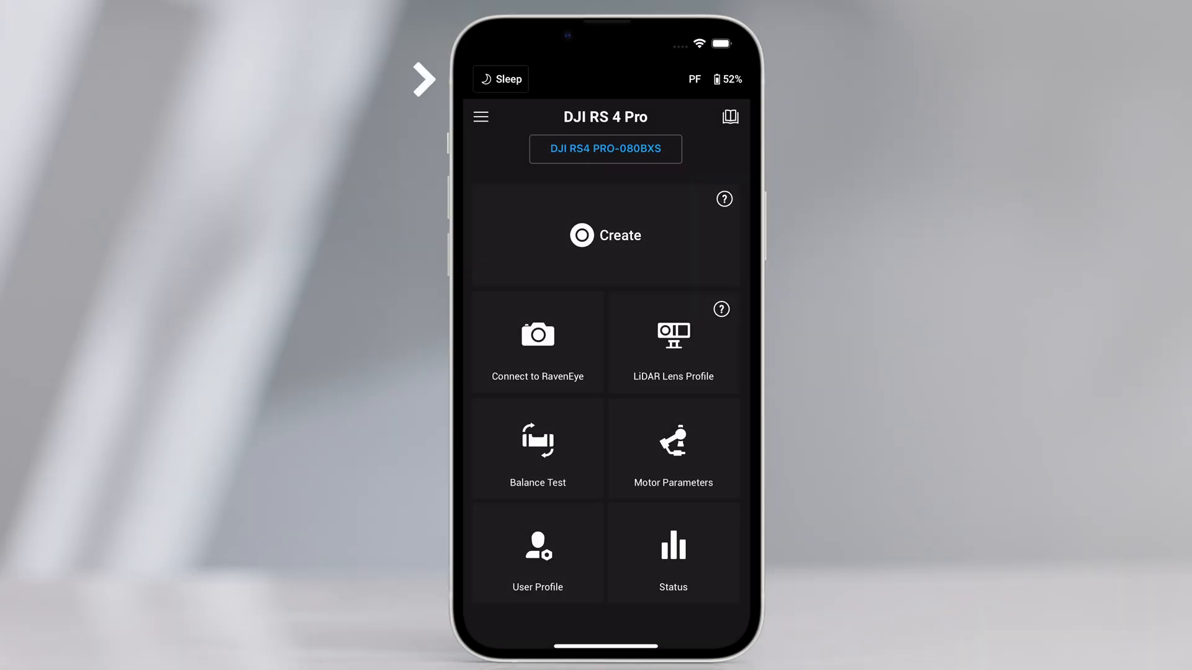
{"action": "left_click", "coordinate": [500, 79]}
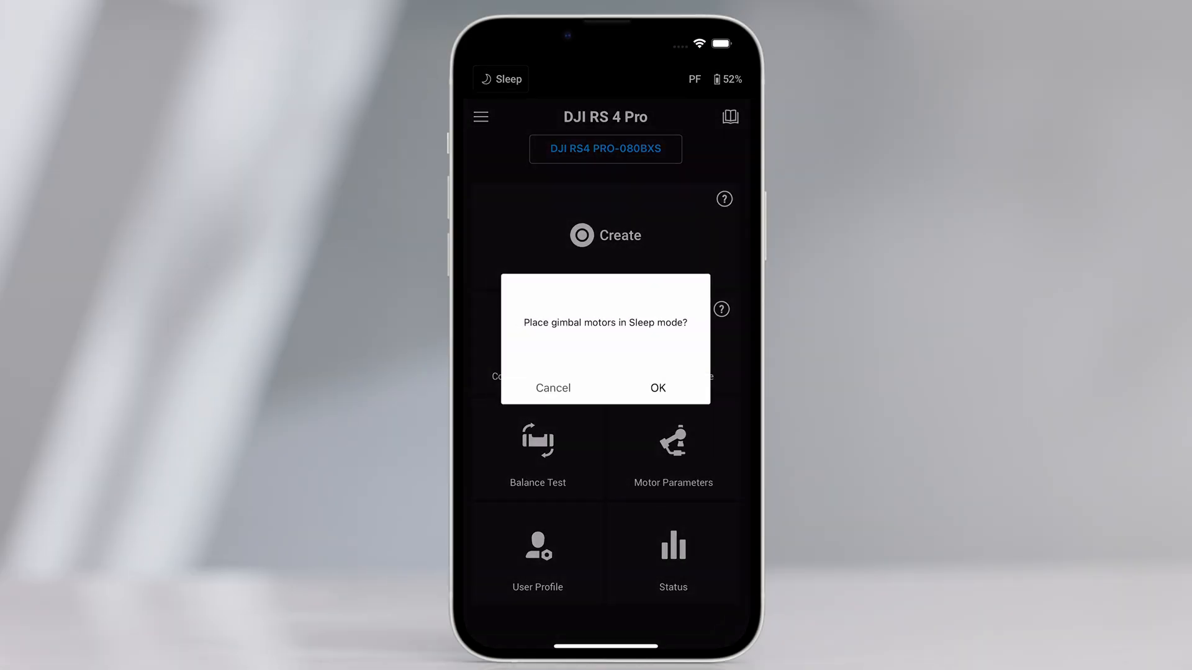
{"action": "left_click", "coordinate": [658, 387]}
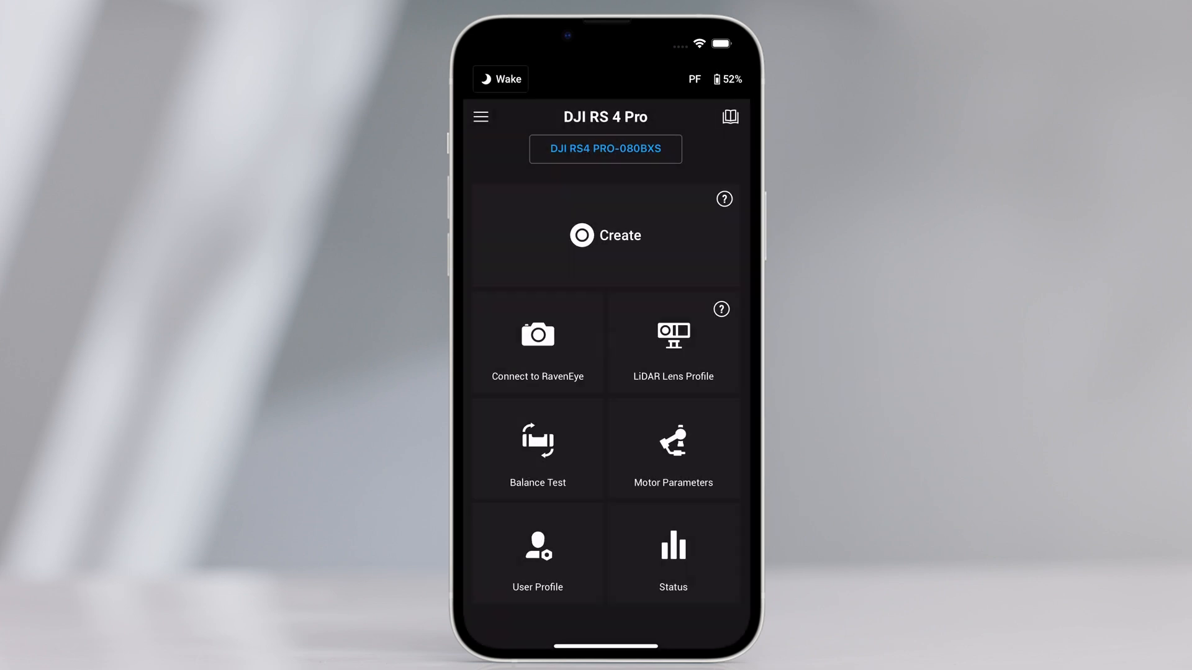
{"action": "left_click", "coordinate": [501, 79]}
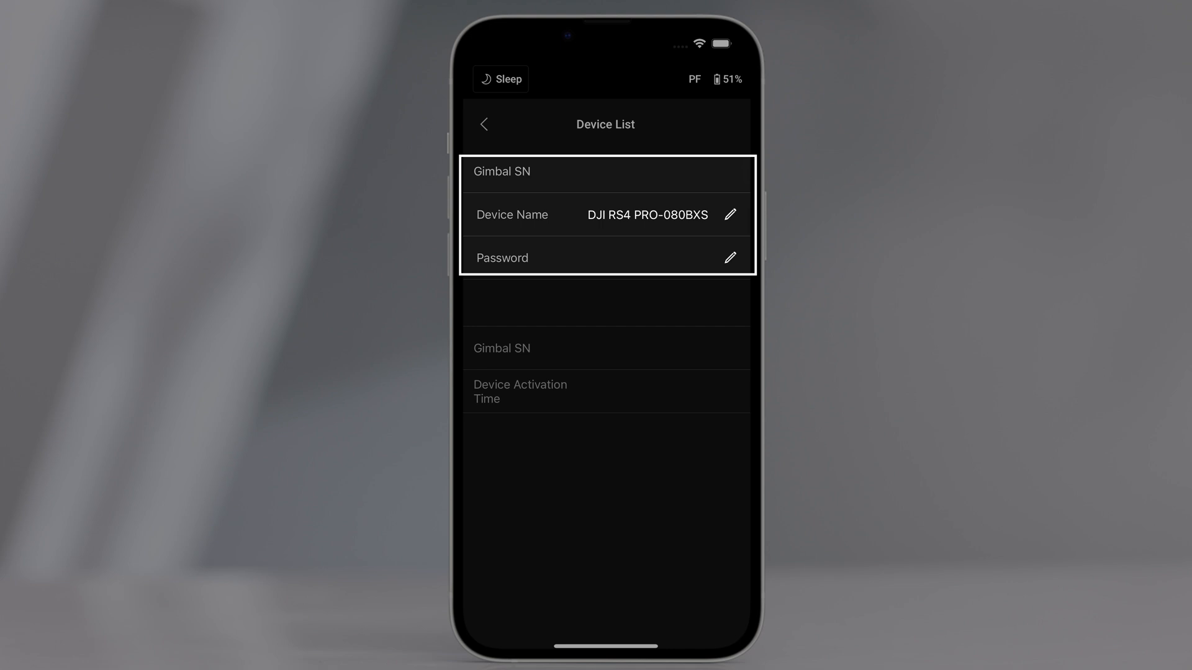
{"action": "left_click", "coordinate": [484, 124]}
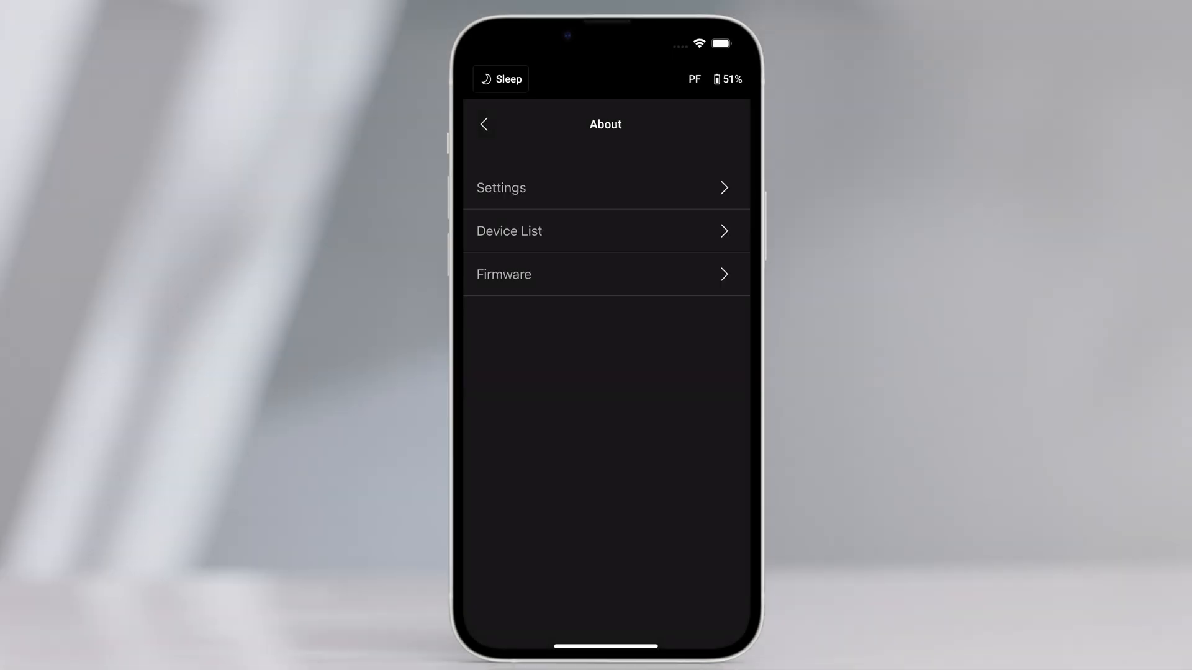
{"action": "left_click", "coordinate": [504, 274]}
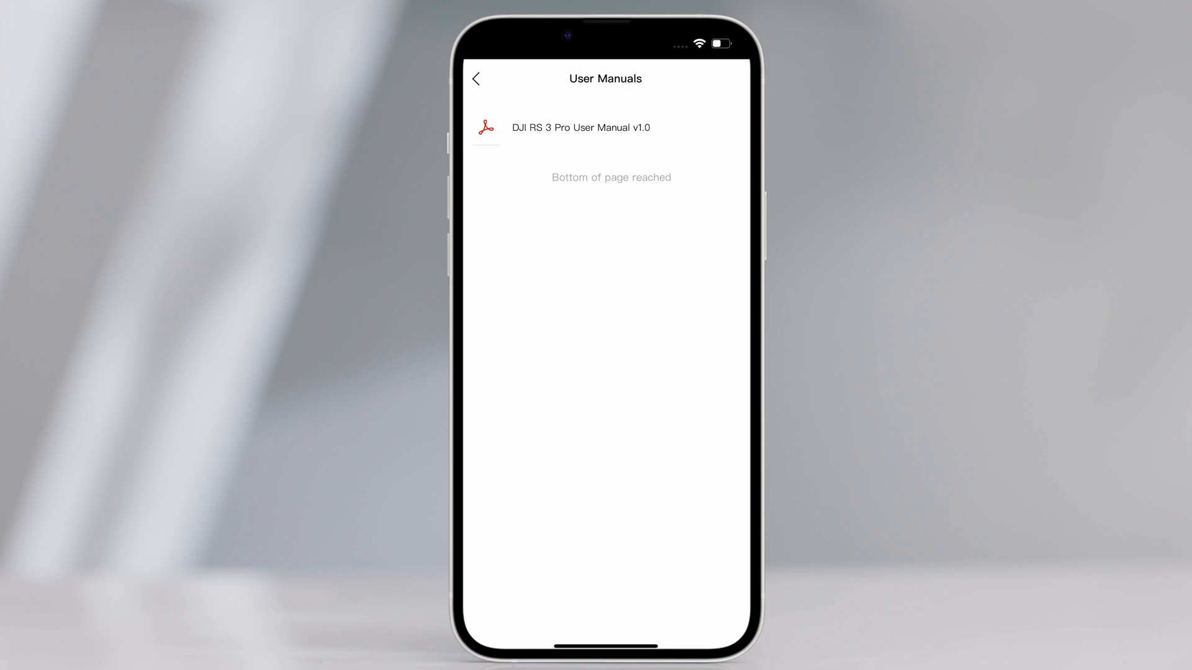
{"action": "left_click", "coordinate": [478, 78]}
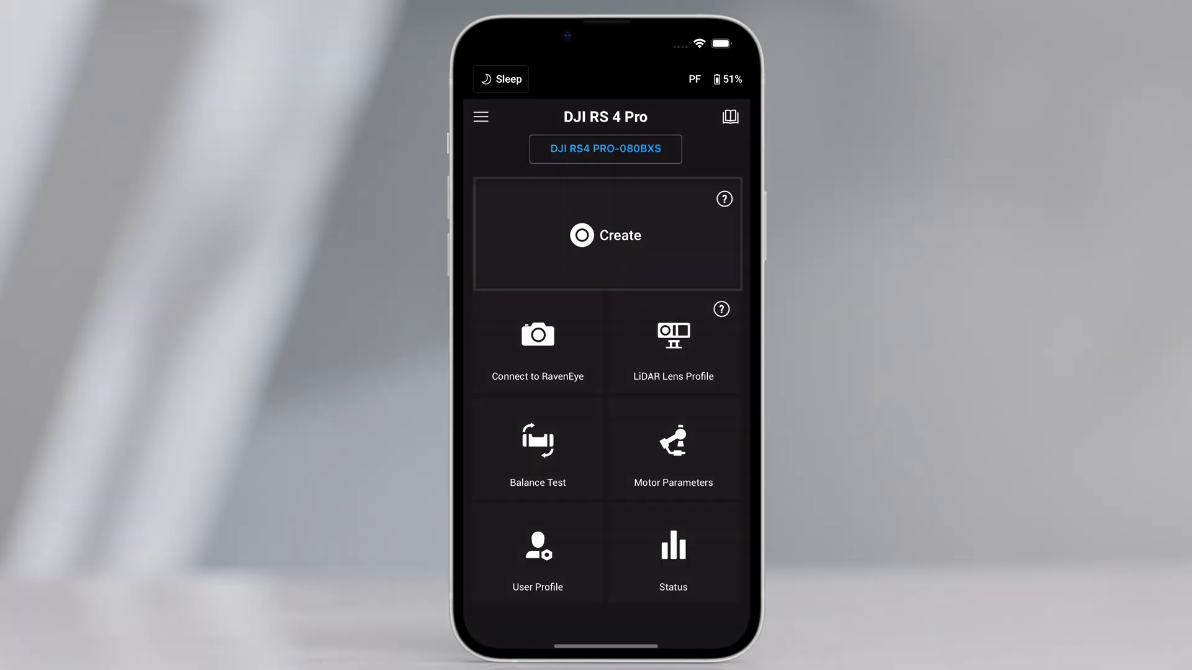
Step: Enter the Create page and browse its Panorama, Timelapse and Gaming Controller tiles
{"action": "left_click", "coordinate": [606, 235]}
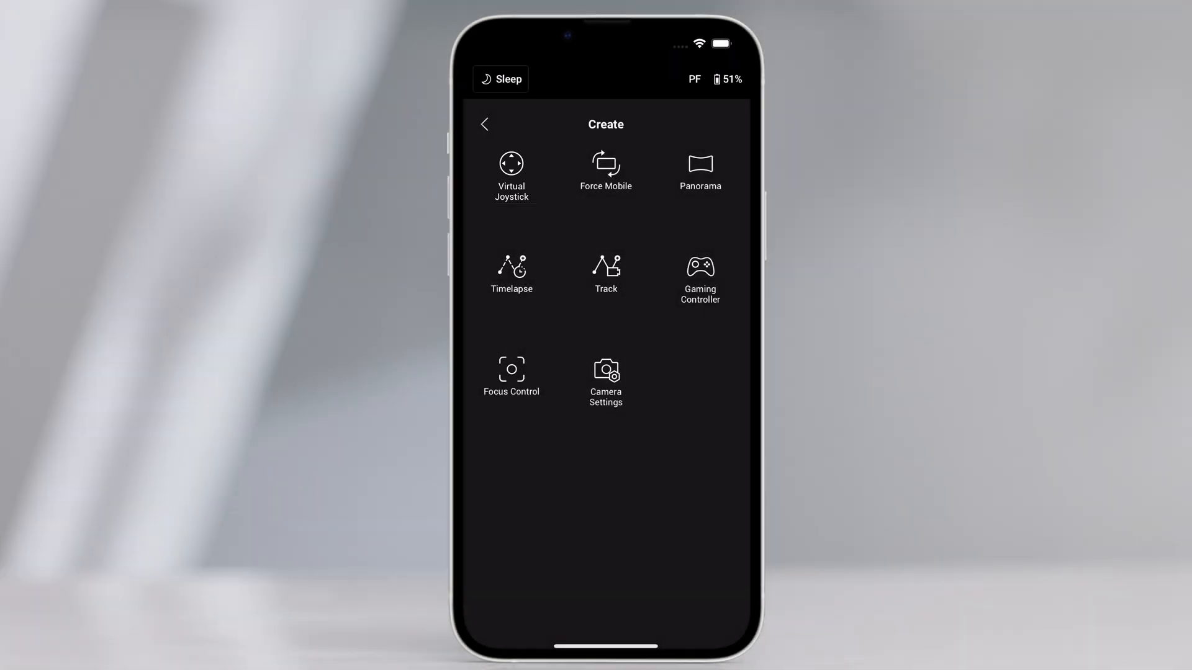
{"action": "left_click", "coordinate": [699, 172]}
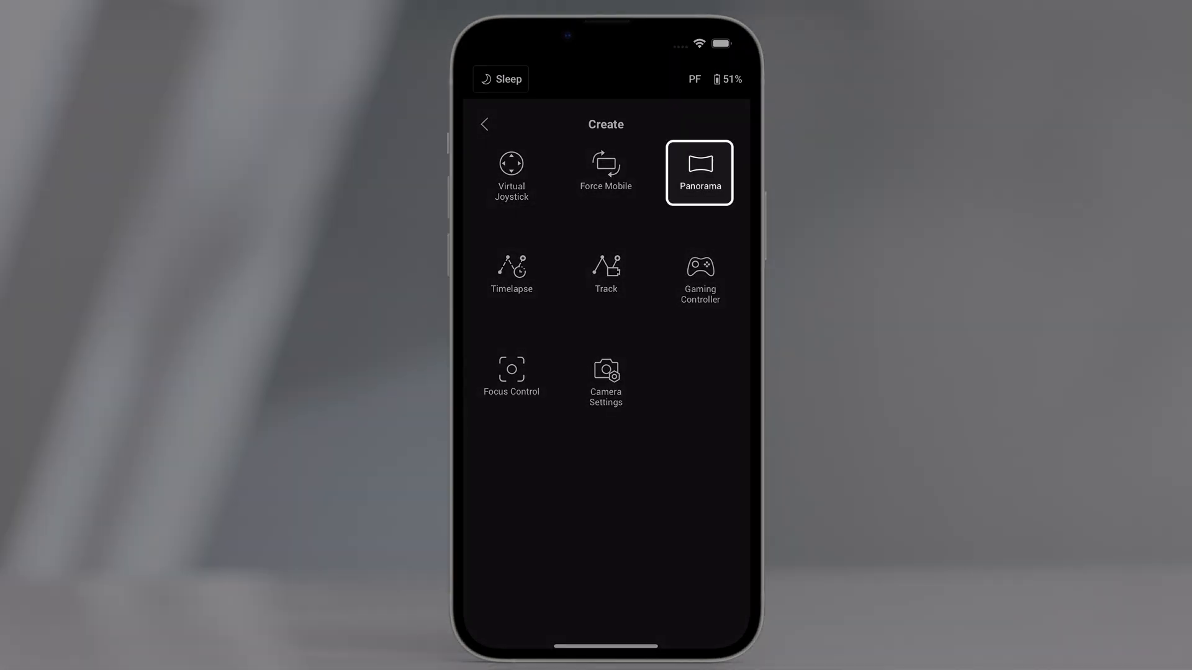
{"action": "left_click", "coordinate": [512, 272]}
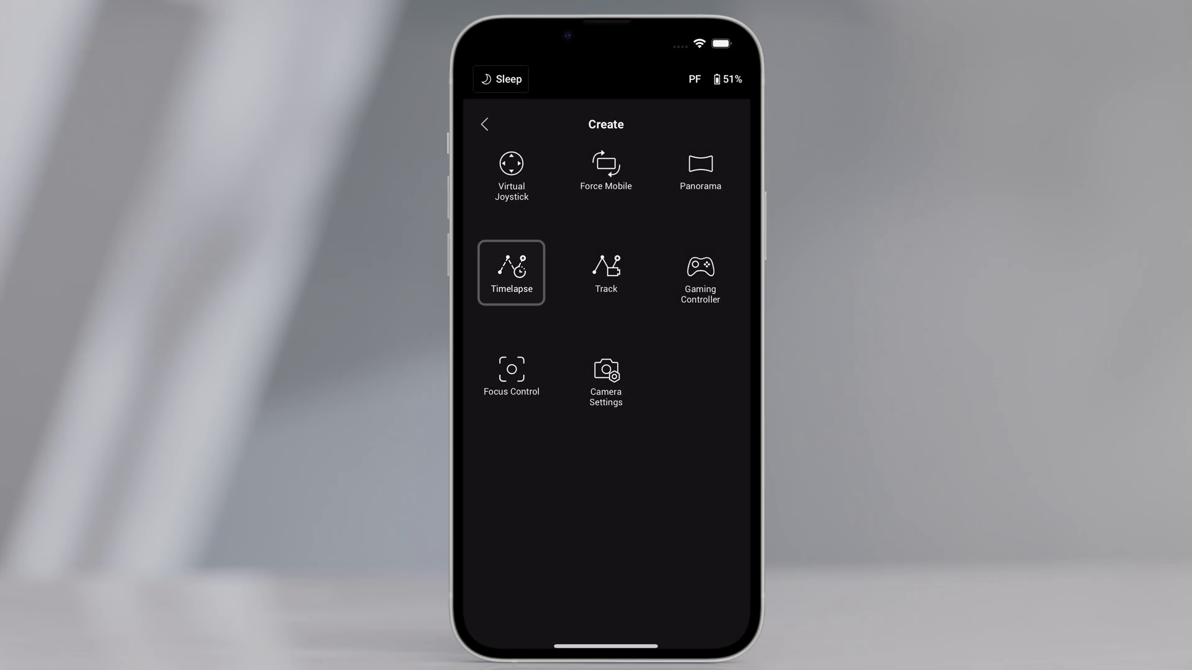
{"action": "left_click", "coordinate": [701, 278]}
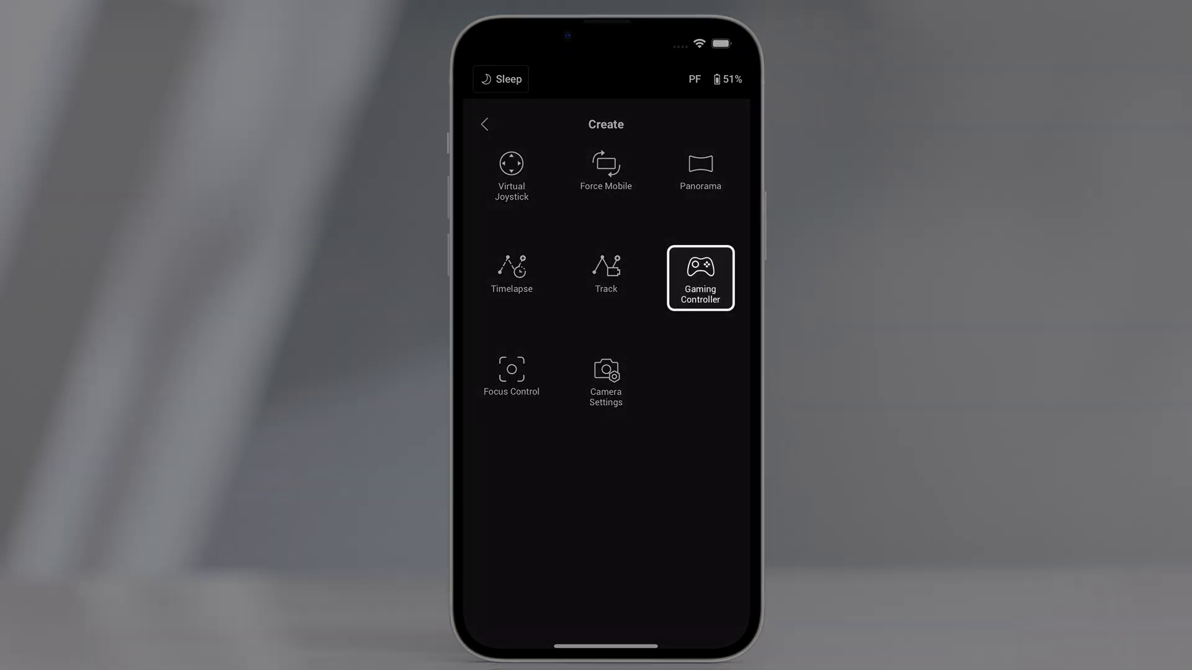
{"action": "left_click", "coordinate": [511, 167]}
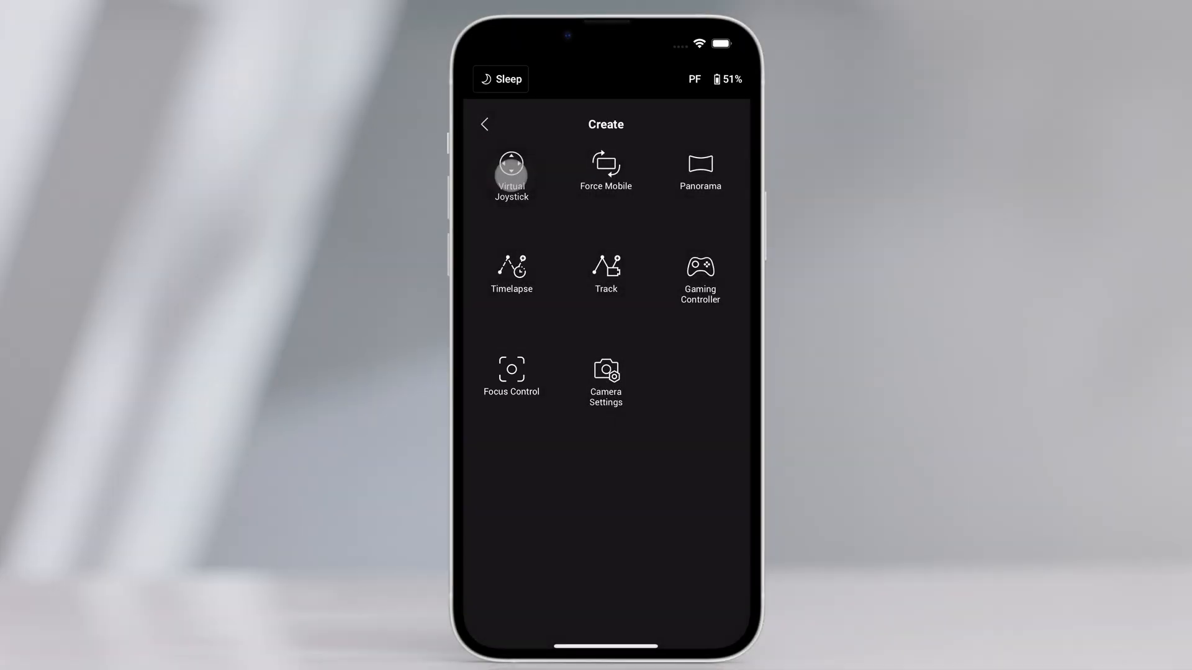
{"action": "left_click", "coordinate": [511, 163]}
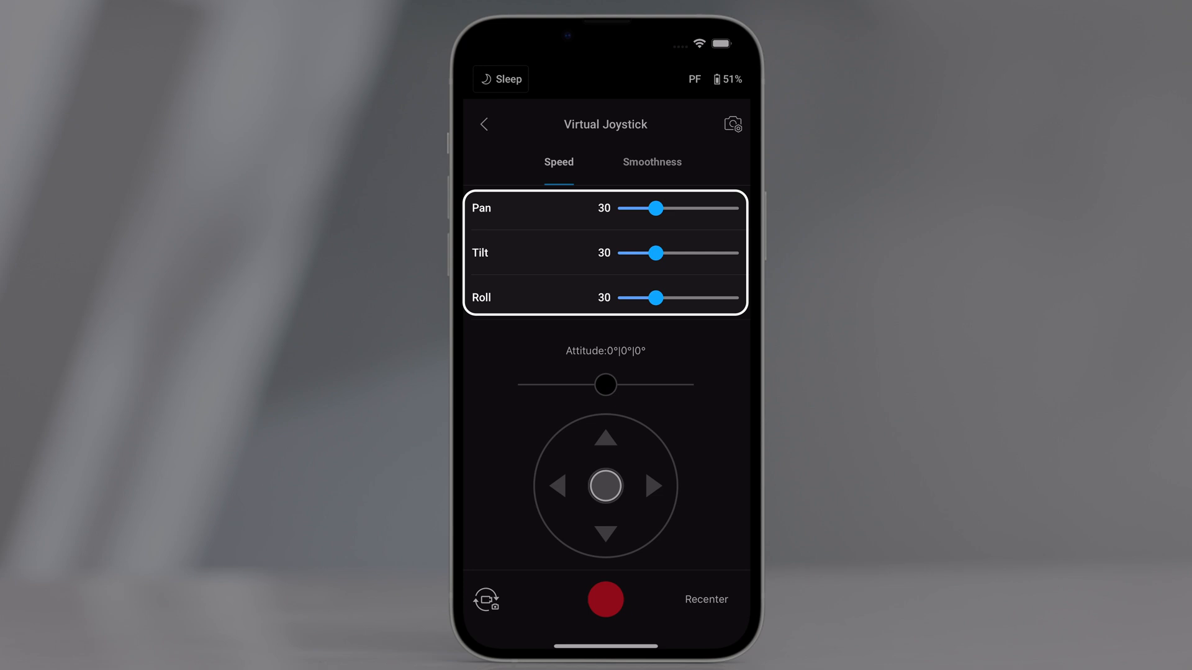
{"action": "left_click", "coordinate": [652, 161]}
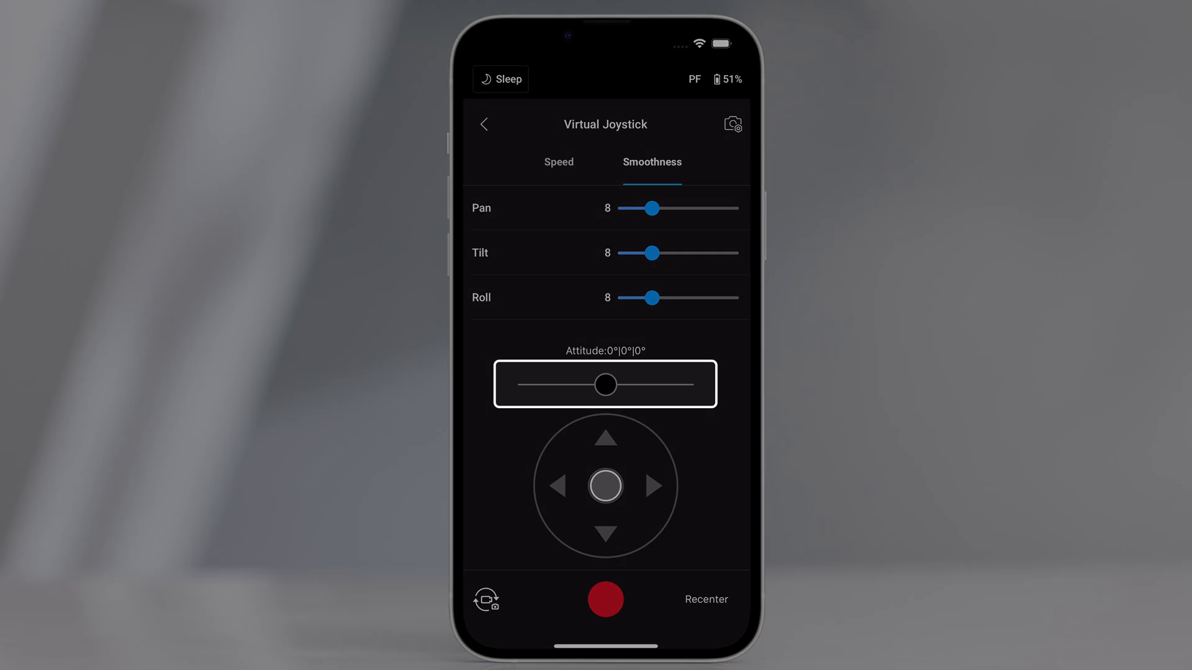
{"action": "left_click_drag", "start_coordinate": [608, 385], "coordinate": [576, 385]}
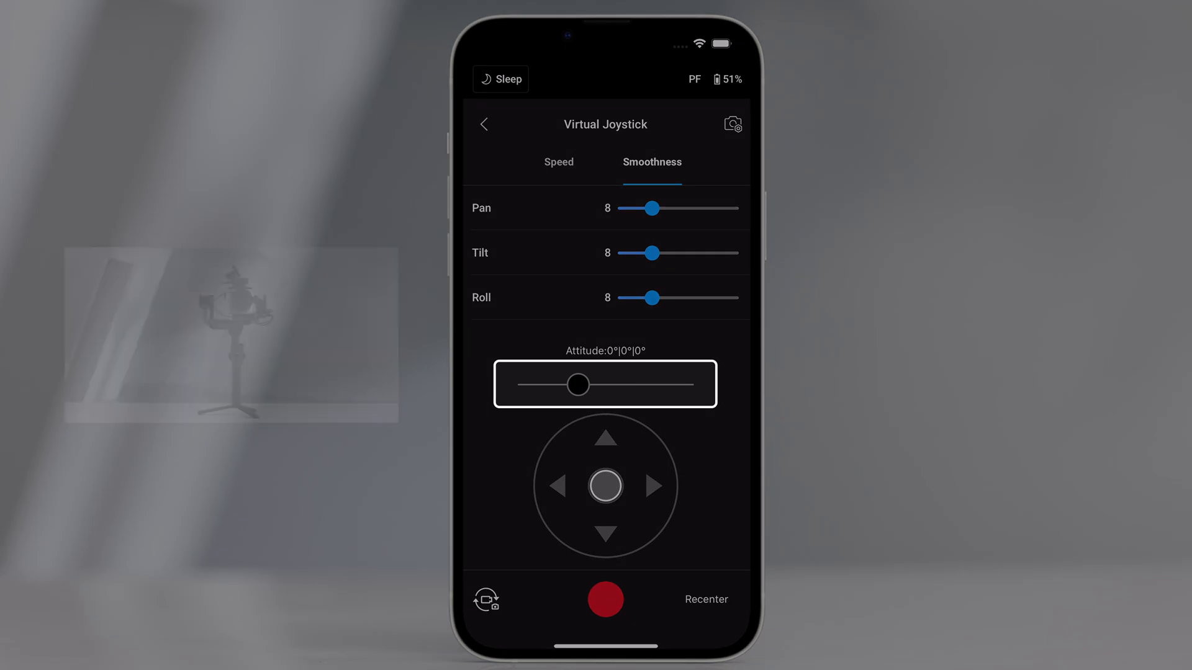
{"action": "left_click_drag", "start_coordinate": [577, 385], "coordinate": [605, 385]}
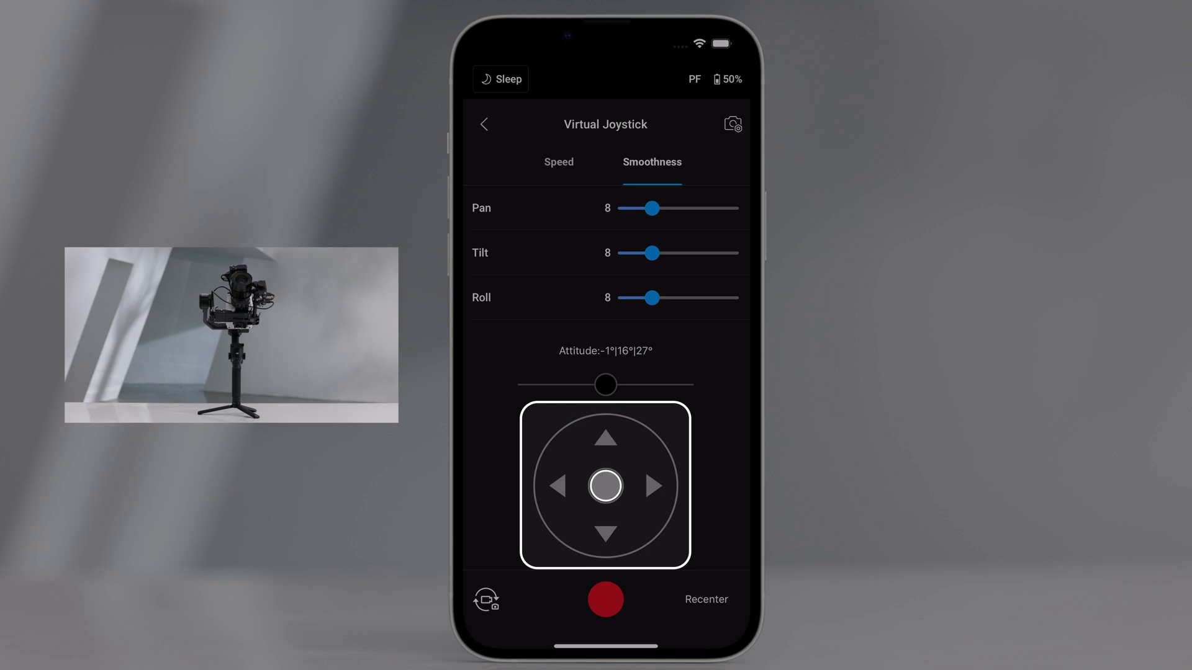
{"action": "left_click_drag", "start_coordinate": [606, 487], "coordinate": [601, 536]}
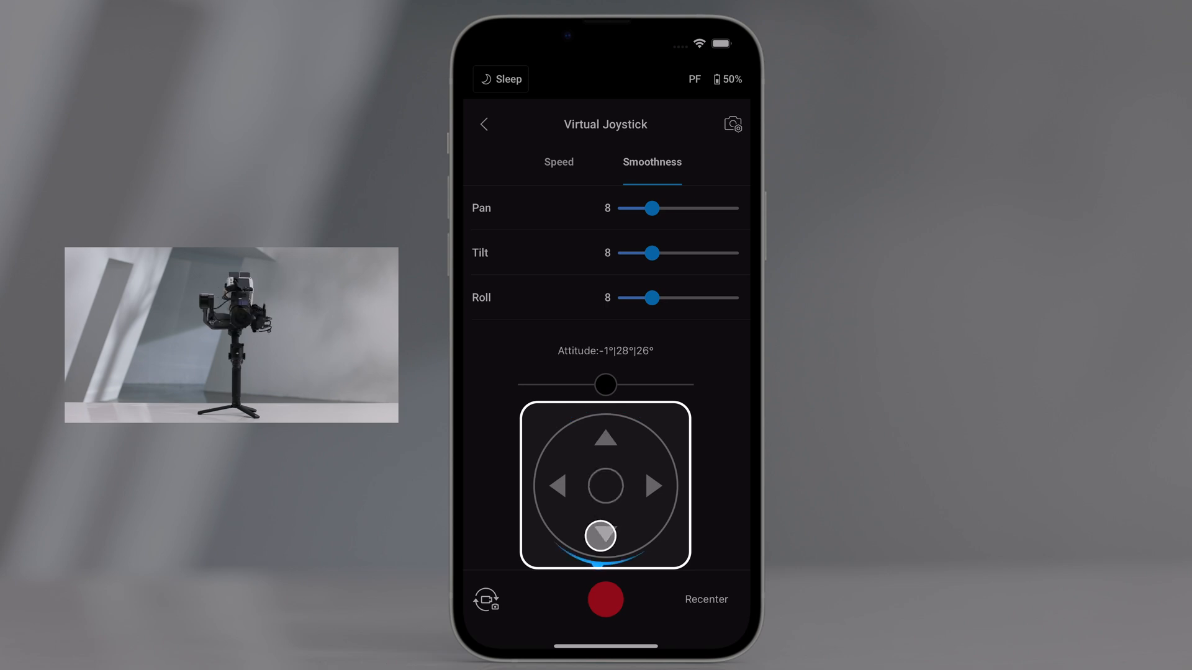
{"action": "left_click", "coordinate": [707, 599]}
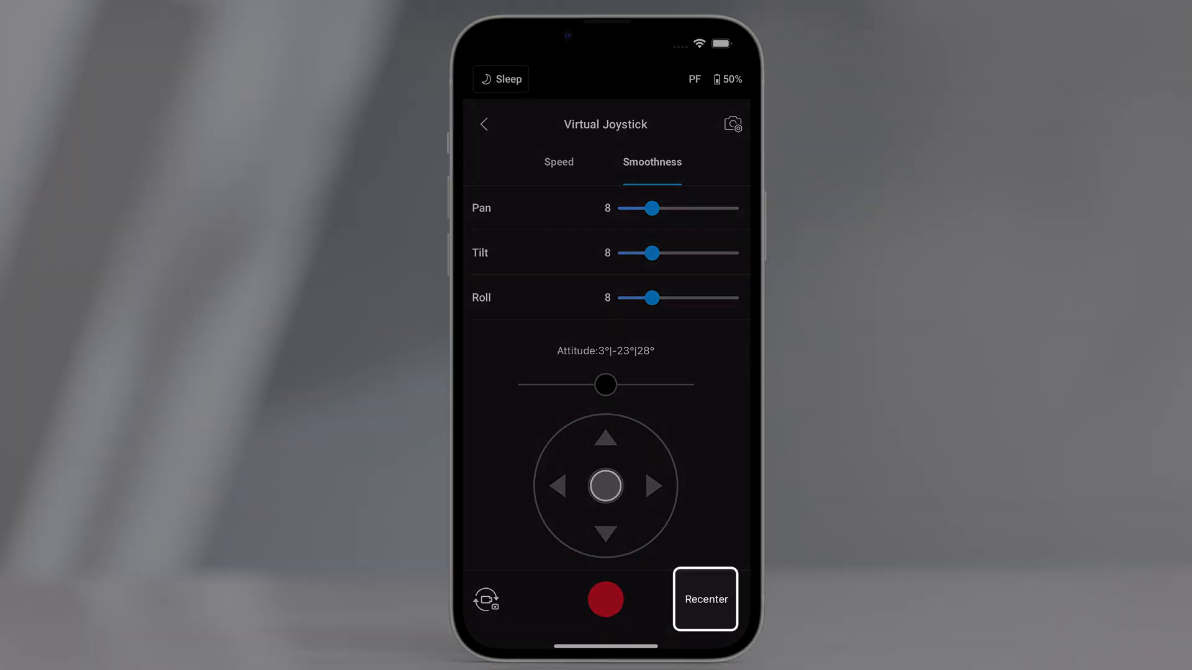
{"action": "left_click", "coordinate": [708, 600]}
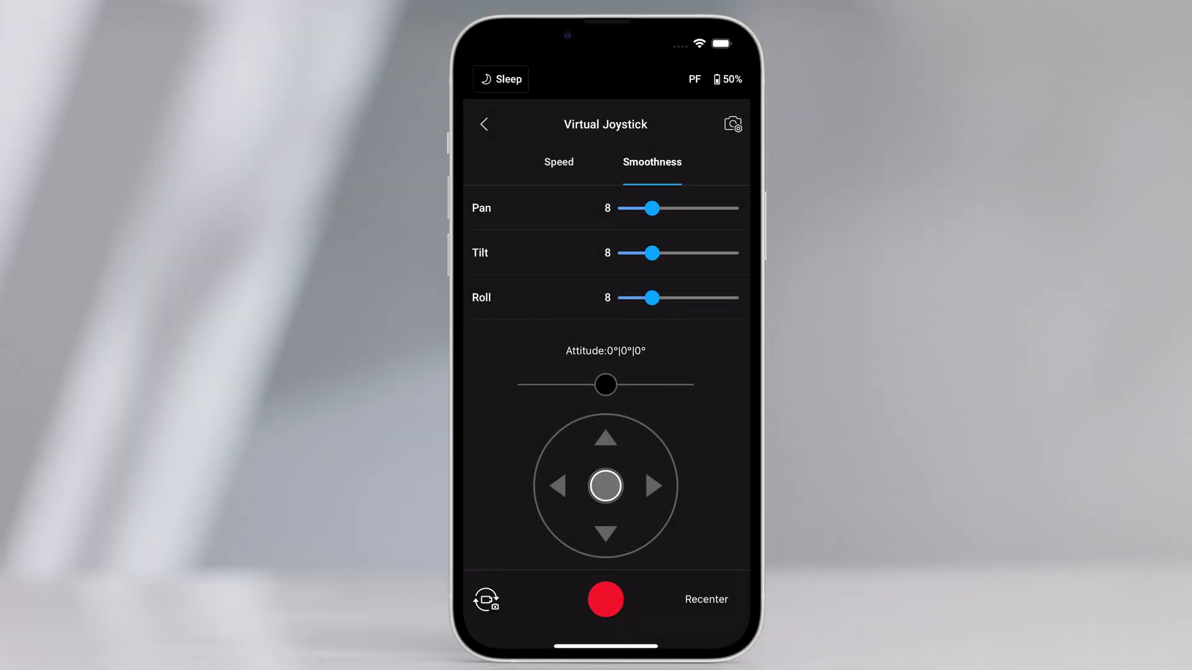
{"action": "left_click", "coordinate": [606, 600]}
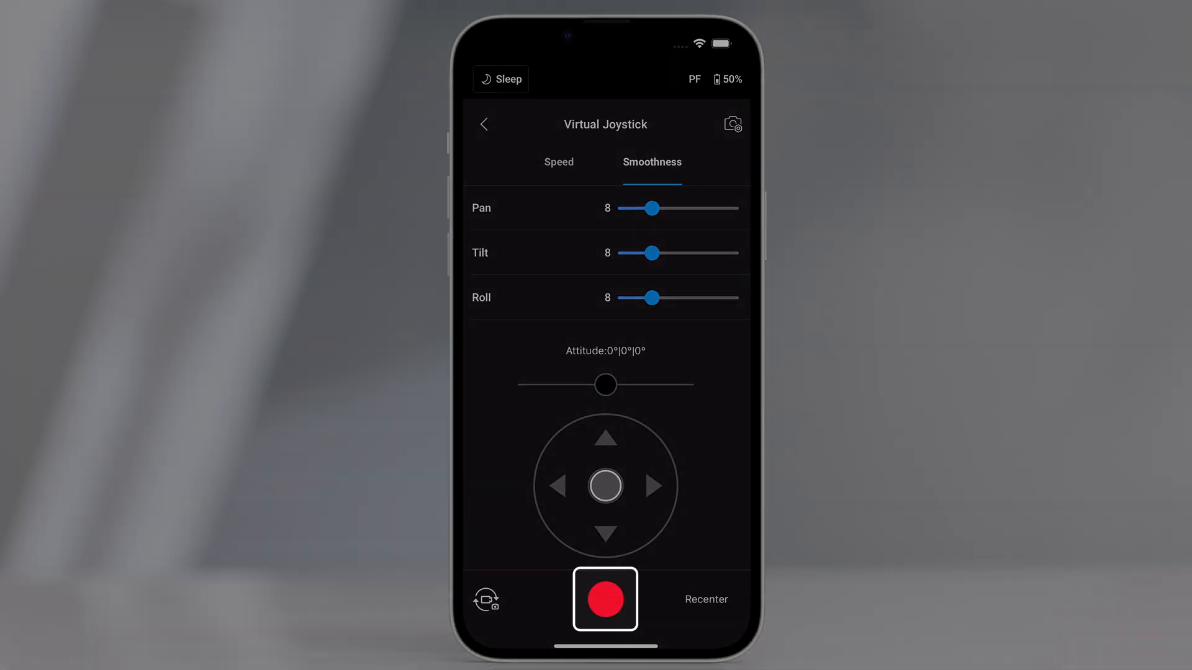
{"action": "left_click", "coordinate": [606, 601]}
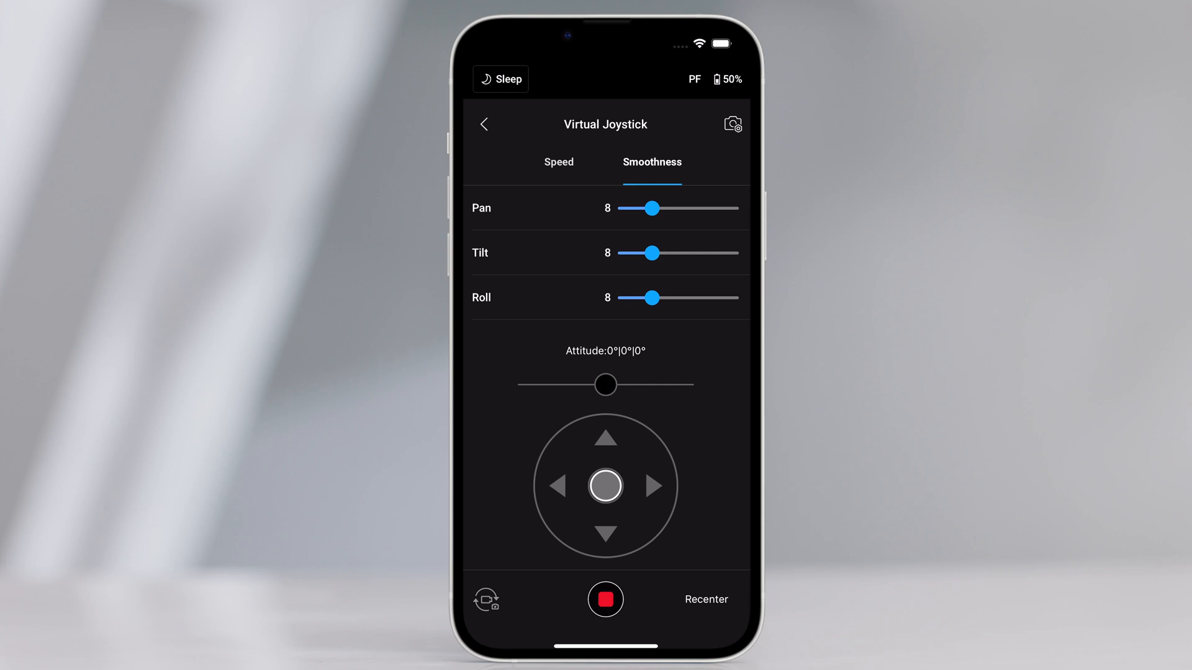
{"action": "left_click", "coordinate": [484, 124]}
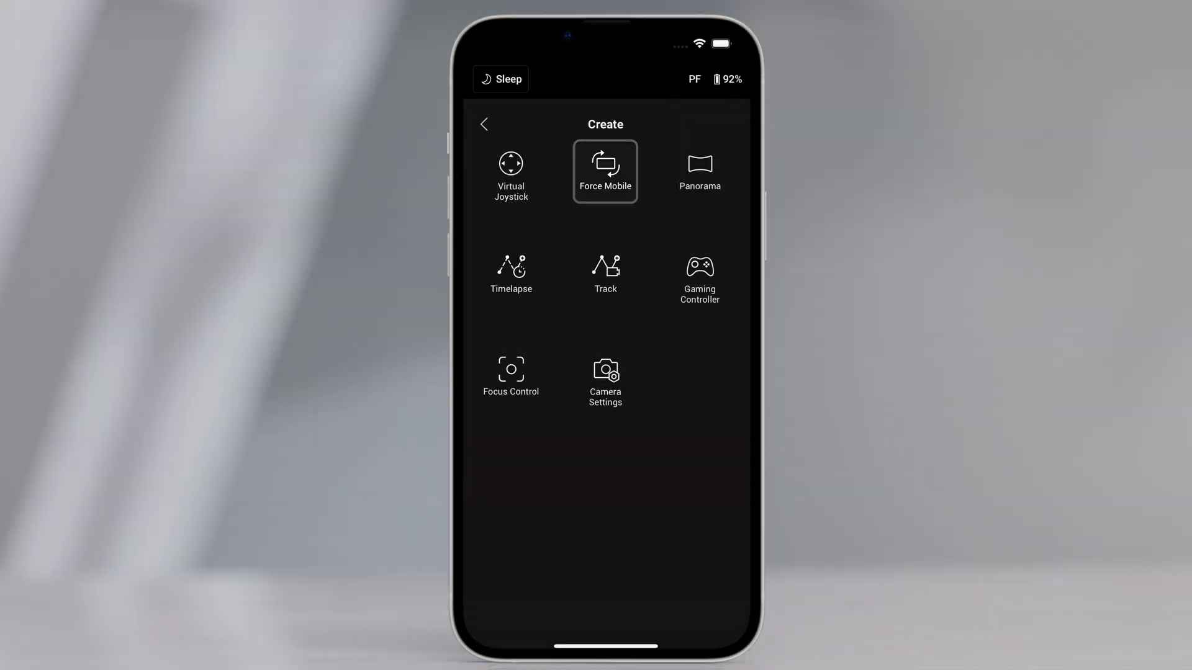
Step: Turn on Force Mobile and lower its pan smoothness to 0
{"action": "left_click", "coordinate": [606, 170]}
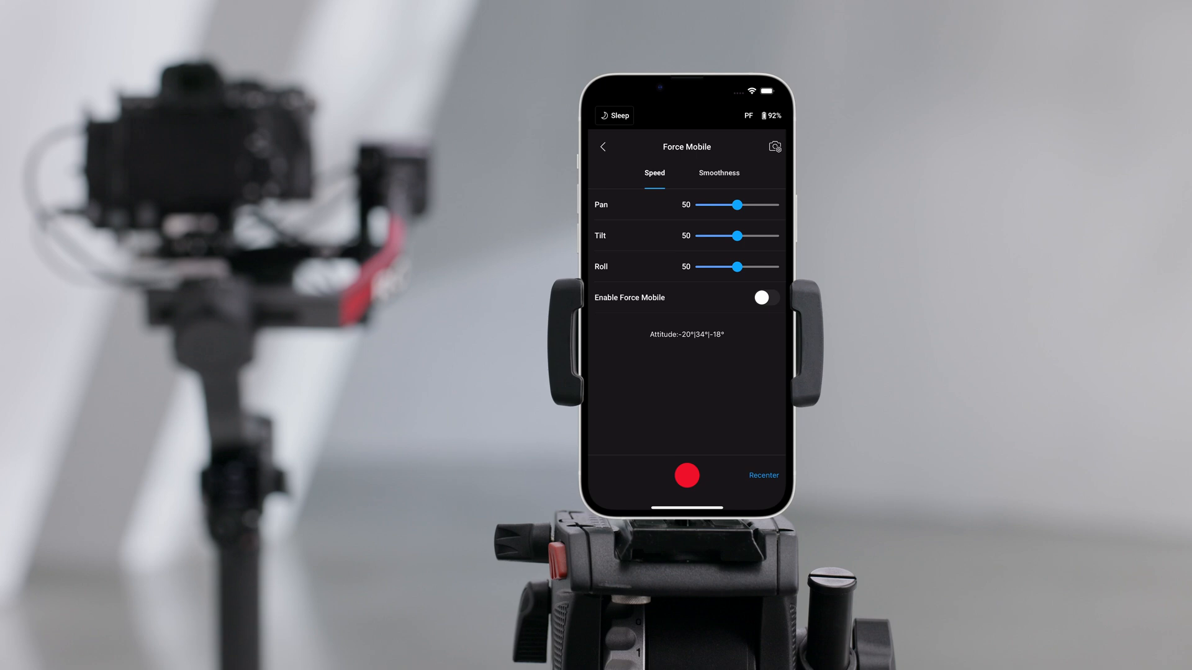
{"action": "left_click", "coordinate": [765, 298]}
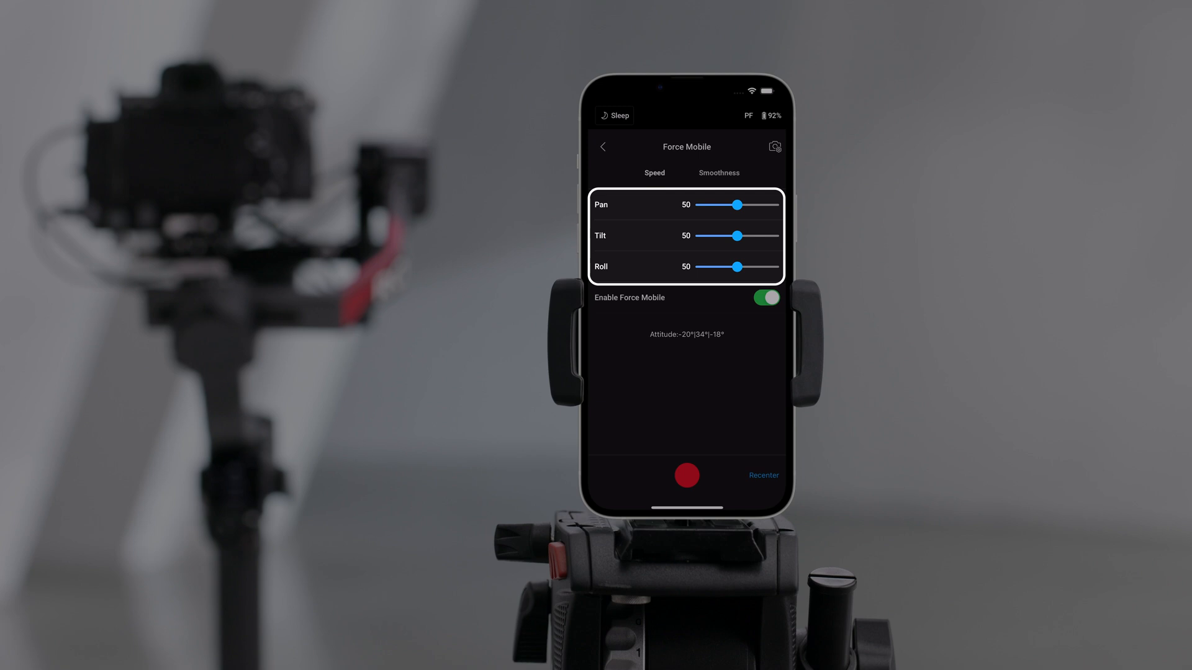
{"action": "left_click", "coordinate": [717, 173]}
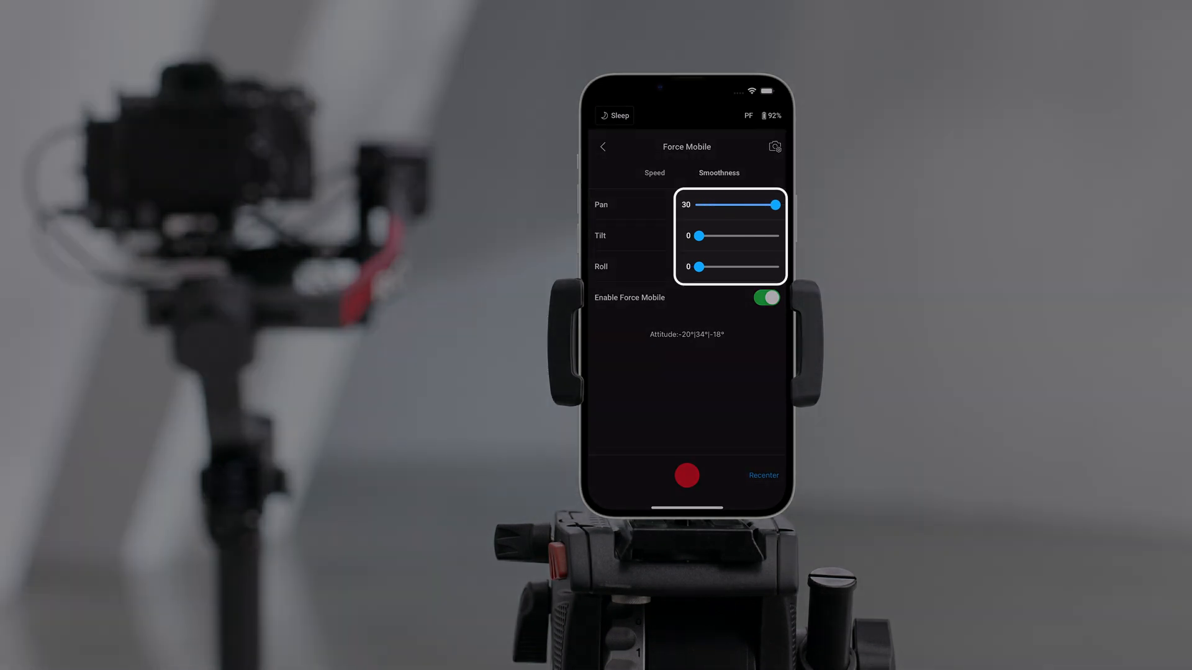
{"action": "left_click_drag", "start_coordinate": [697, 236], "coordinate": [775, 236]}
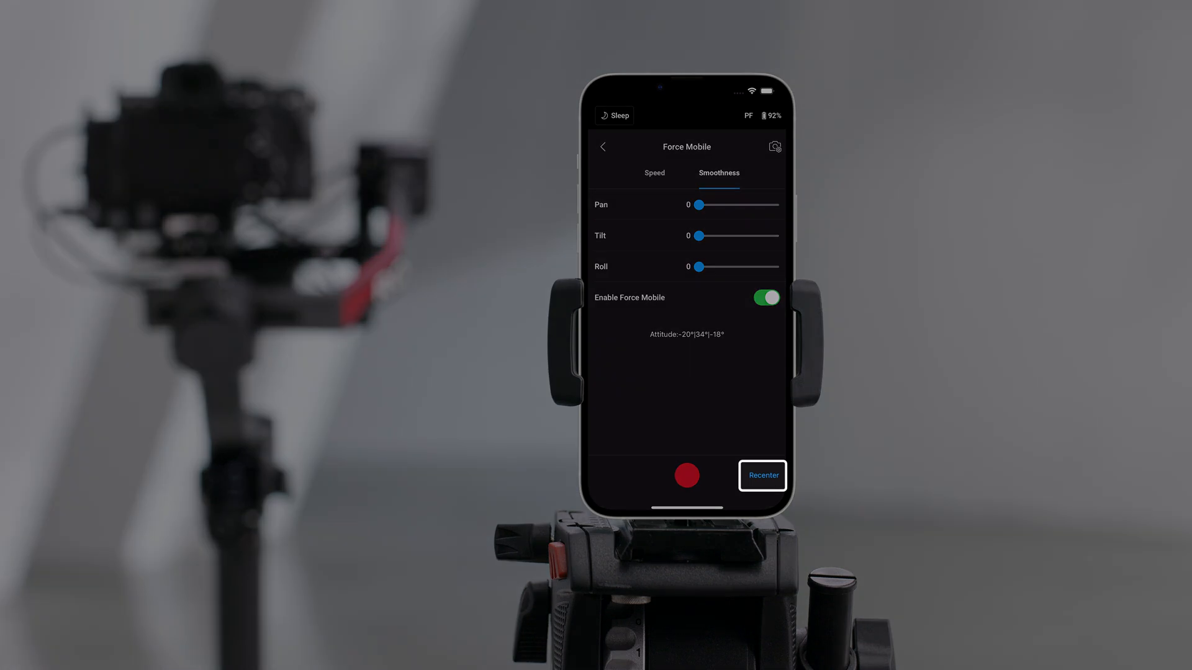
Step: Recenter the gimbal, then start and stop a recording
{"action": "left_click", "coordinate": [763, 476]}
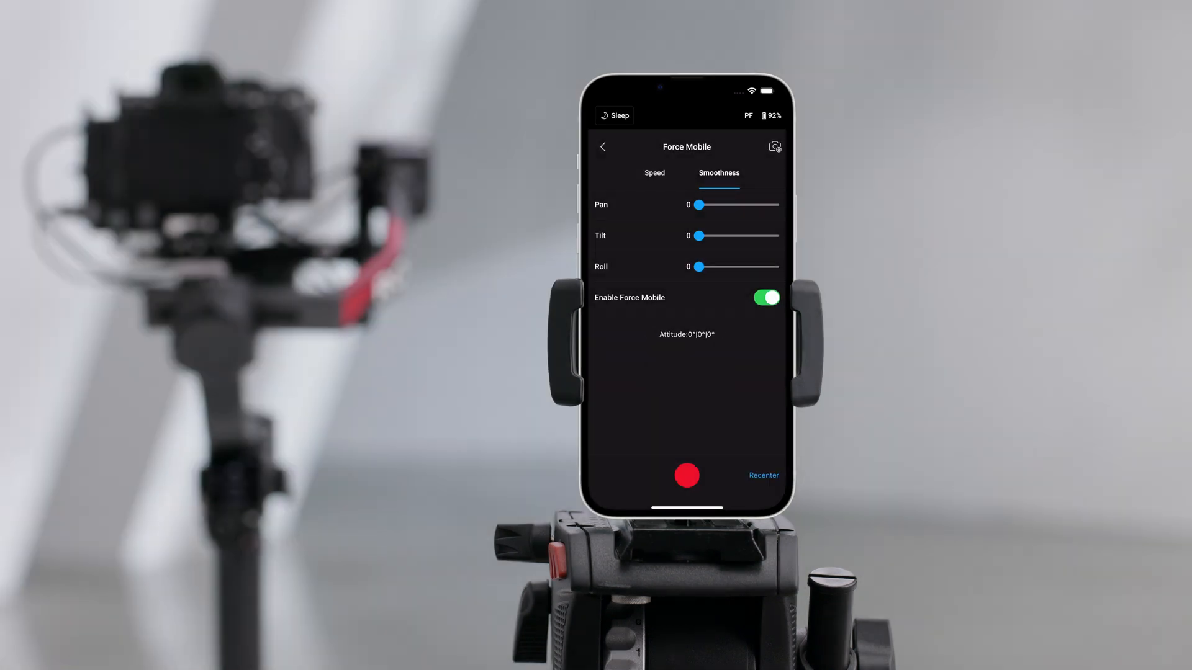
{"action": "left_click", "coordinate": [687, 475]}
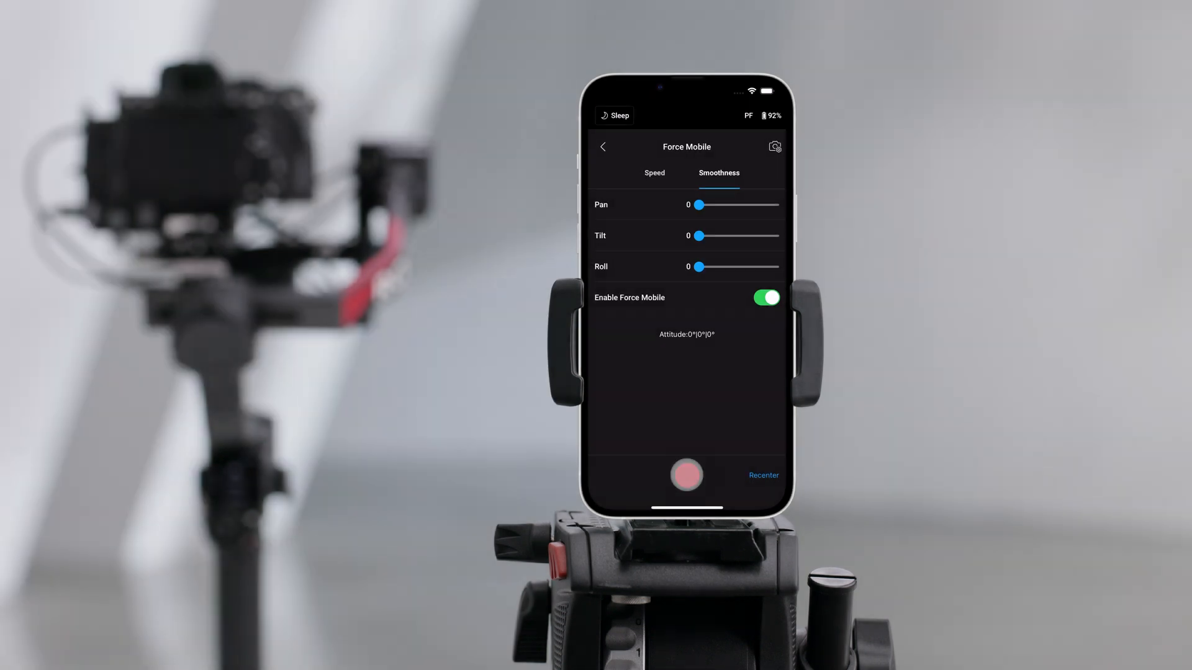
{"action": "left_click", "coordinate": [687, 475]}
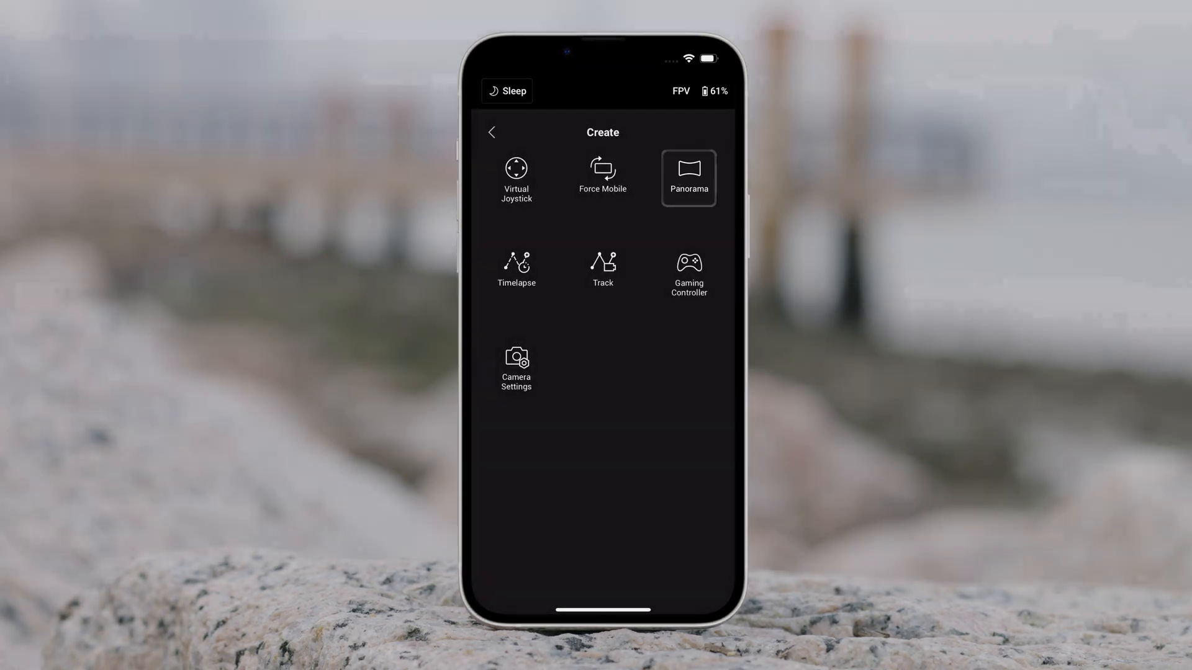
Step: Shrink the Panorama frame to 60°×15° with 3×2 shots, enable Push Mode, and return to Create
{"action": "left_click", "coordinate": [687, 179]}
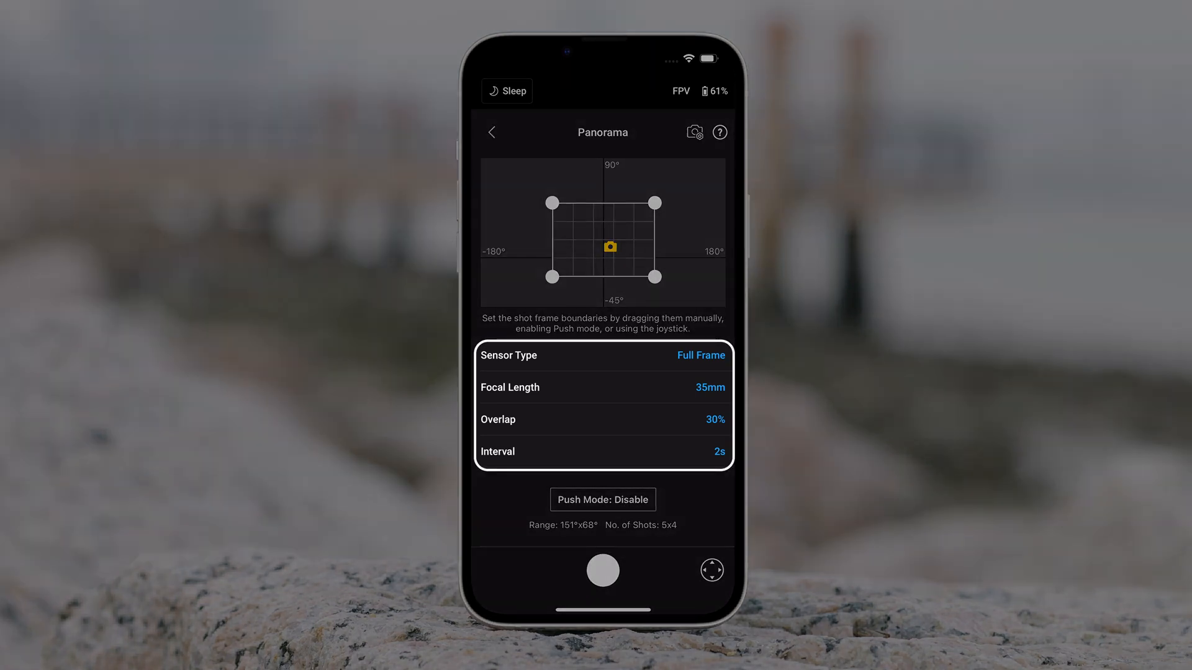
{"action": "left_click_drag", "start_coordinate": [608, 246], "coordinate": [551, 202]}
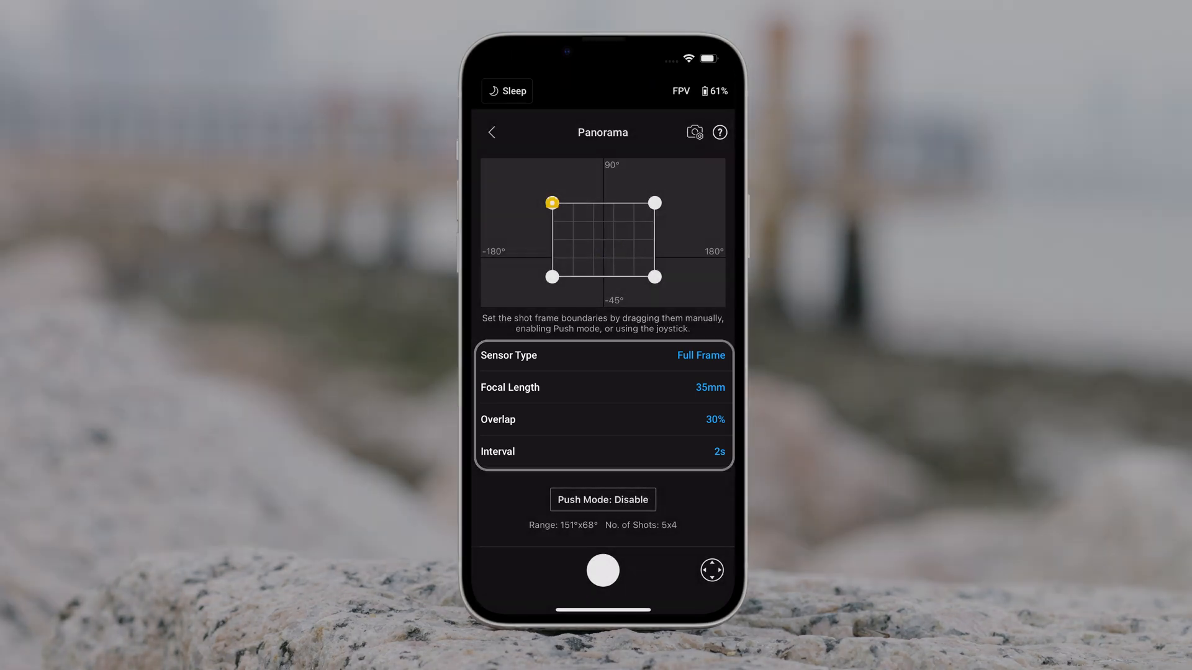
{"action": "left_click", "coordinate": [603, 420]}
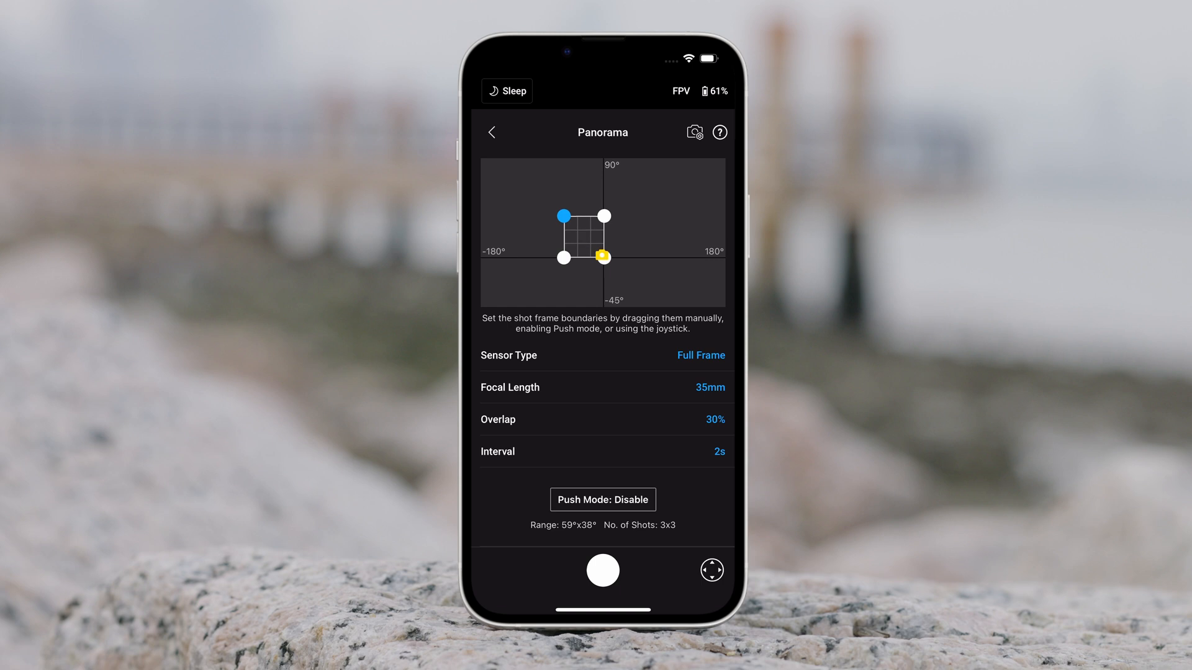
{"action": "left_click_drag", "start_coordinate": [603, 256], "coordinate": [603, 242]}
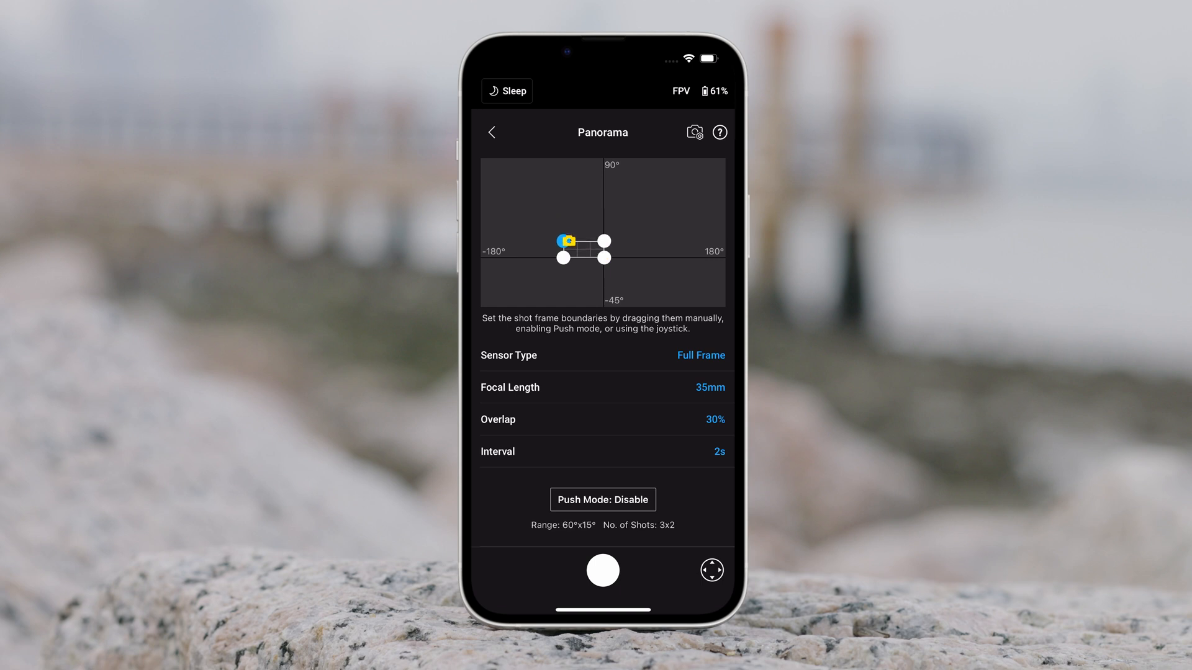
{"action": "left_click", "coordinate": [603, 499]}
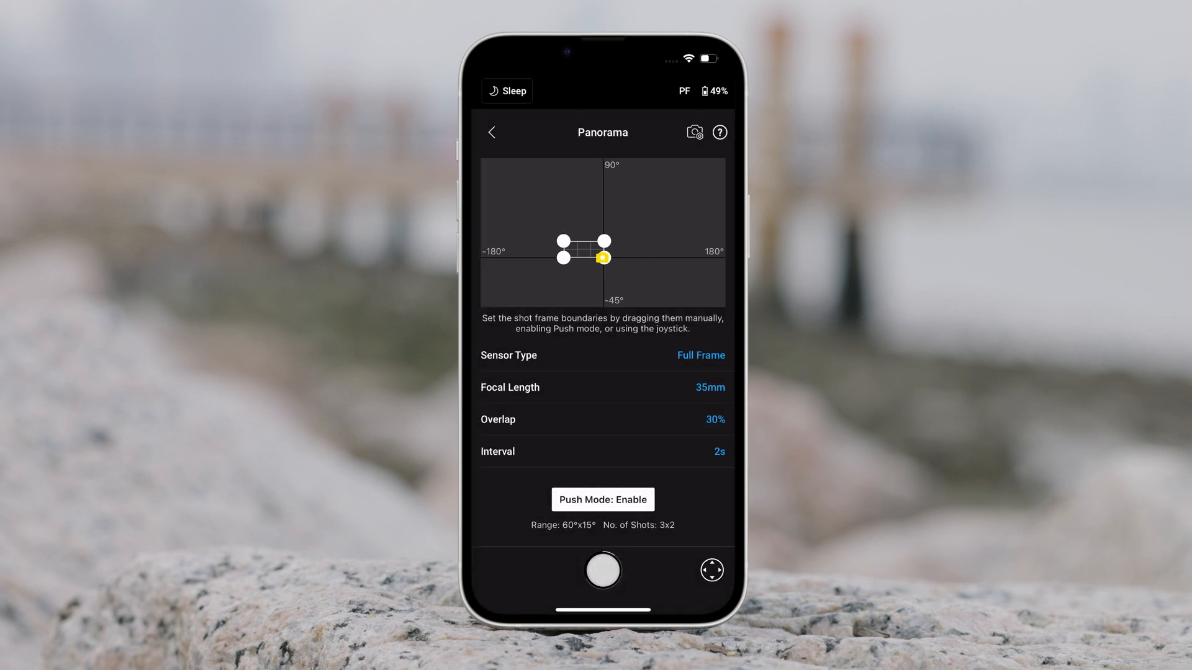
{"action": "left_click", "coordinate": [602, 572]}
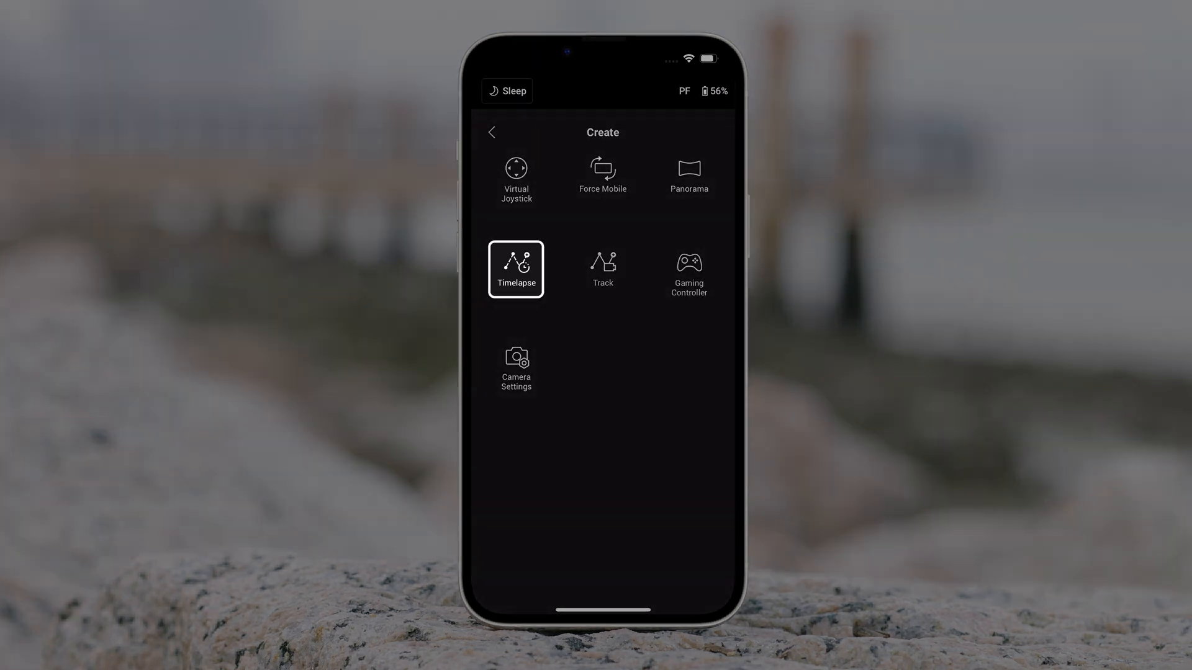
Step: Enable Push Mode in Timelapse and add the first camera waypoint
{"action": "left_click", "coordinate": [517, 268]}
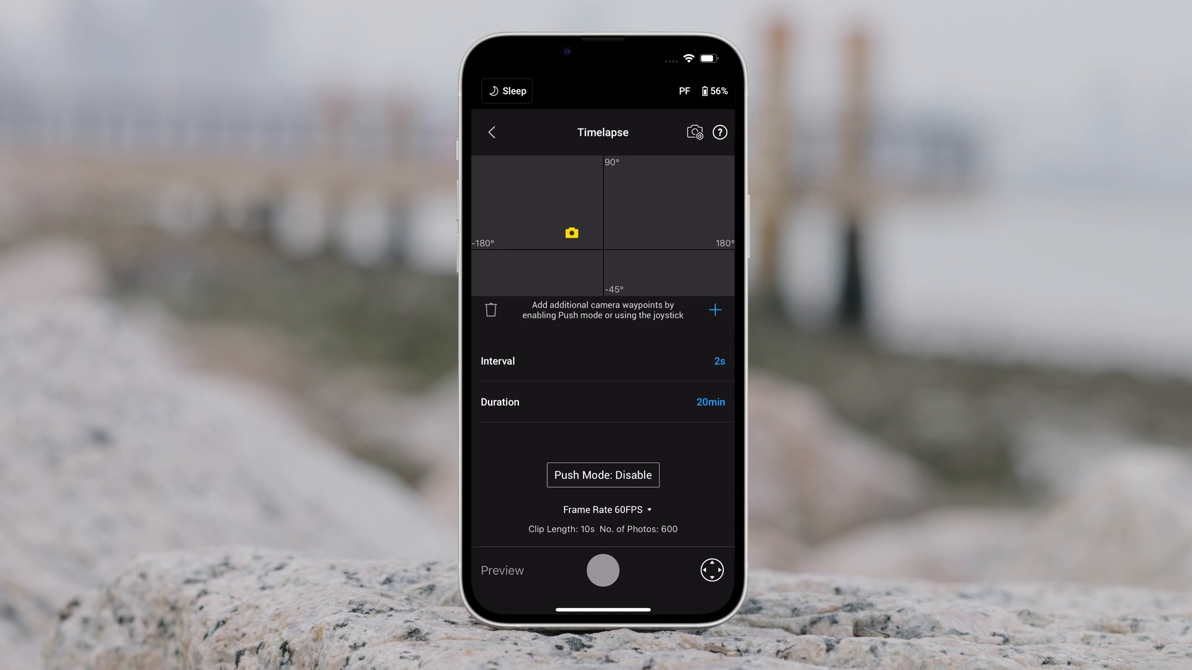
{"action": "left_click", "coordinate": [720, 361]}
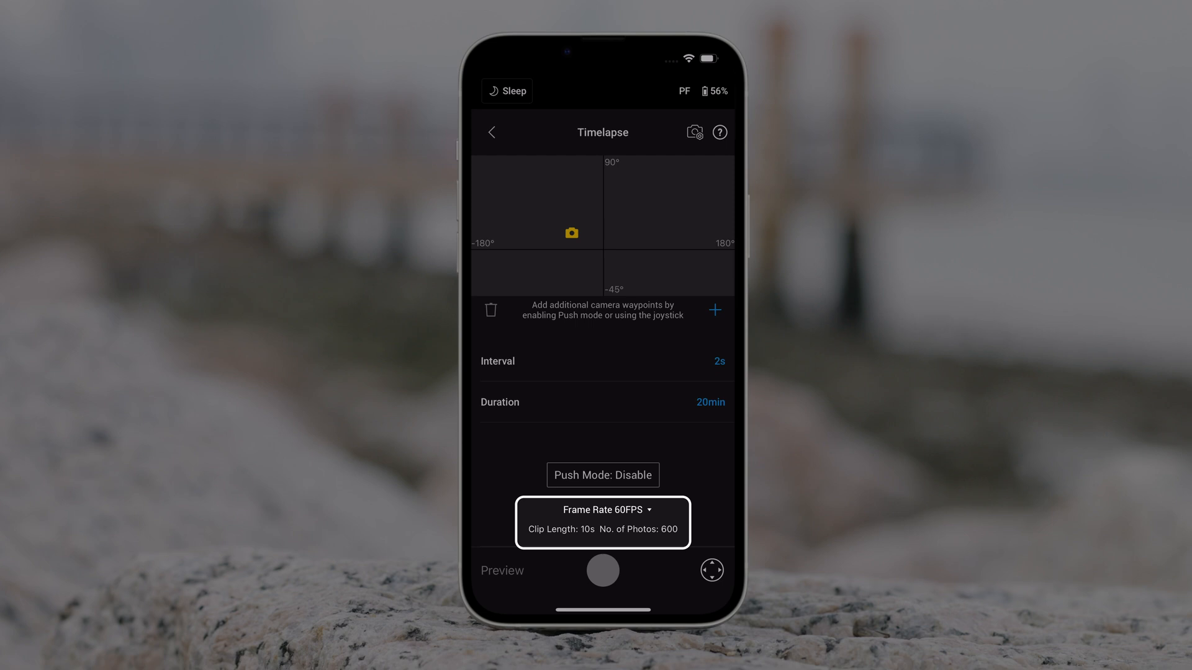
{"action": "left_click", "coordinate": [604, 475]}
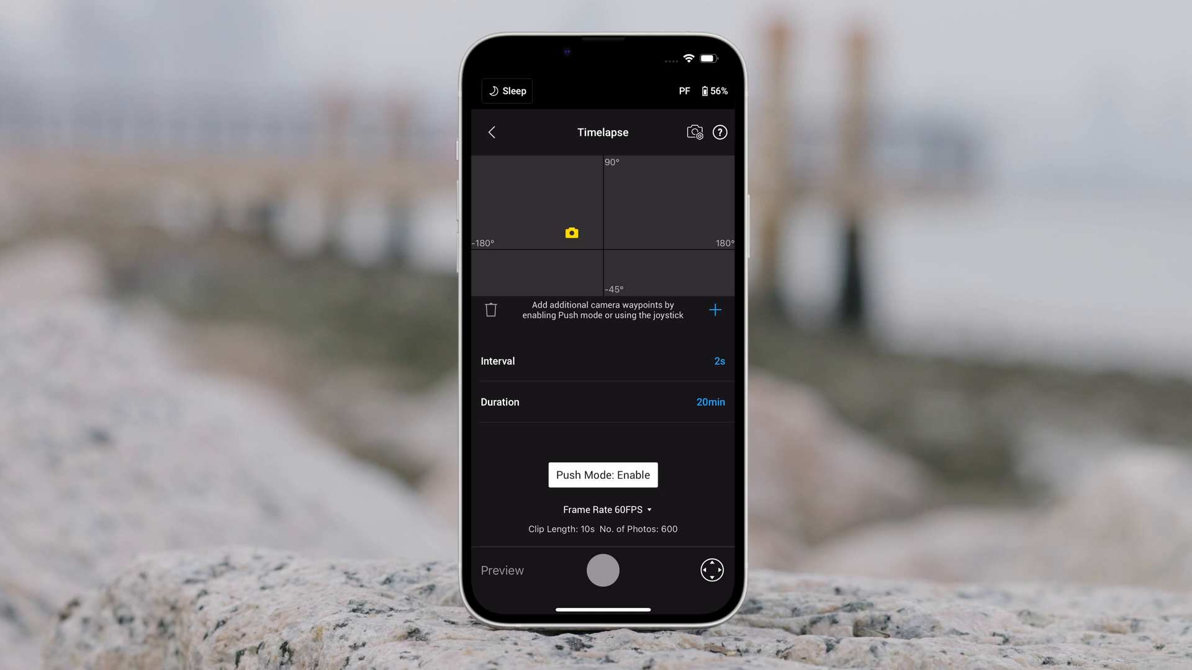
{"action": "left_click", "coordinate": [603, 474]}
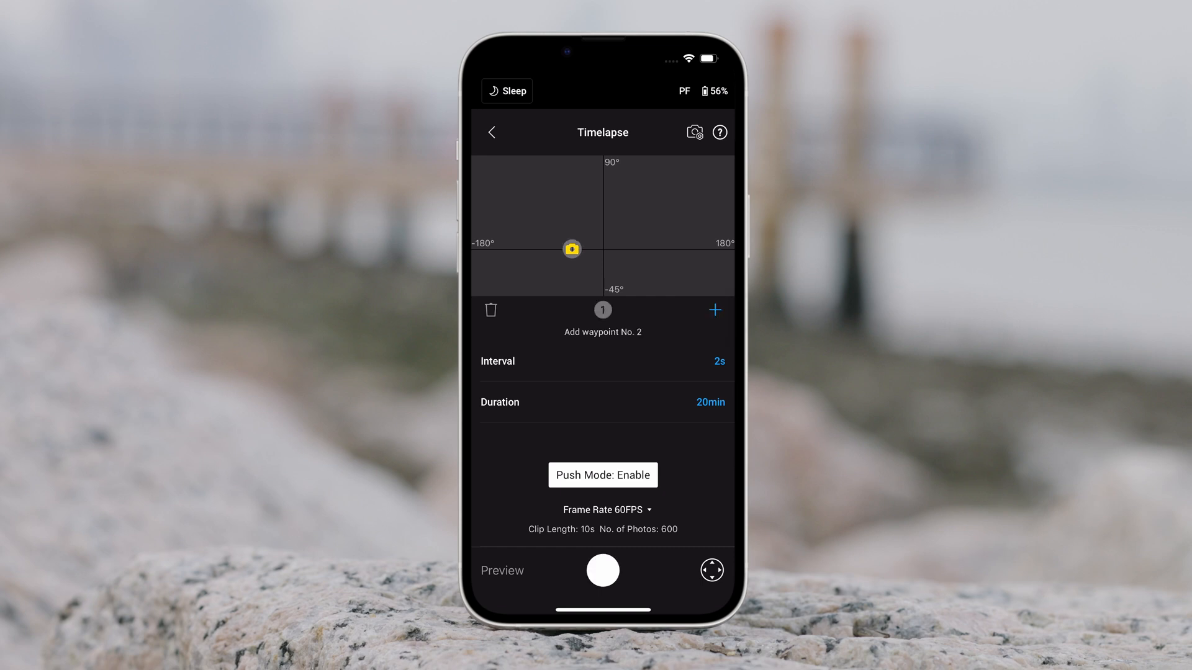
Step: Add and adjust further waypoints, start and stop shooting the timelapse
{"action": "left_click", "coordinate": [712, 570]}
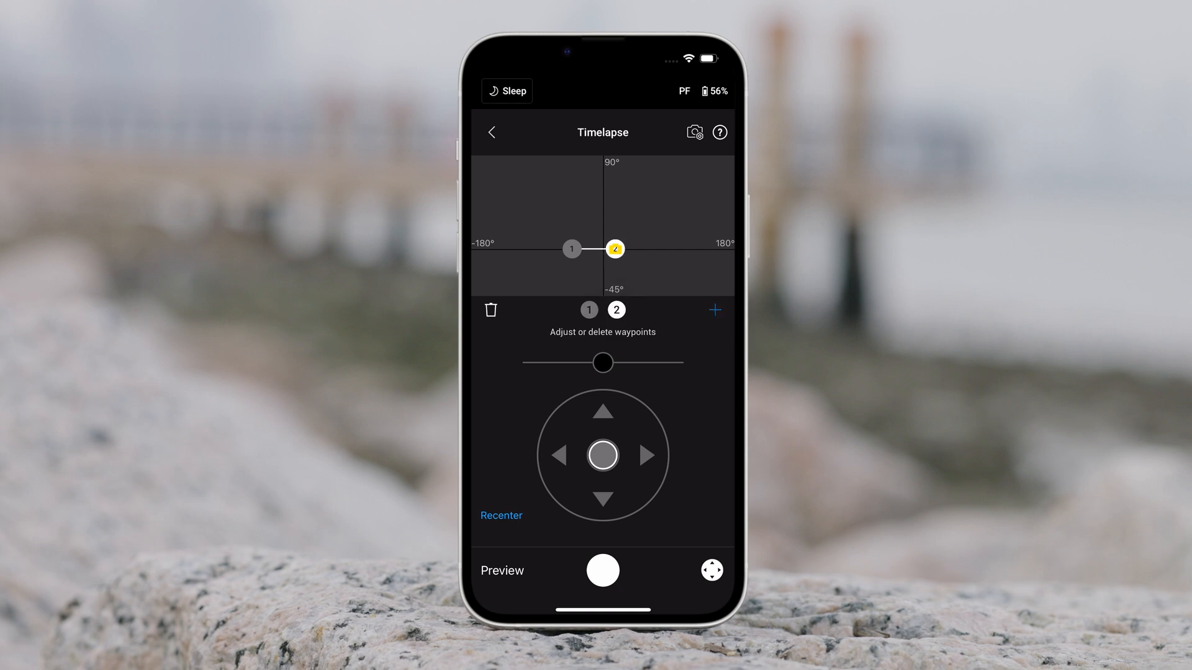
{"action": "left_click", "coordinate": [492, 311]}
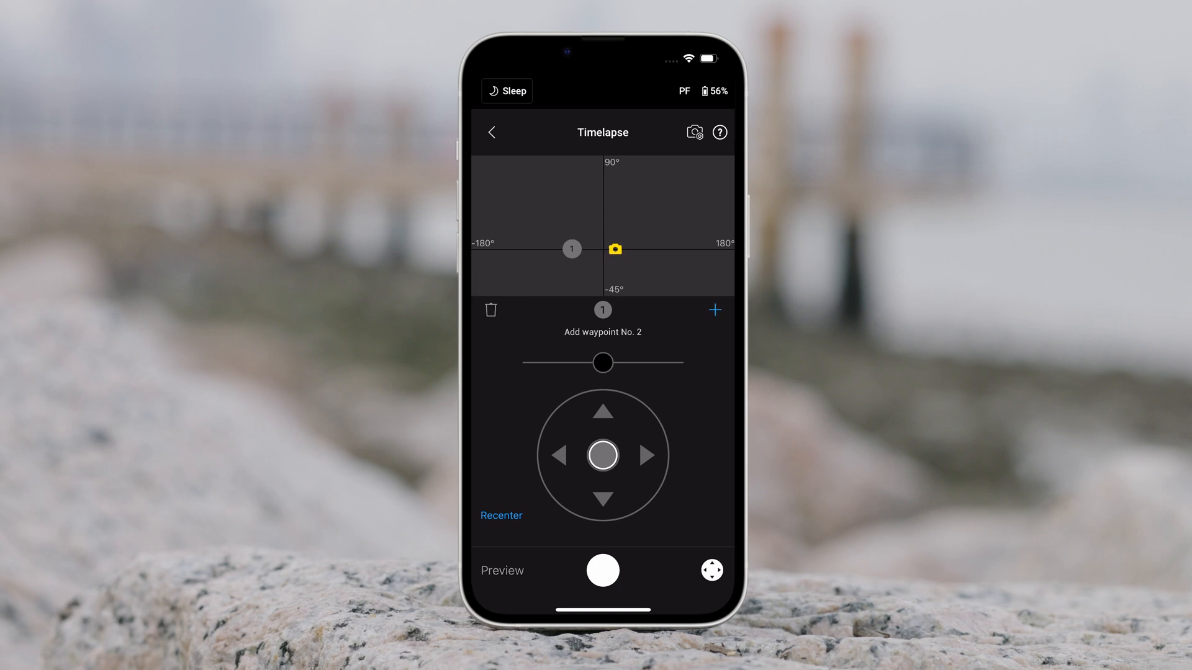
{"action": "left_click", "coordinate": [715, 311]}
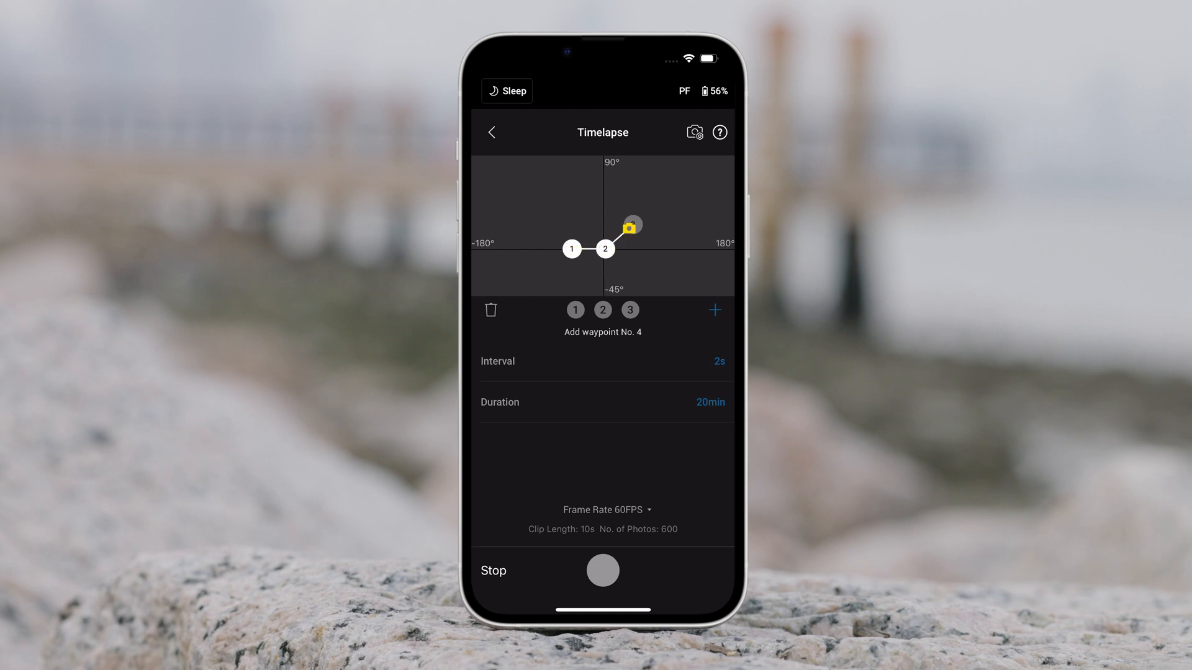
{"action": "left_click", "coordinate": [603, 570]}
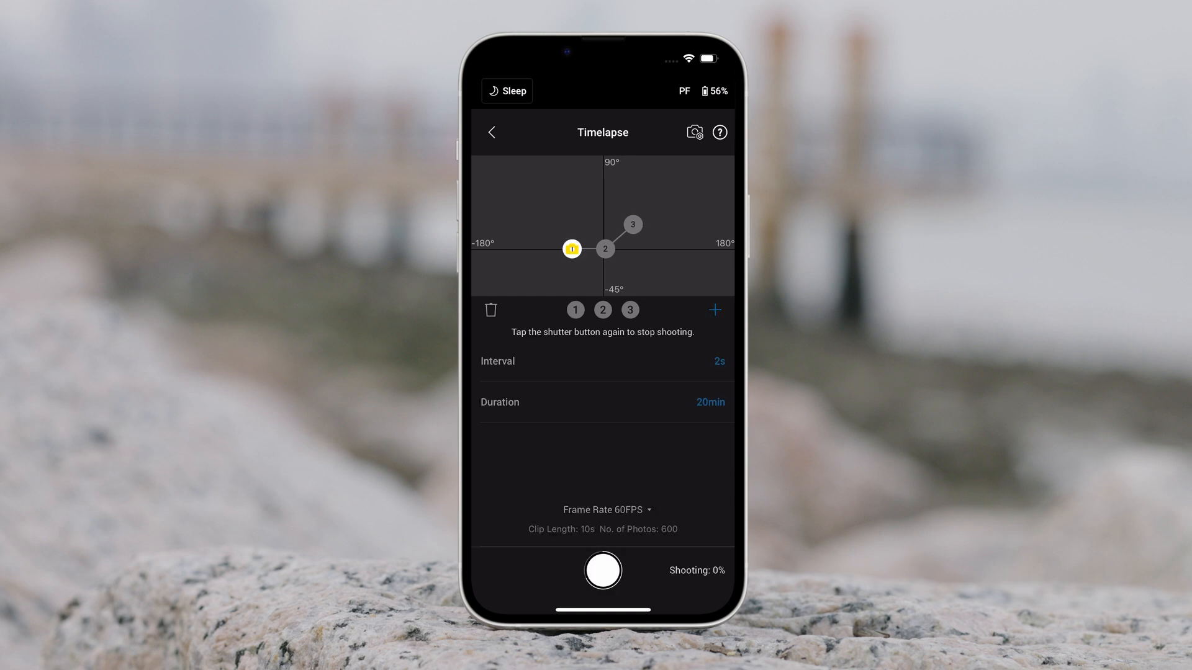
{"action": "left_click", "coordinate": [492, 131]}
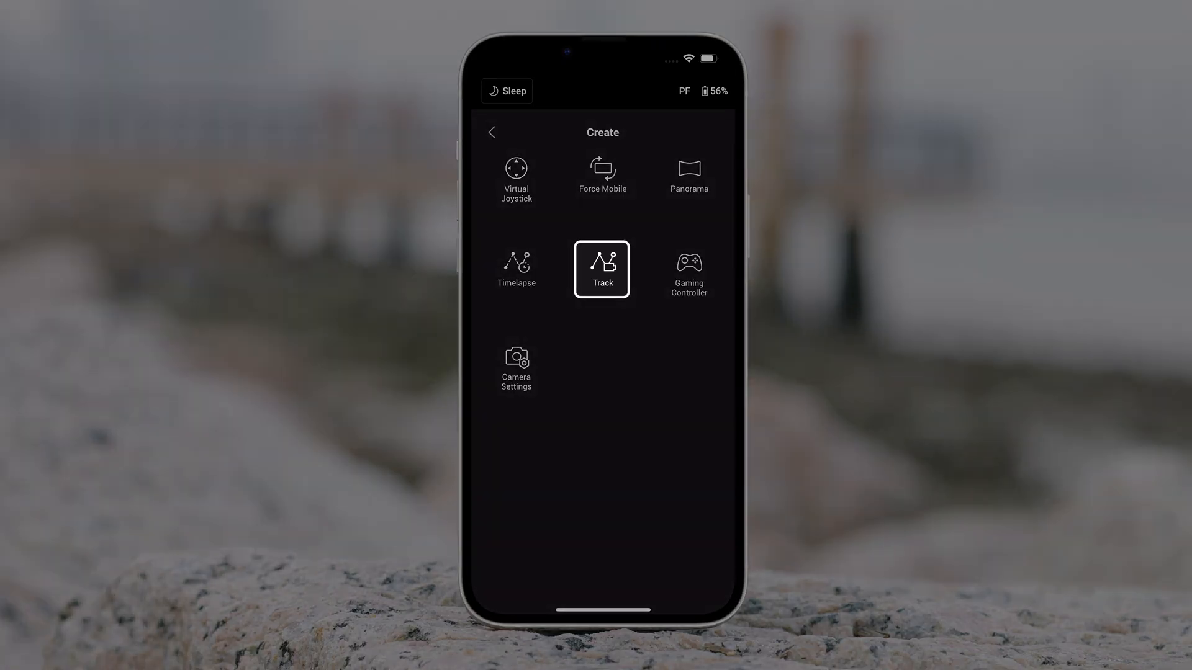
Step: Clear the Track waypoints, add two new ones with the joystick, and return to Create
{"action": "left_click", "coordinate": [602, 269]}
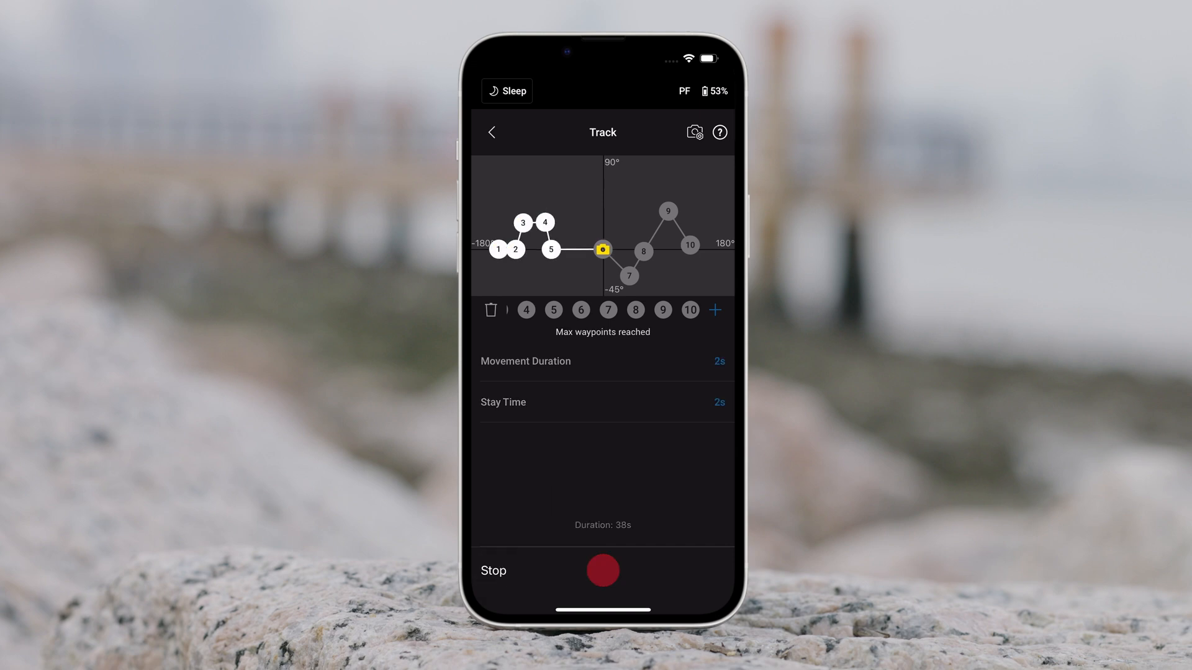
{"action": "left_click", "coordinate": [492, 310]}
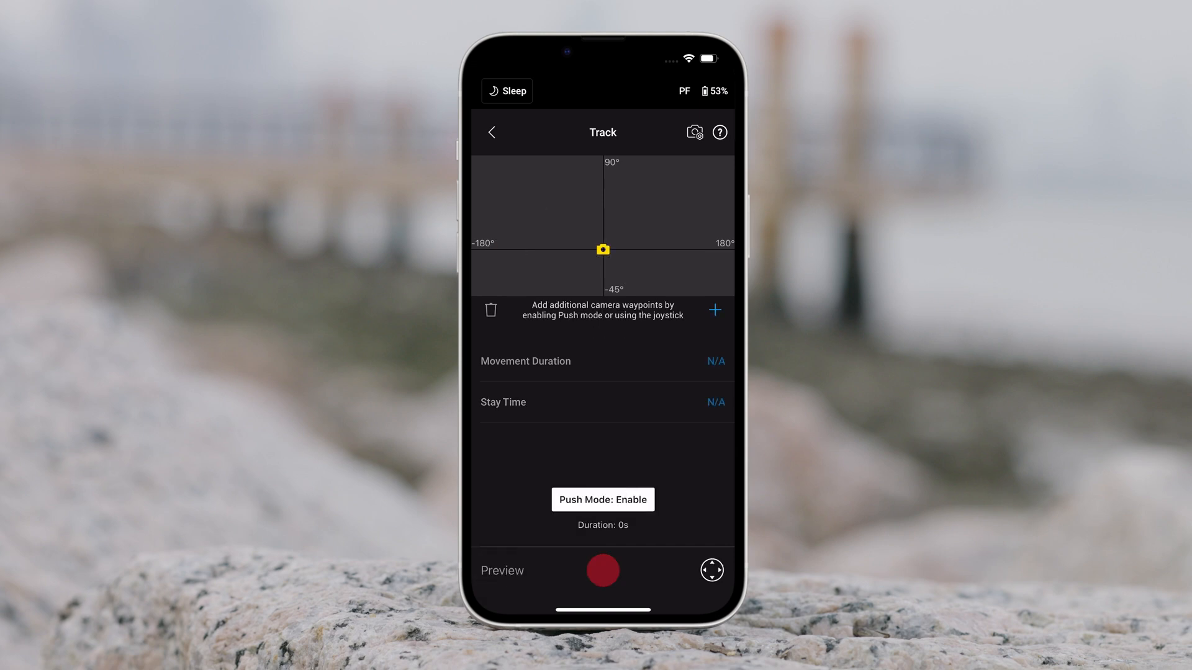
{"action": "left_click", "coordinate": [603, 500]}
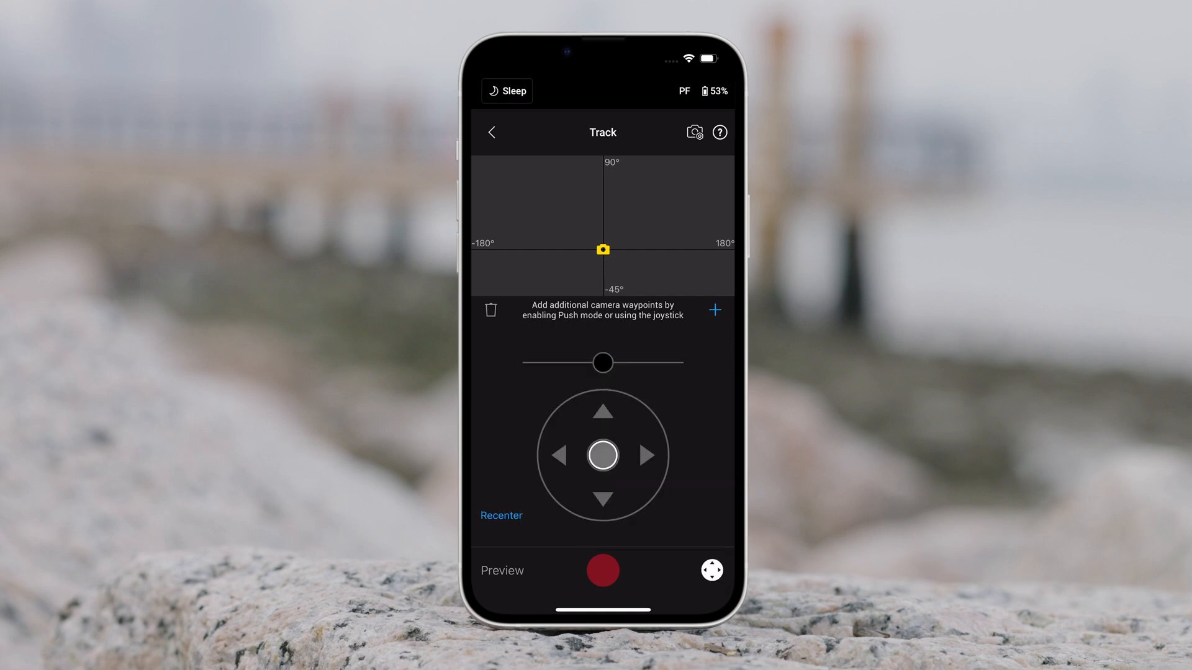
{"action": "left_click", "coordinate": [715, 310]}
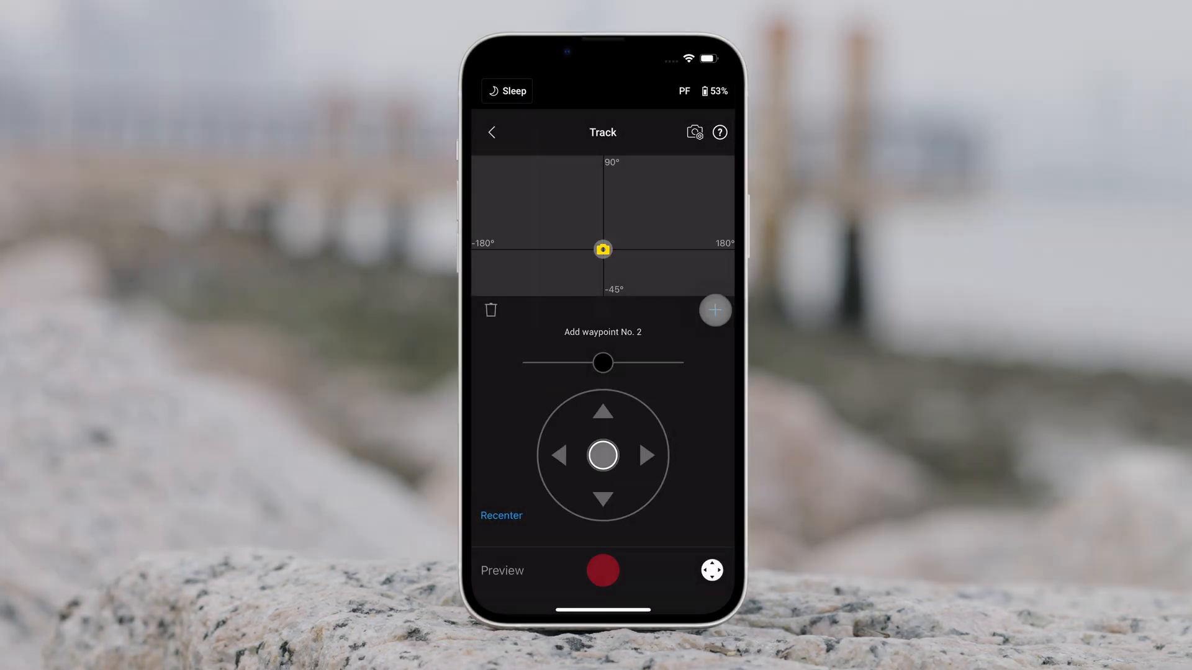
{"action": "left_click", "coordinate": [715, 311]}
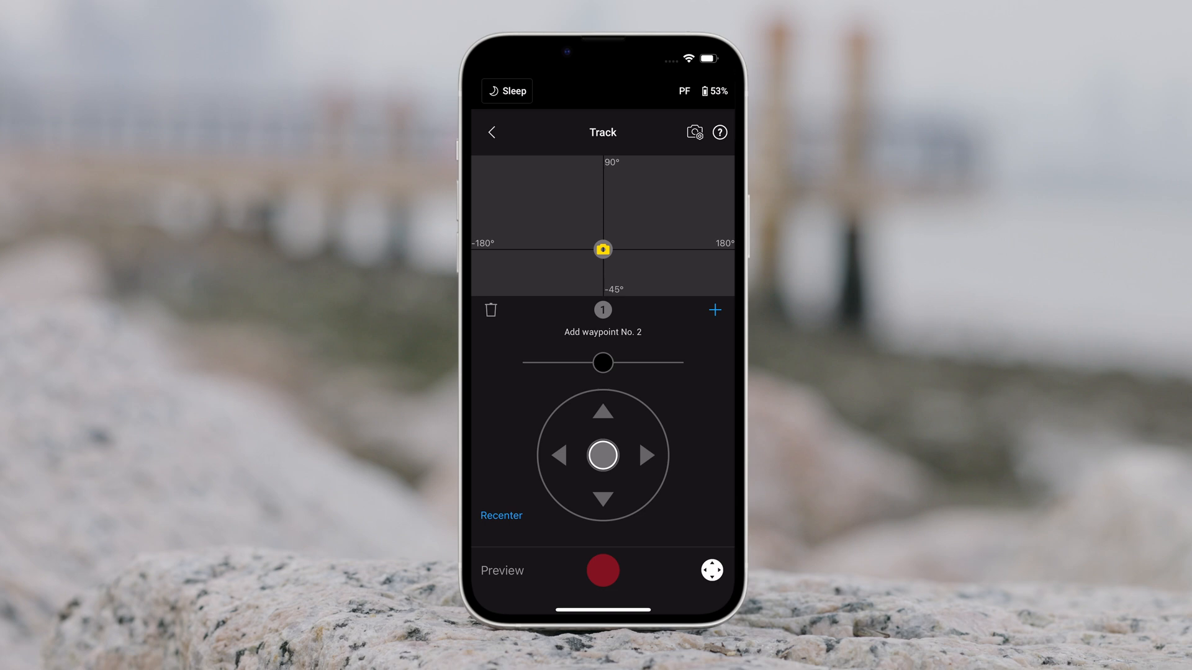
{"action": "left_click", "coordinate": [715, 311]}
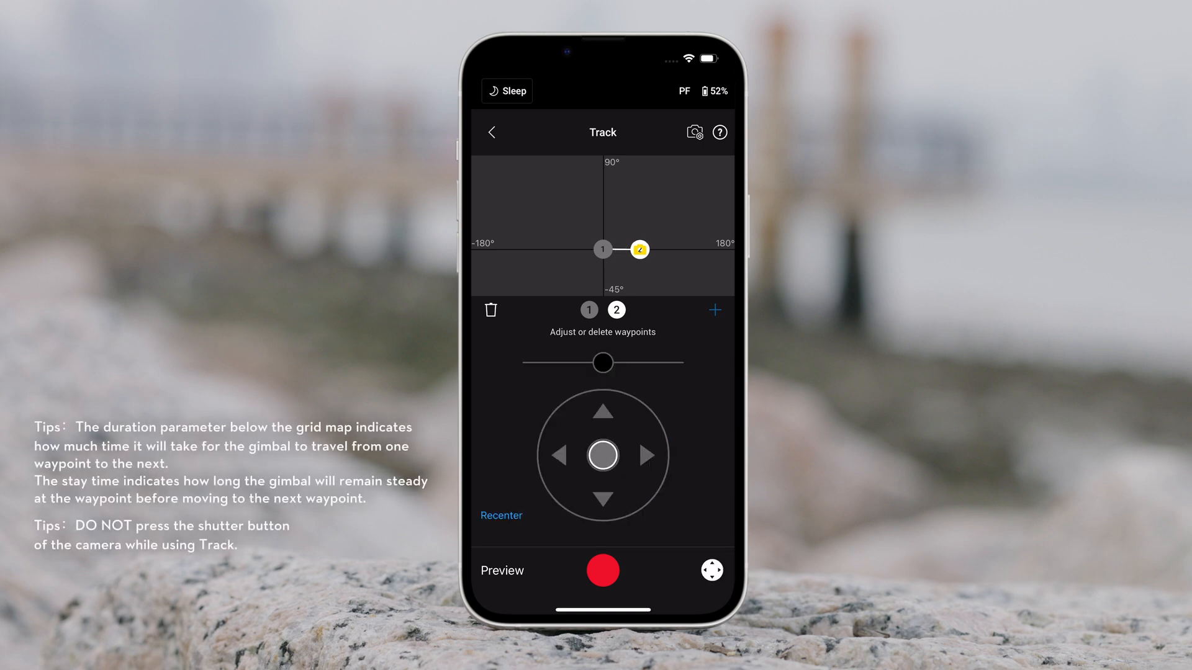
{"action": "left_click", "coordinate": [491, 131]}
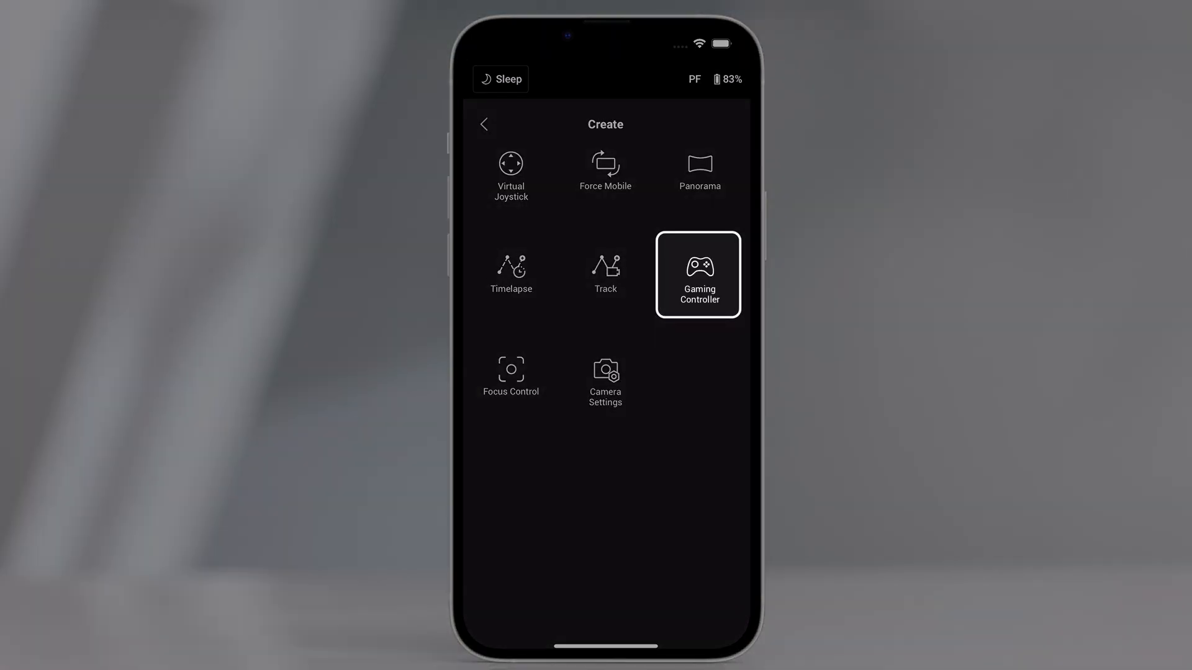
Step: Review Gaming Controller smoothness and its How to Use button mapping
{"action": "left_click", "coordinate": [698, 274]}
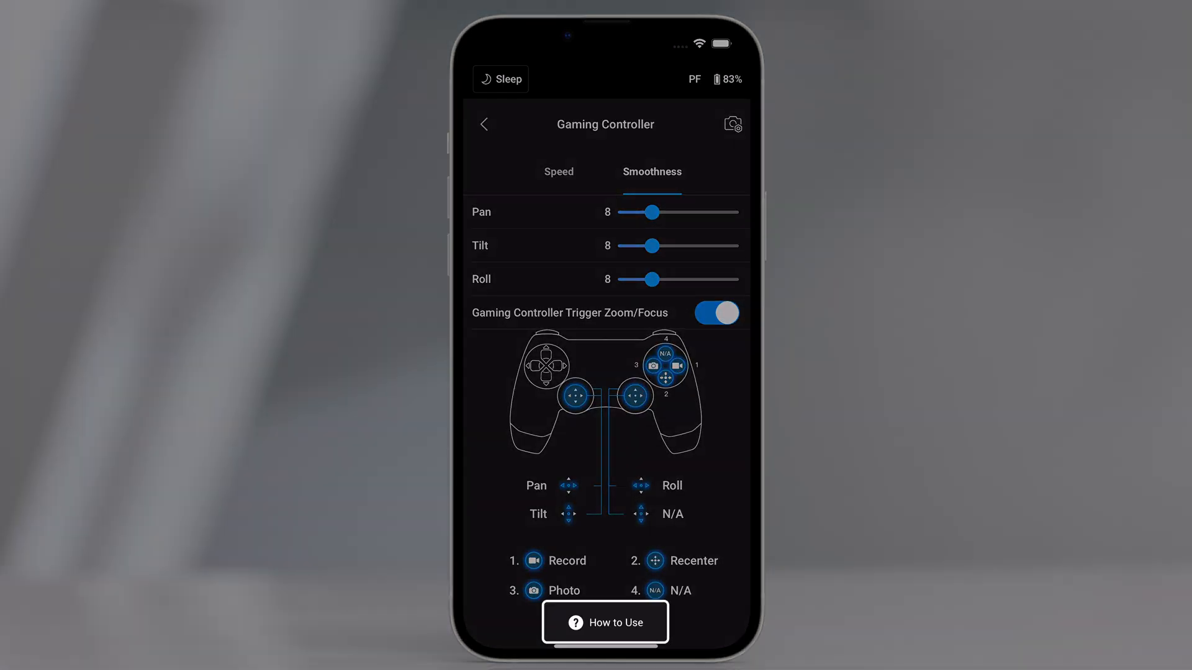
{"action": "left_click", "coordinate": [484, 125]}
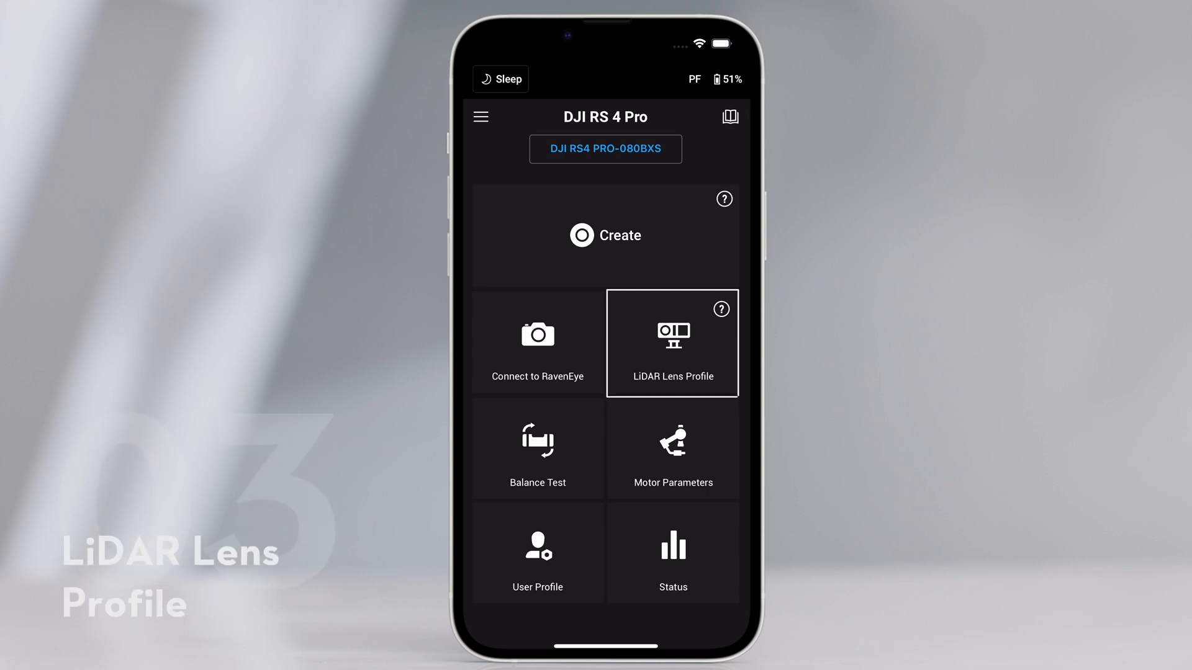
Step: Complete the LiDAR lens flange fine-tuning, view the Balance Test steps, and return home
{"action": "left_click", "coordinate": [673, 343]}
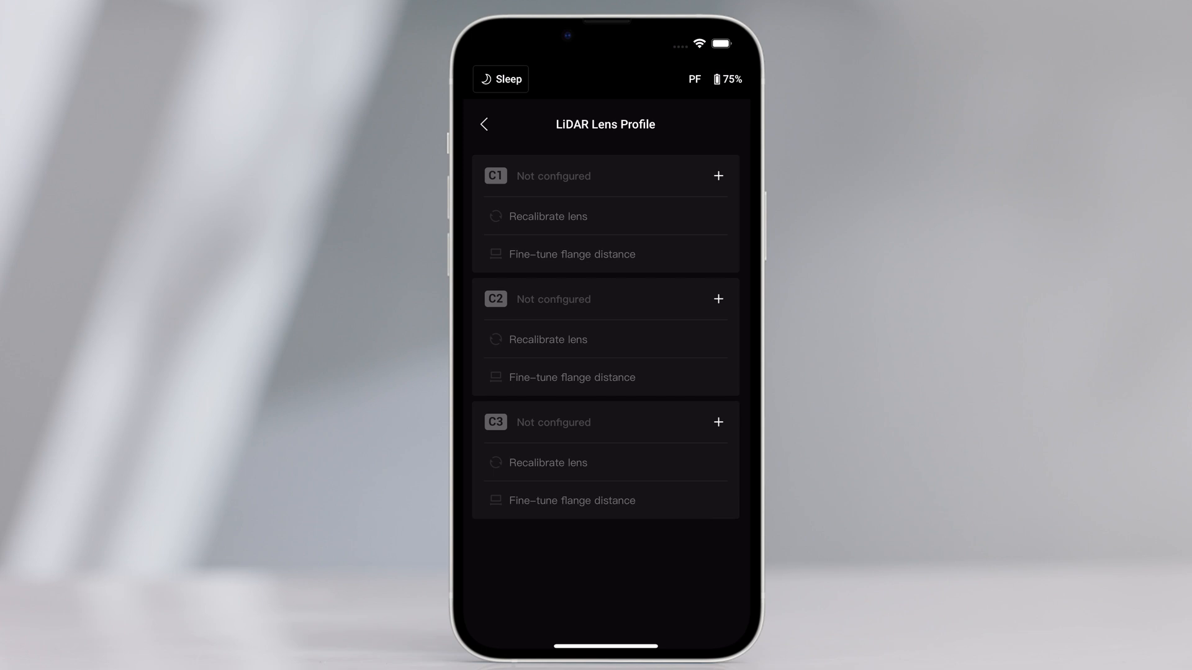
{"action": "left_click", "coordinate": [571, 254]}
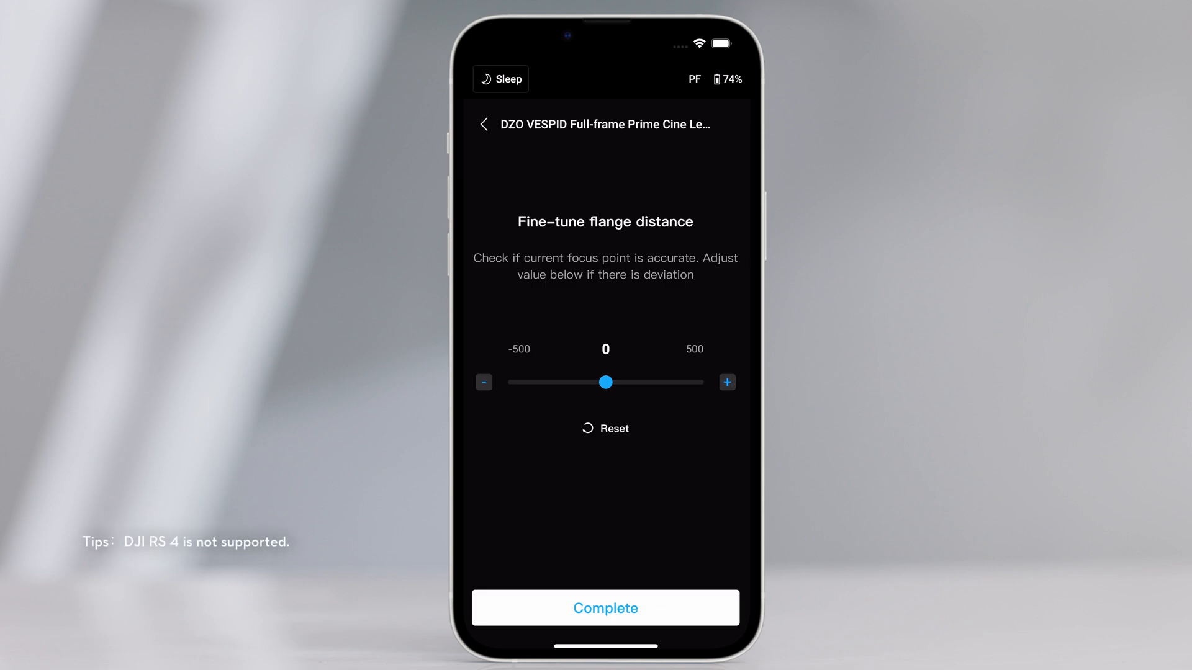
{"action": "left_click", "coordinate": [604, 608]}
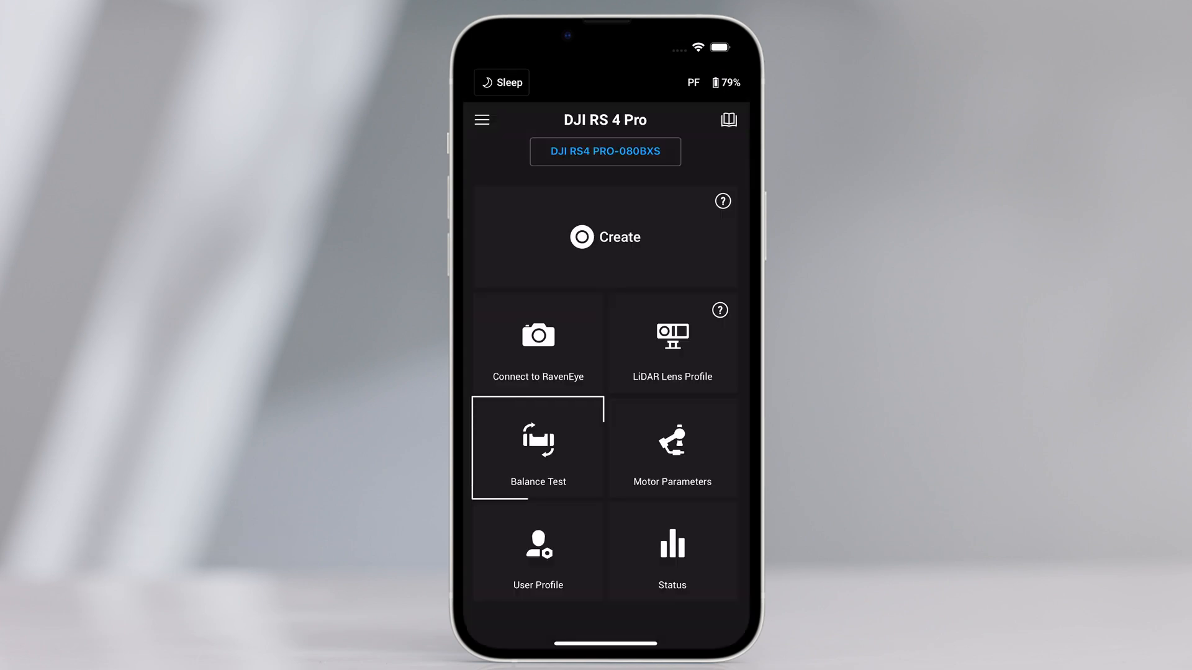
{"action": "left_click", "coordinate": [538, 447]}
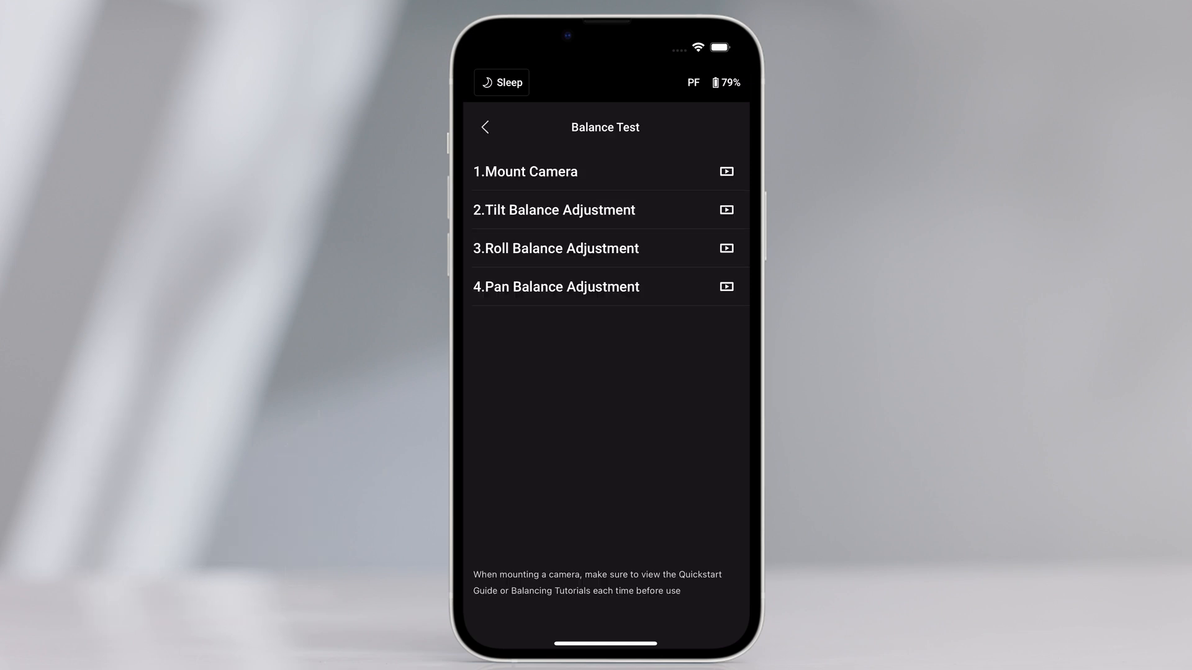
{"action": "left_click", "coordinate": [484, 127]}
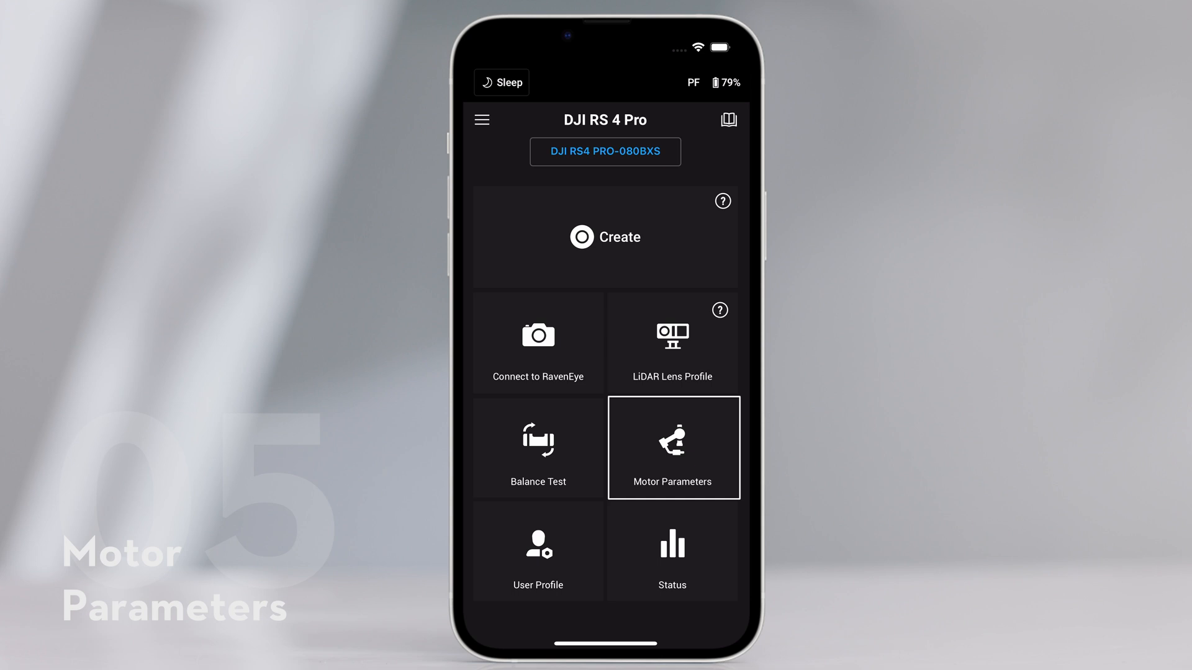
Step: Auto Tune the motors in Advanced mode and show Stiffness with live per-axis readings
{"action": "left_click", "coordinate": [671, 447]}
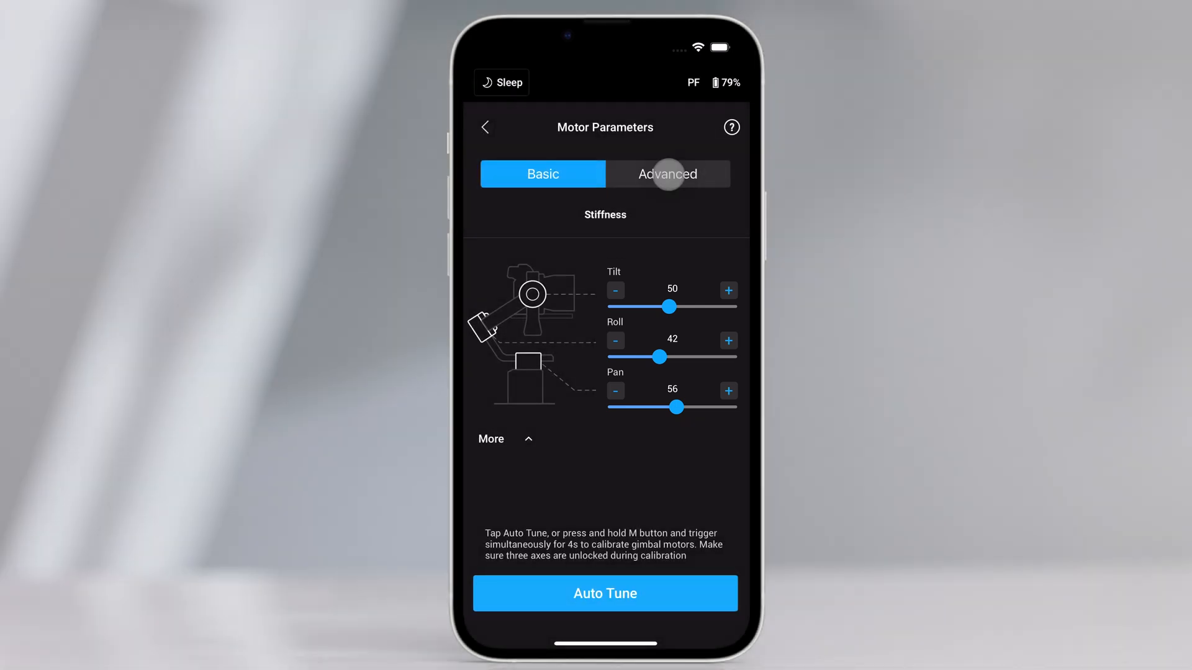
{"action": "left_click", "coordinate": [667, 173]}
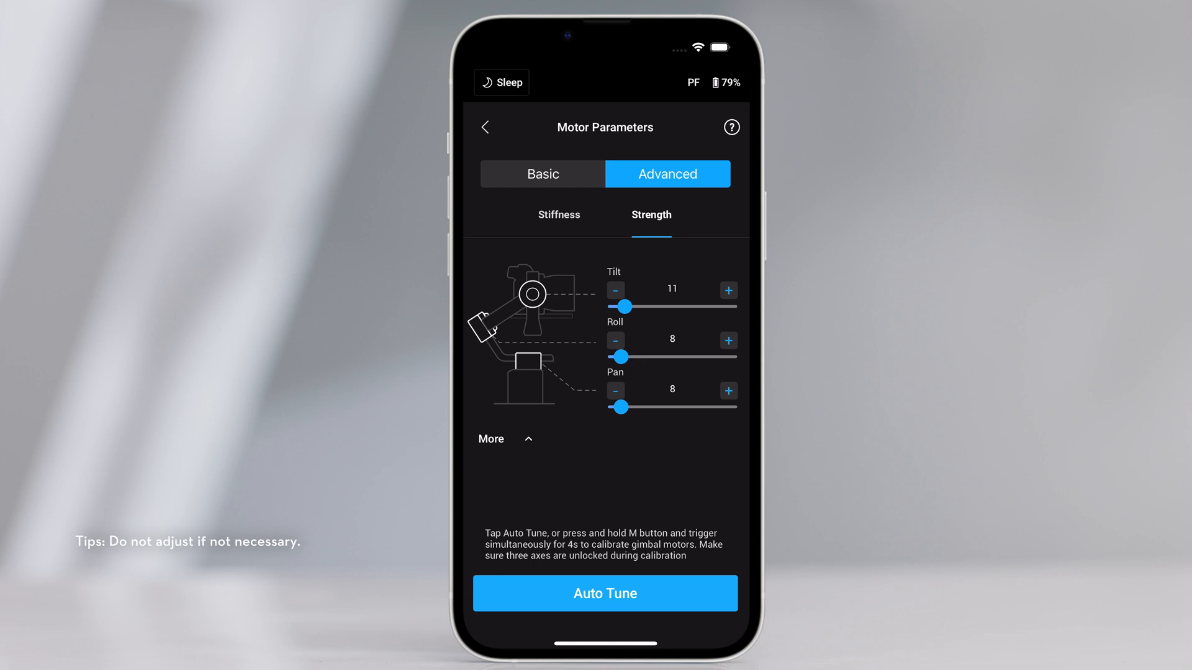
{"action": "left_click", "coordinate": [605, 593]}
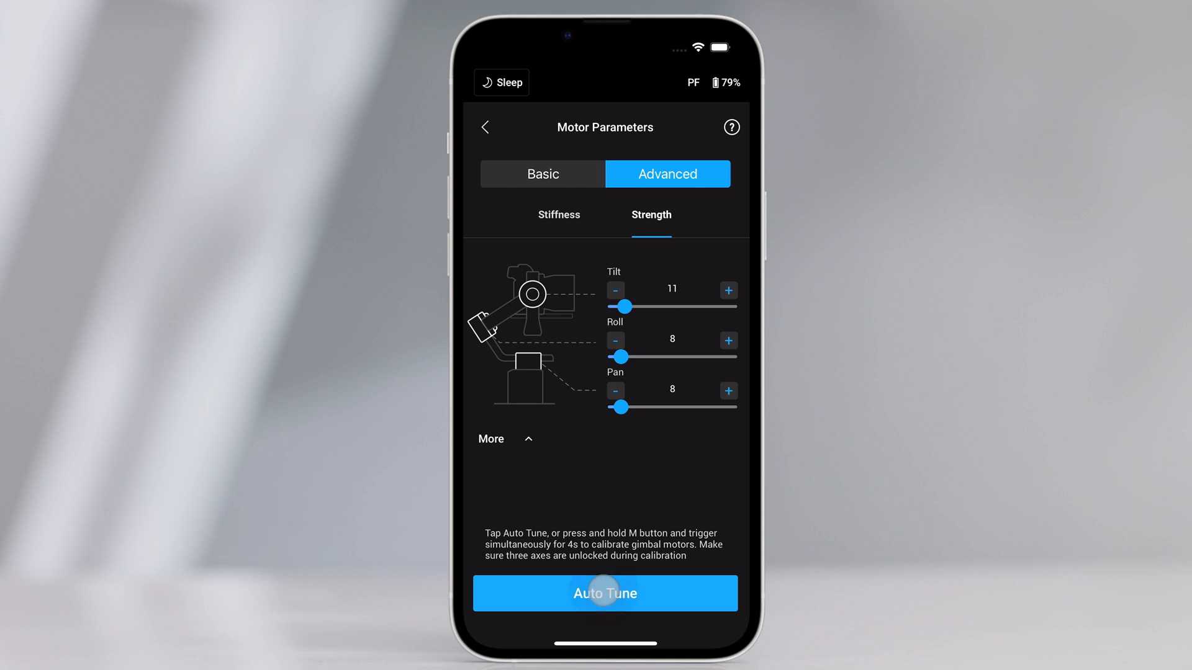
{"action": "left_click", "coordinate": [605, 594]}
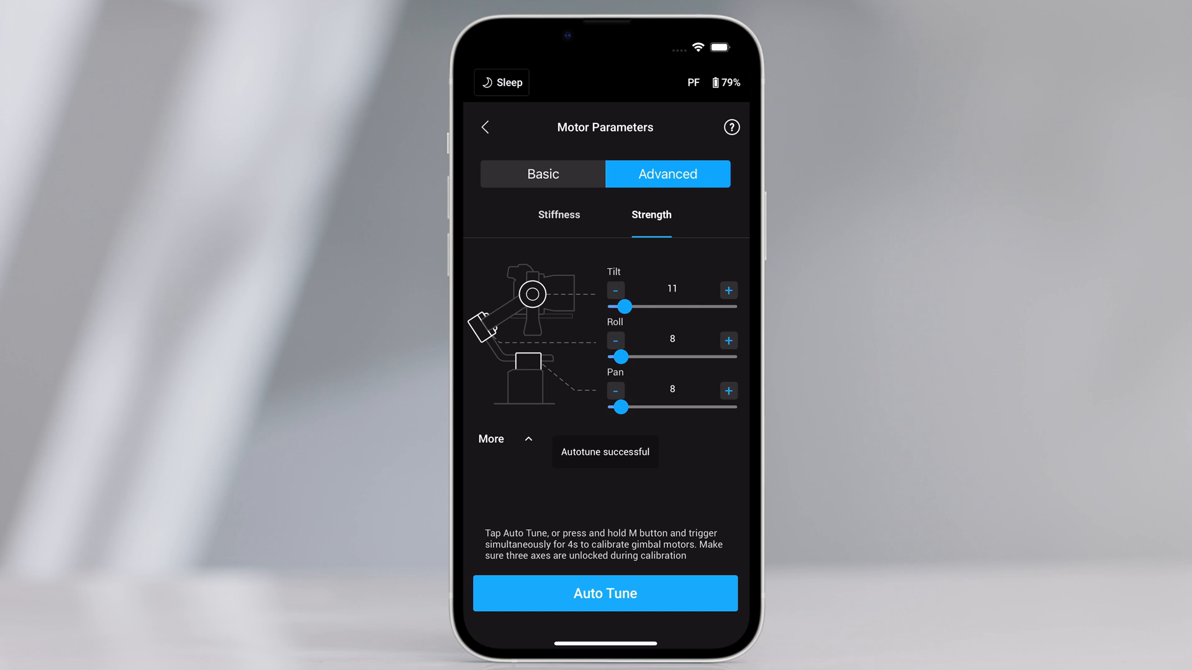
{"action": "left_click", "coordinate": [559, 214]}
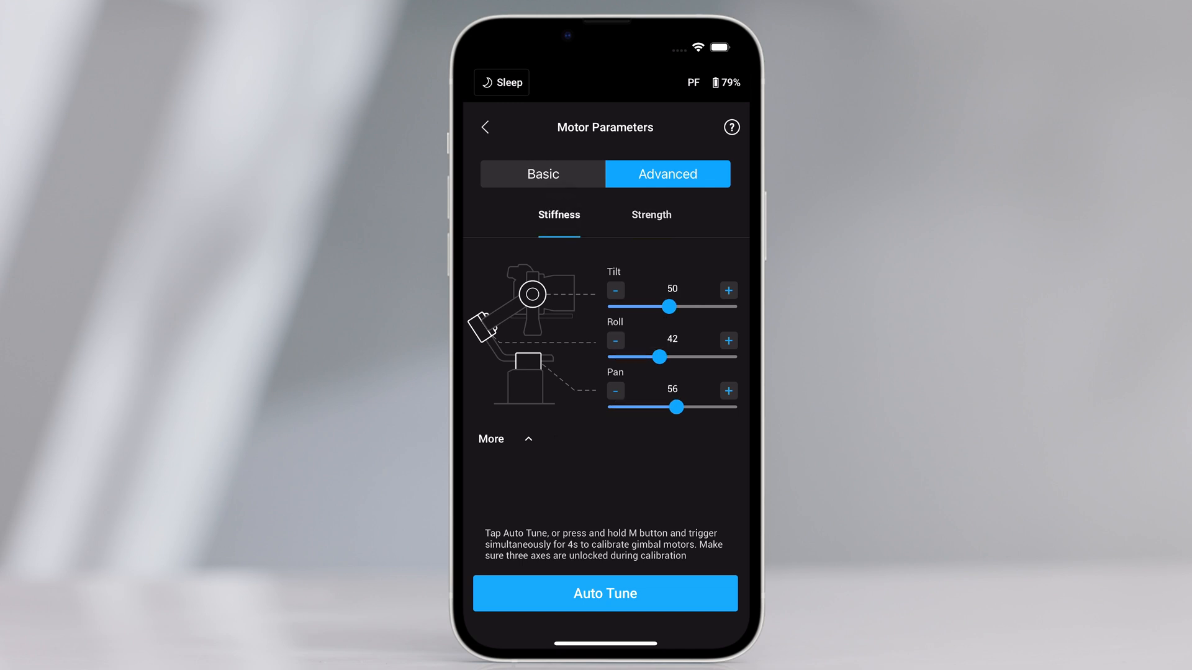
{"action": "left_click", "coordinate": [505, 439]}
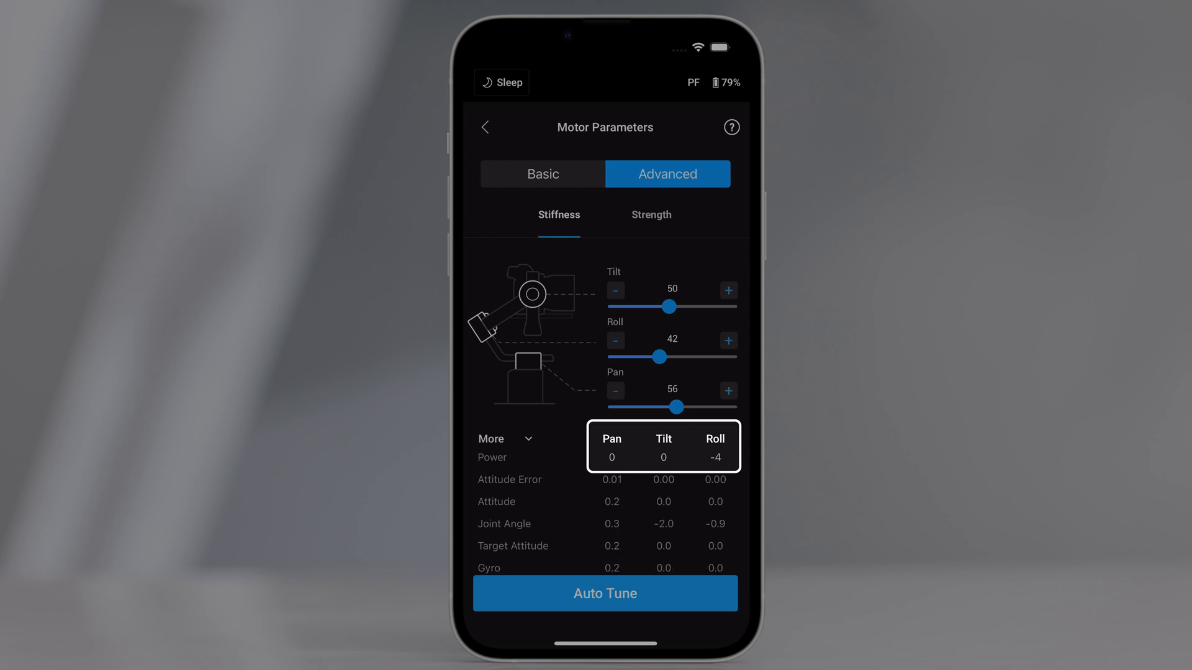
Step: Review the FPV profile's Follow Speed choices and enter the Control channel settings
{"action": "left_click", "coordinate": [484, 127]}
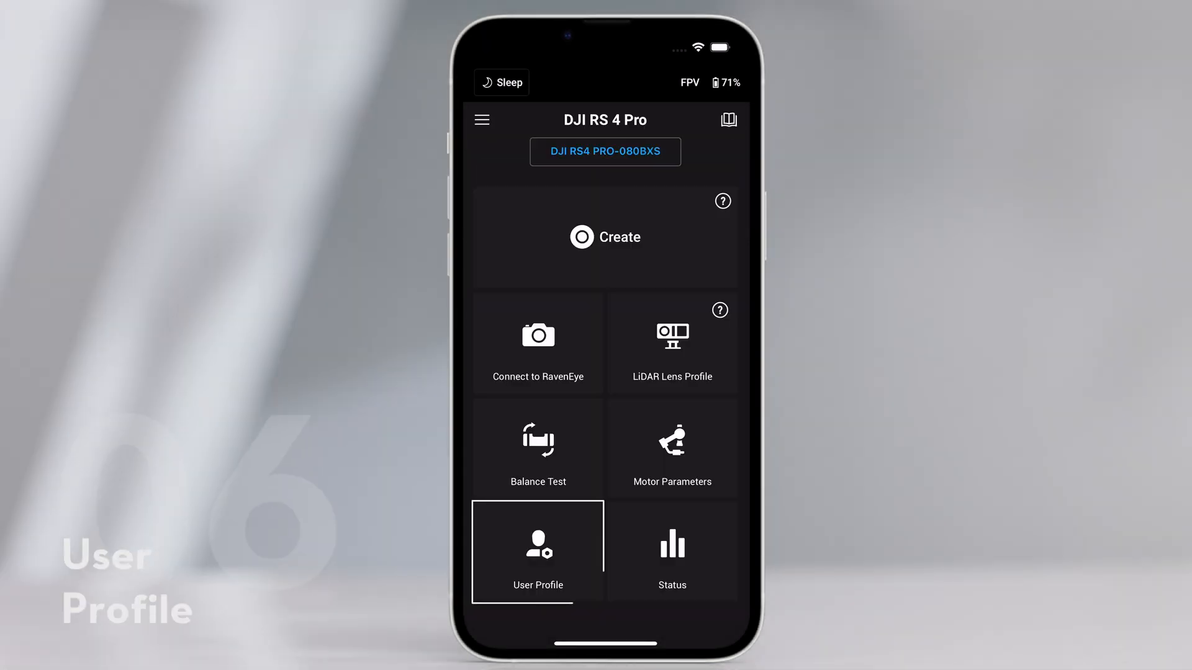
{"action": "left_click", "coordinate": [537, 549]}
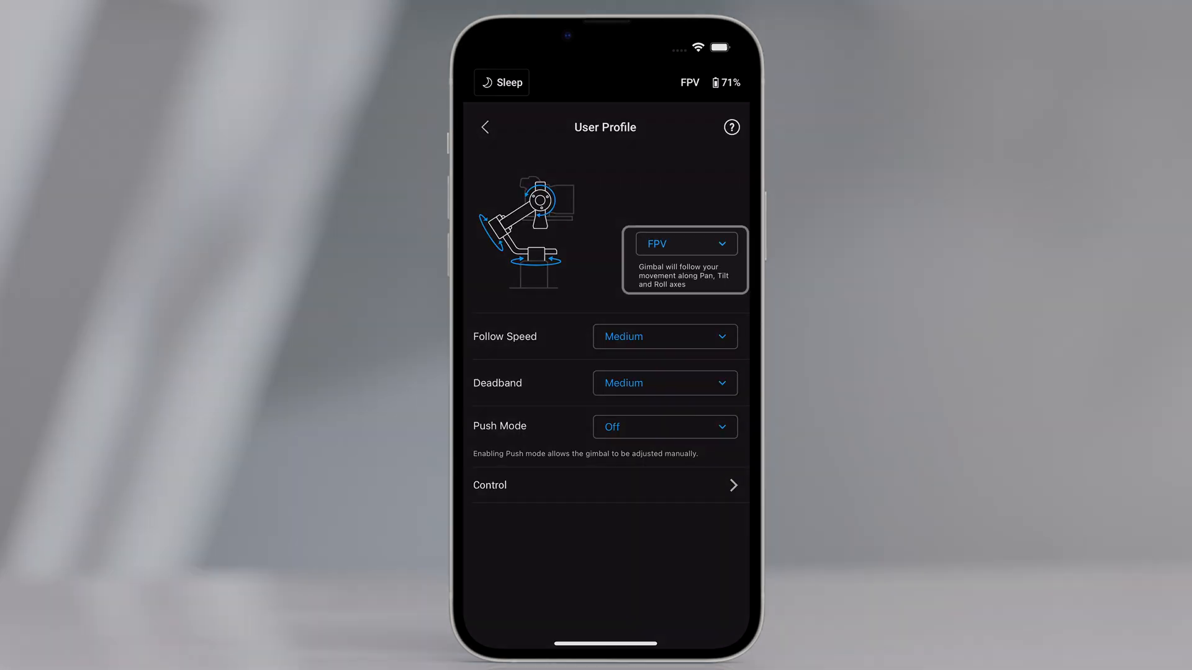
{"action": "left_click", "coordinate": [664, 336]}
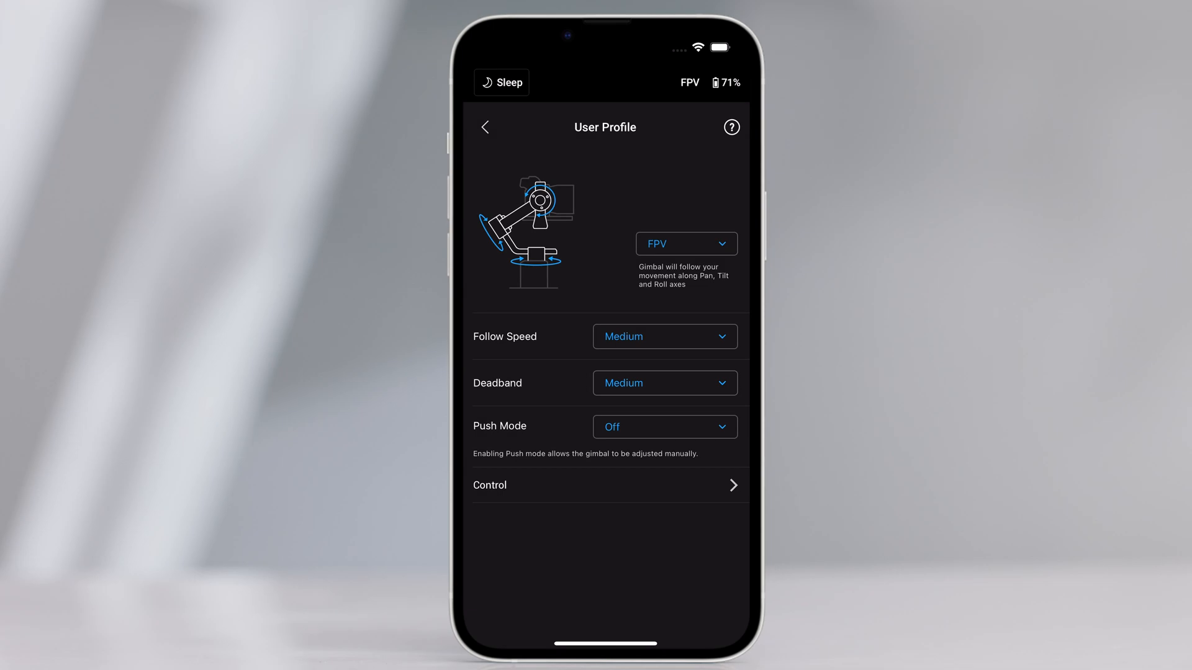
{"action": "left_click", "coordinate": [606, 486]}
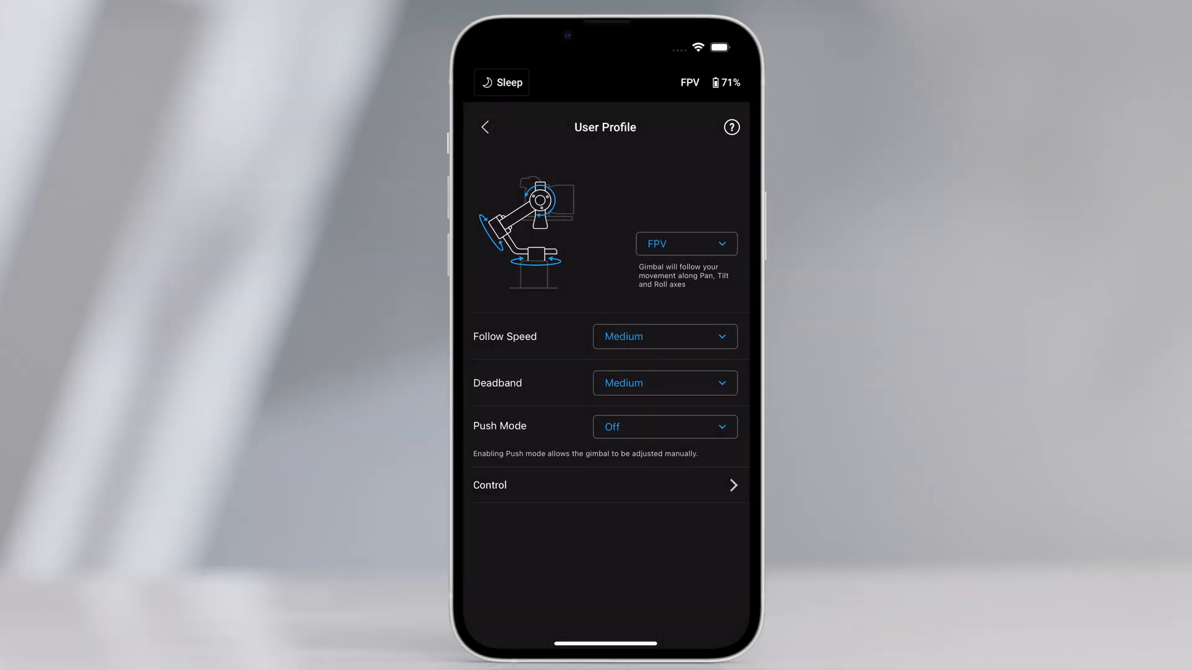
{"action": "left_click", "coordinate": [664, 336]}
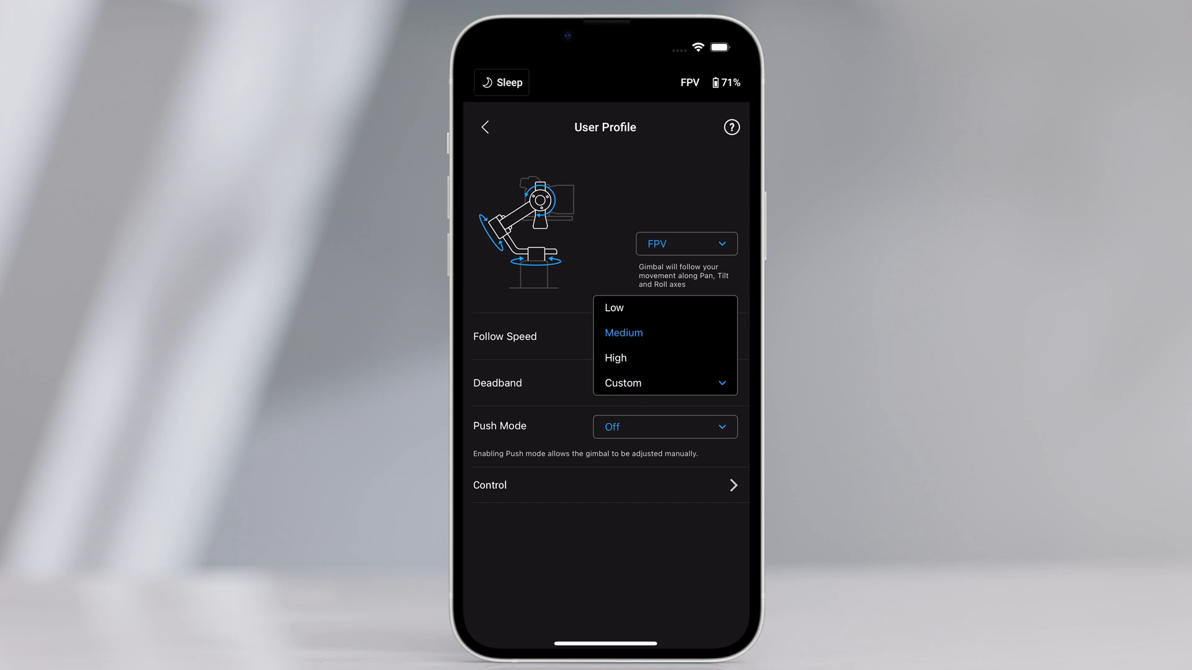
{"action": "left_click", "coordinate": [490, 485]}
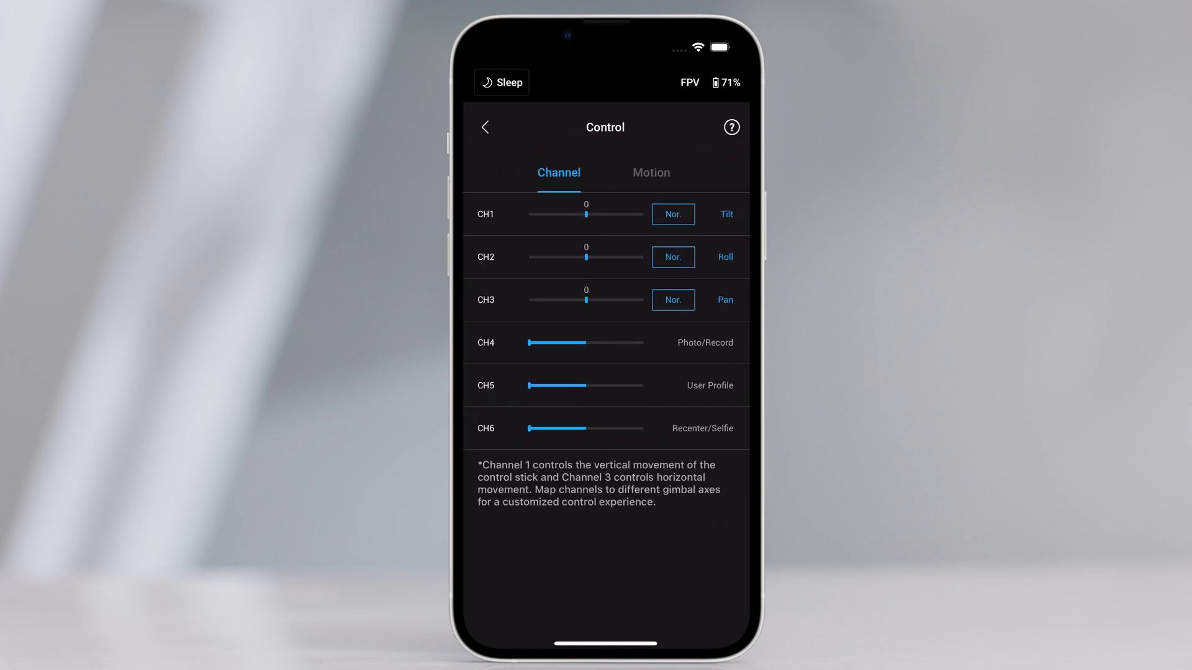
Step: Reverse channels 1–3 to Rev. and confirm channel 1 stays mapped to Tilt
{"action": "left_click", "coordinate": [559, 172]}
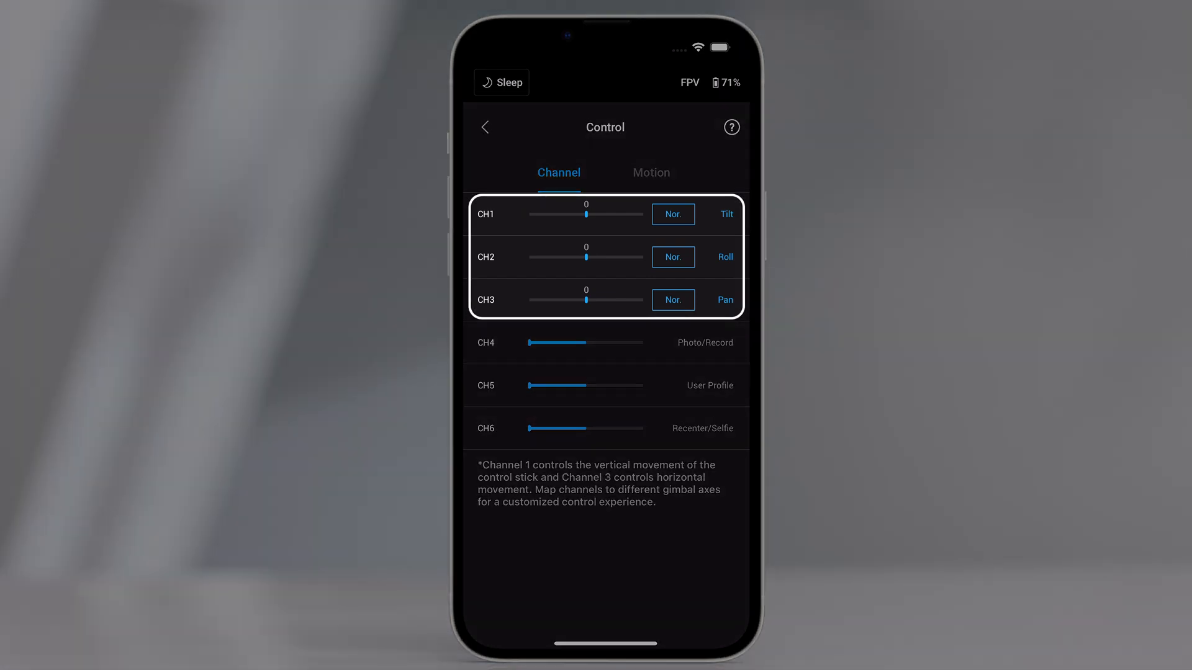
{"action": "left_click", "coordinate": [673, 213]}
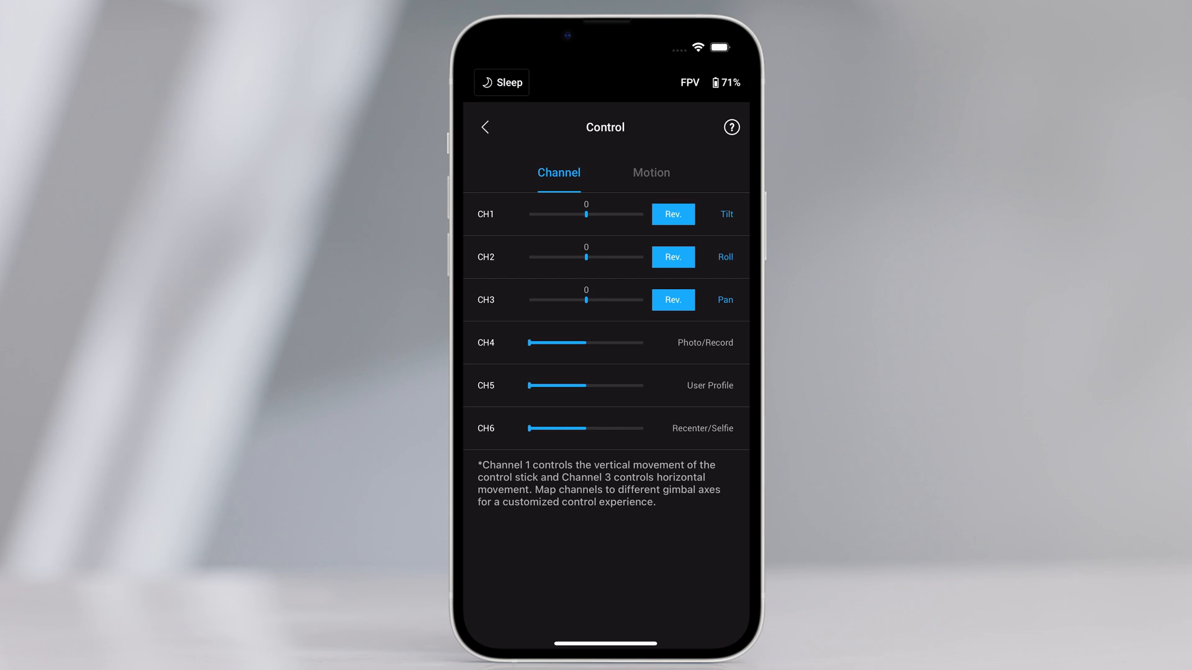
{"action": "left_click", "coordinate": [727, 213]}
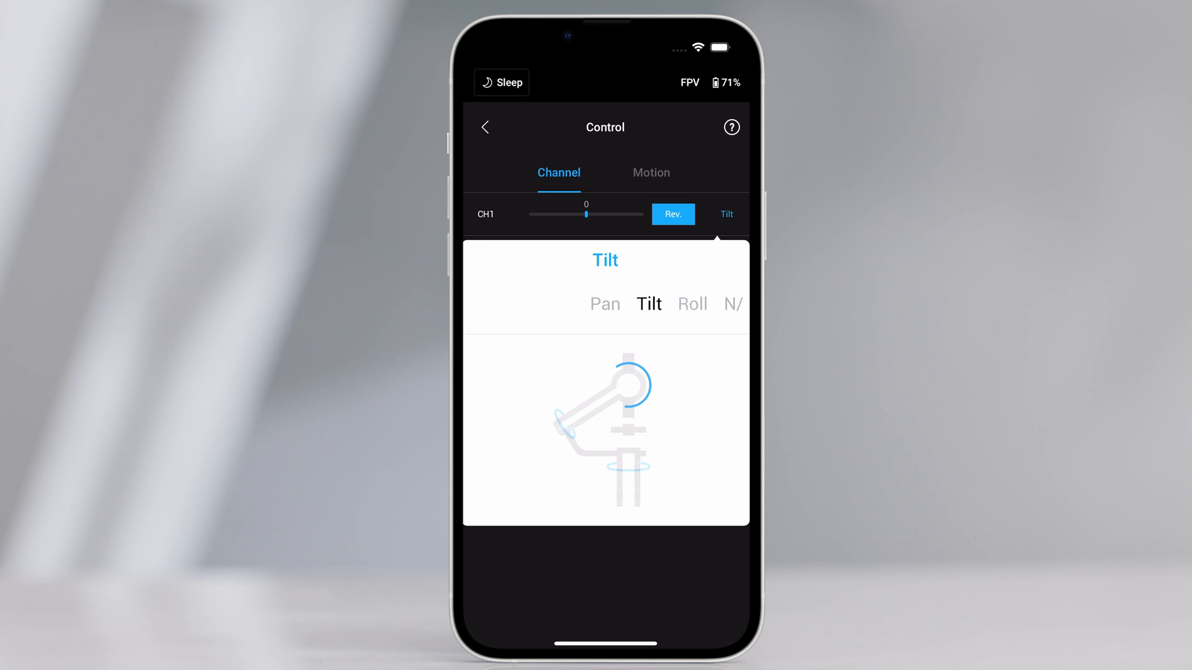
{"action": "left_click", "coordinate": [650, 173]}
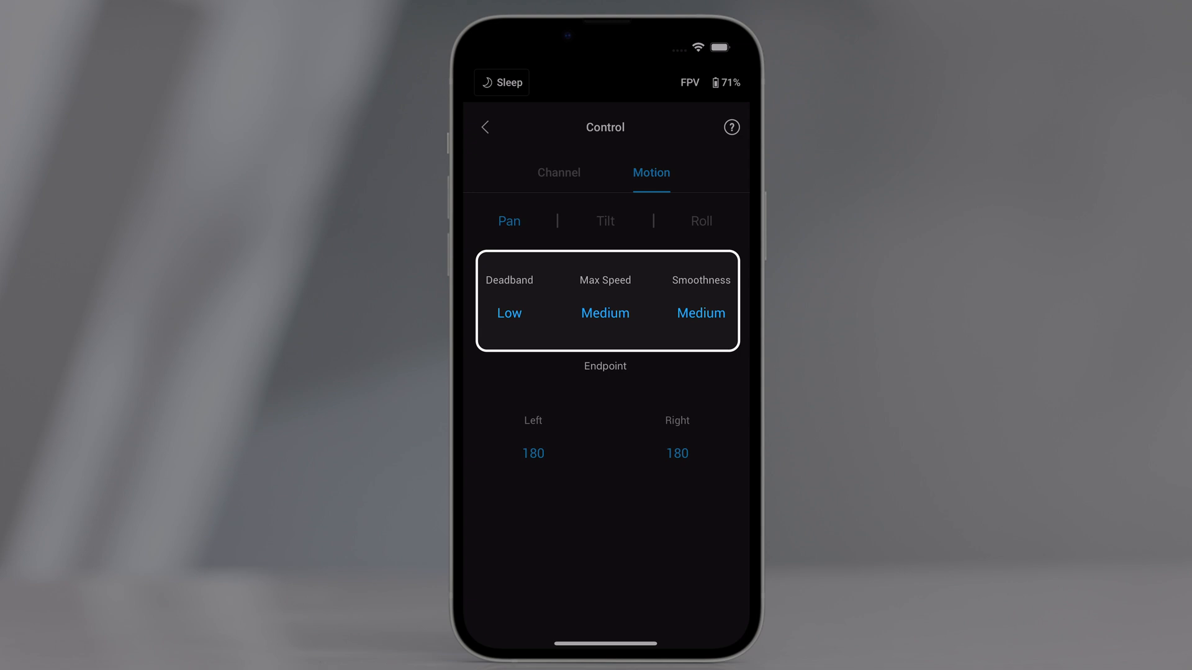
Step: Keep pan deadband Low and smoothness unchanged, then view tilt endpoints 155 up, 55 down
{"action": "left_click", "coordinate": [509, 313]}
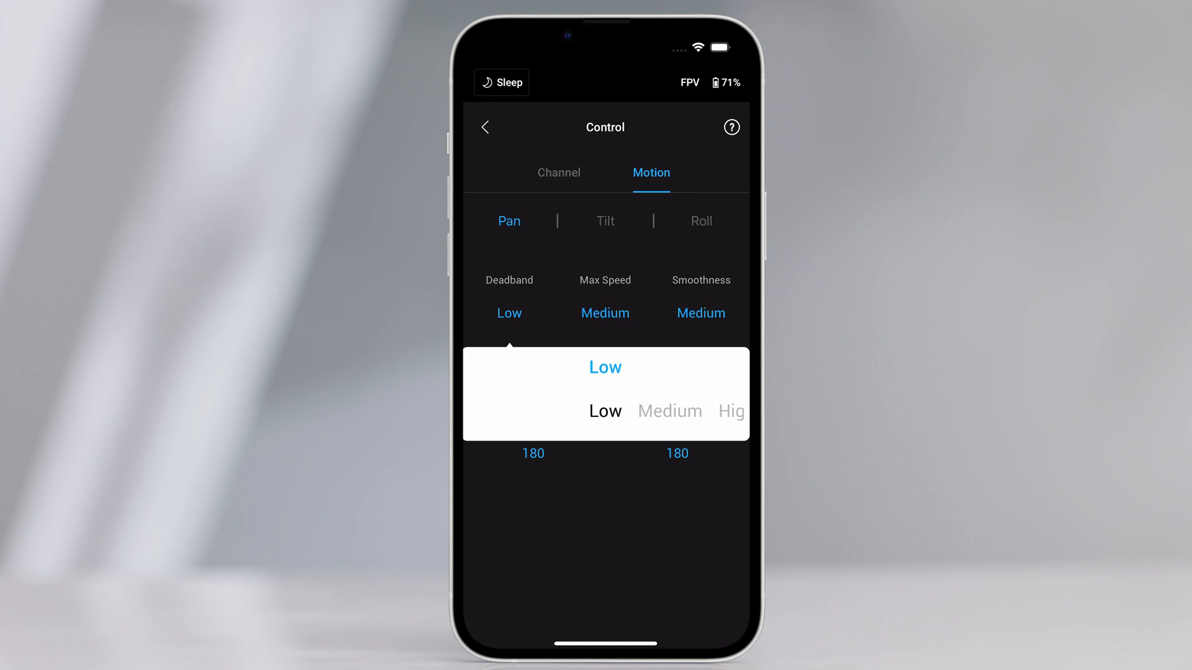
{"action": "left_click", "coordinate": [605, 411]}
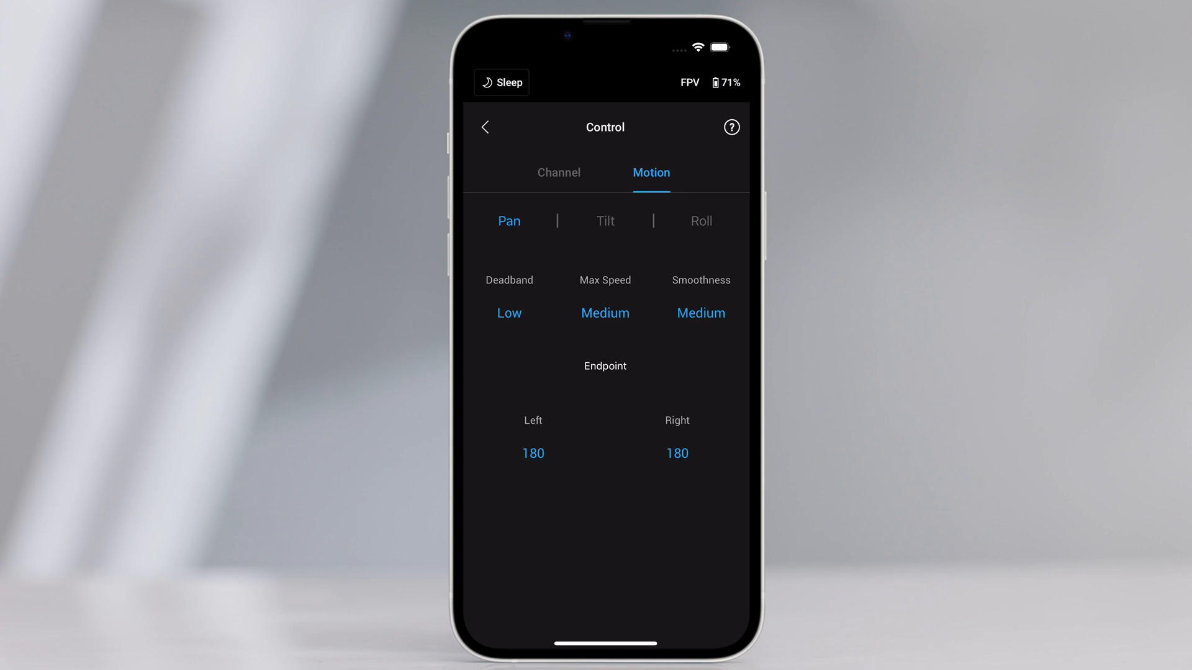
{"action": "left_click", "coordinate": [604, 312]}
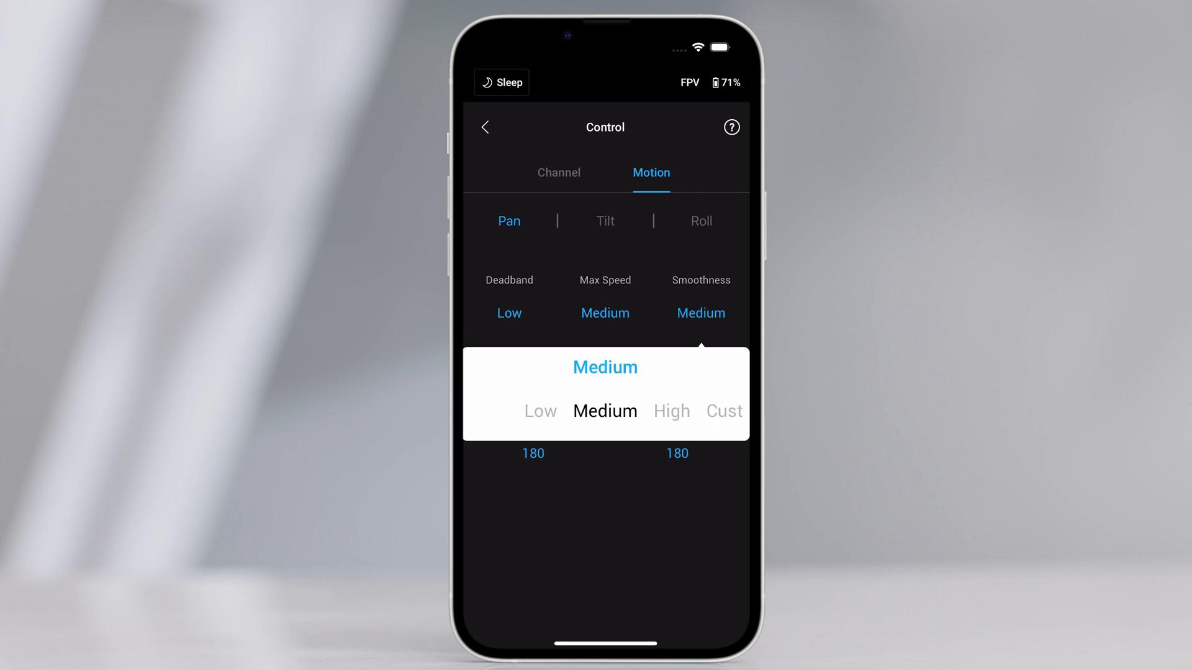
{"action": "left_click", "coordinate": [606, 411]}
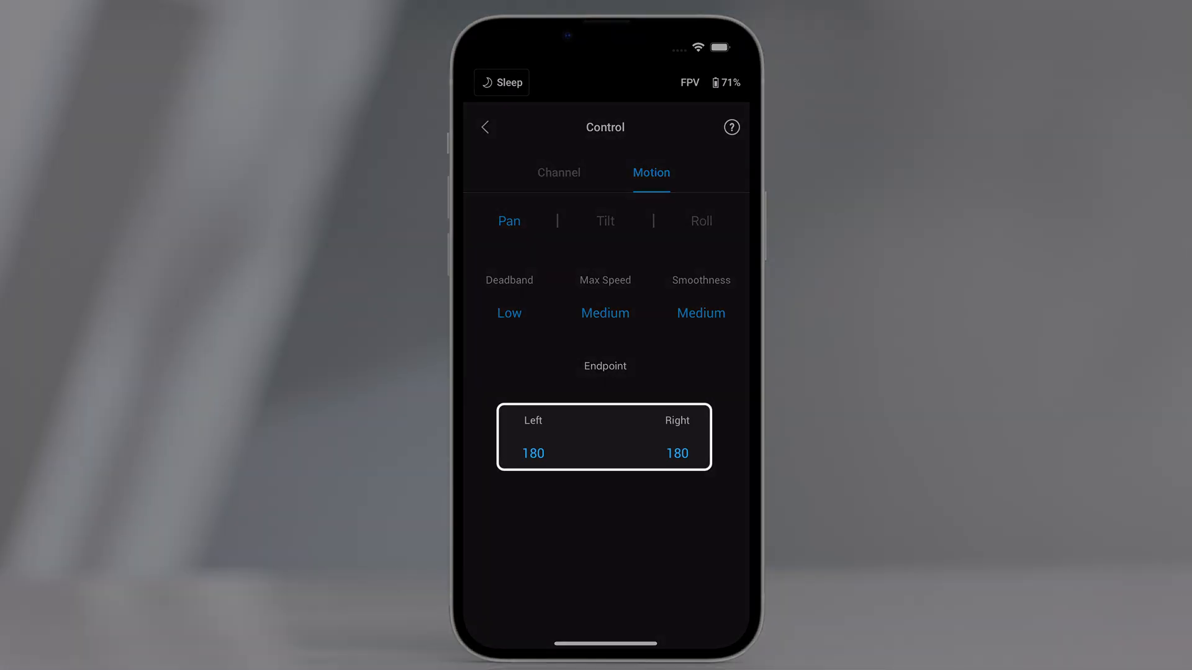
{"action": "left_click", "coordinate": [606, 221]}
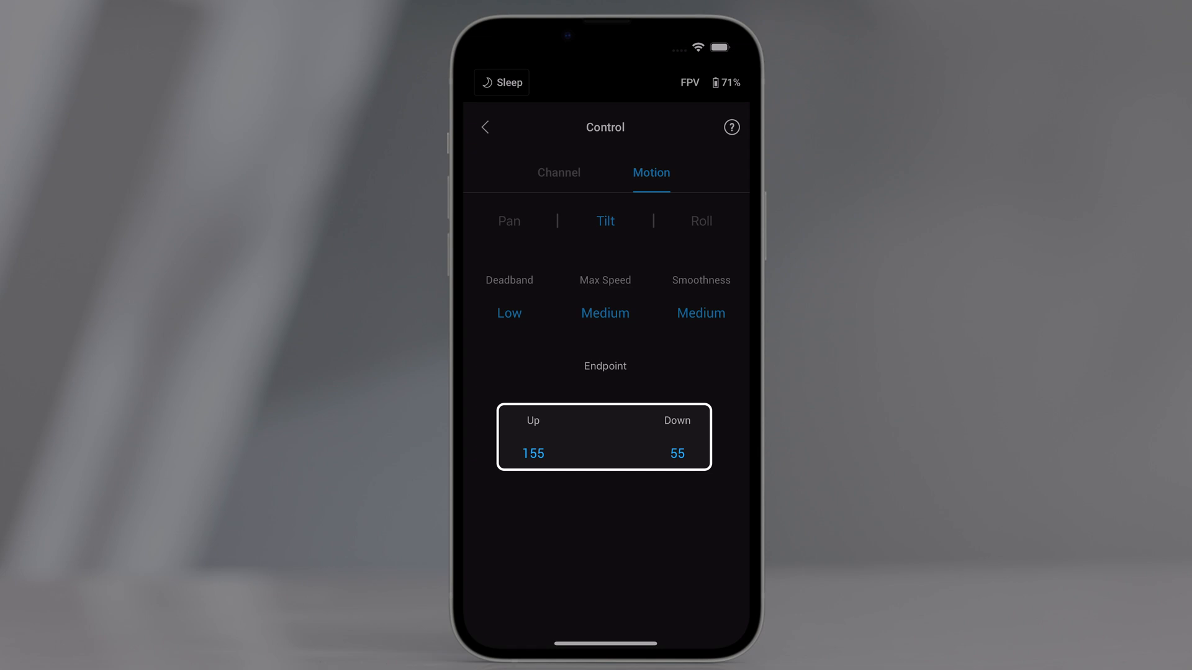
Step: Show the Status checklist confirming Bluetooth connection and camera control cable
{"action": "left_click", "coordinate": [484, 127]}
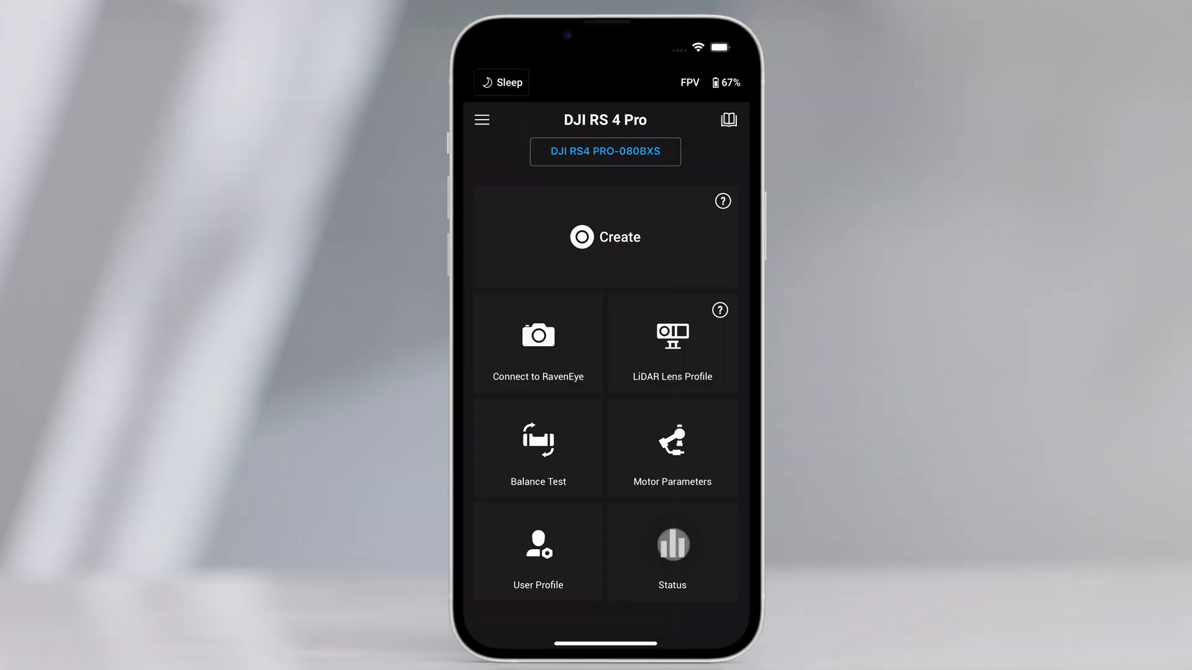
{"action": "left_click", "coordinate": [671, 545]}
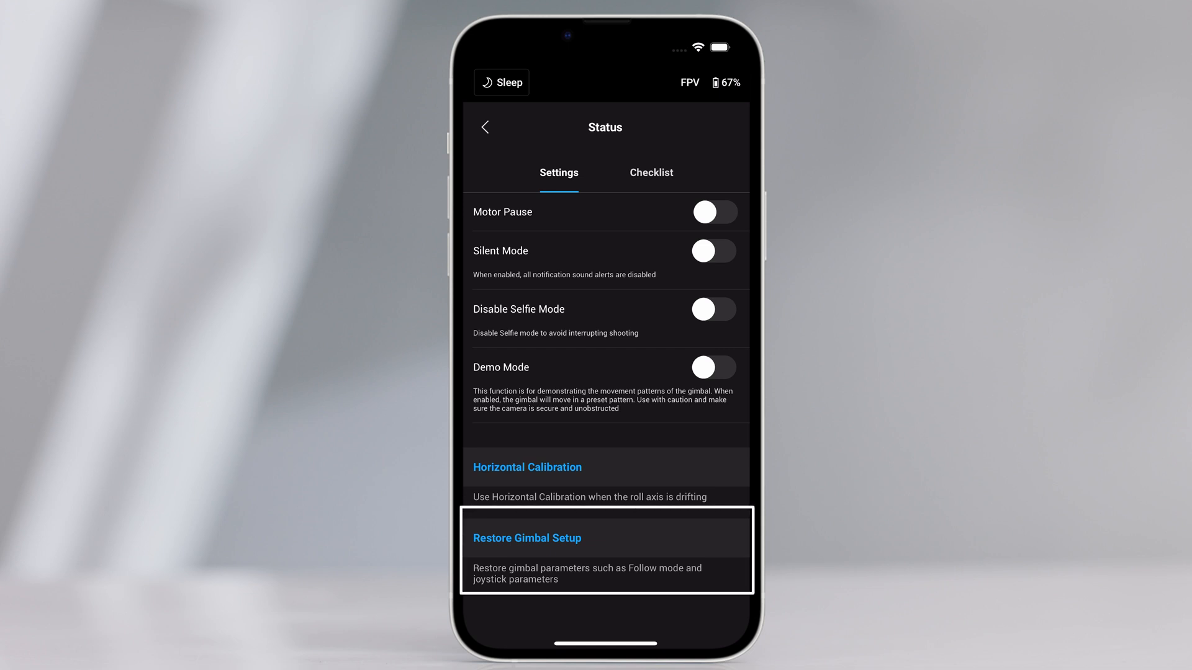
{"action": "left_click", "coordinate": [650, 172]}
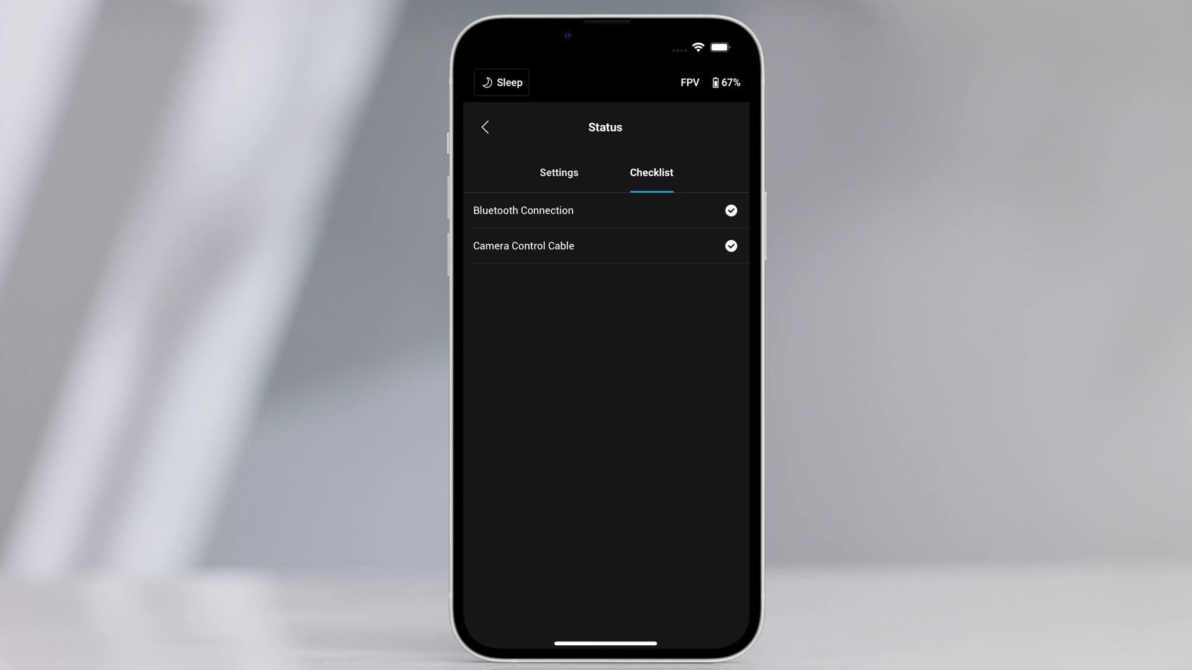